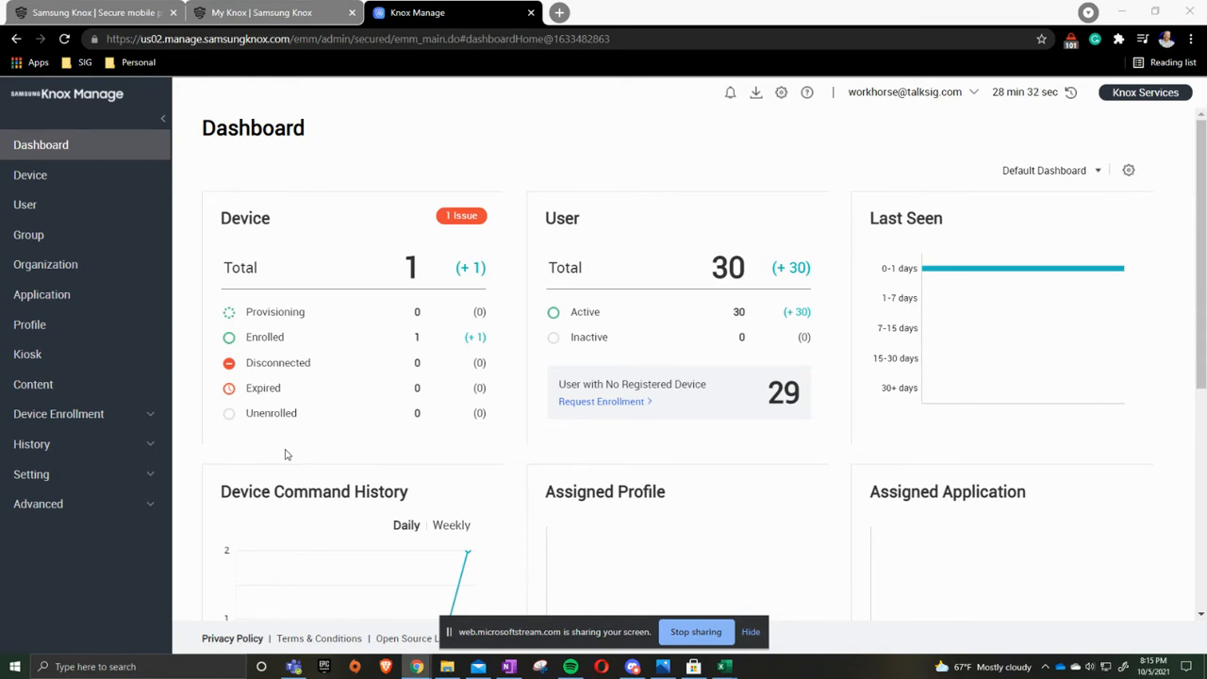
pyautogui.moveTo(294, 422)
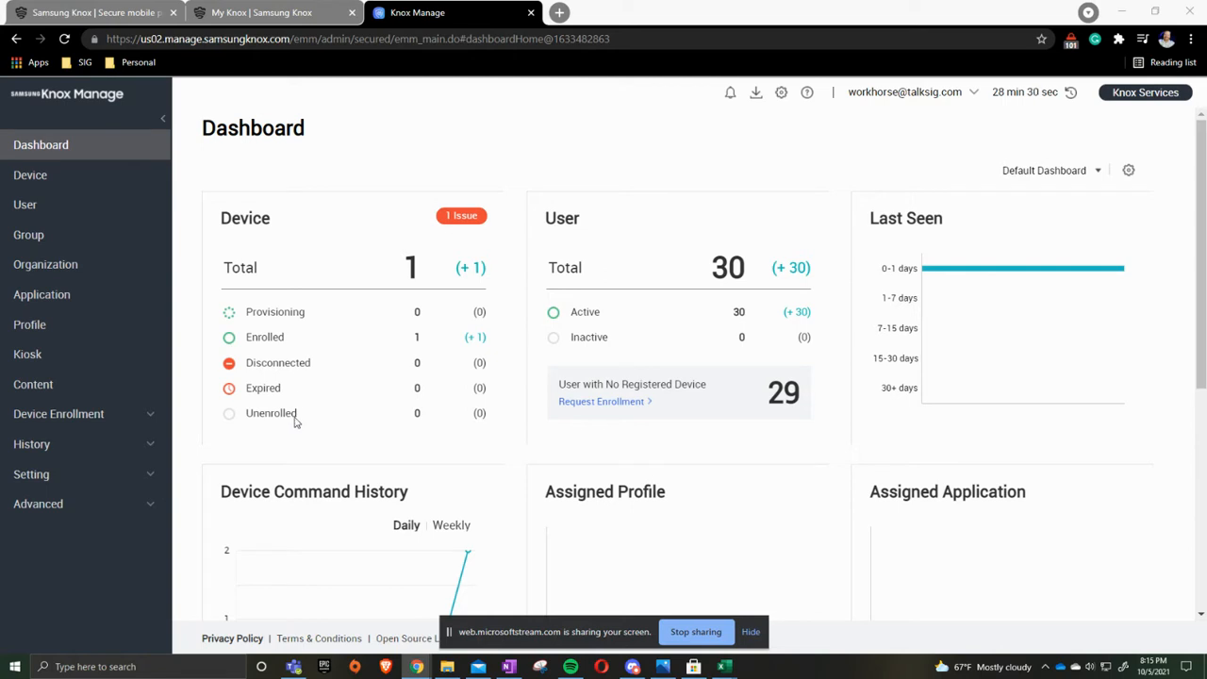
pyautogui.moveTo(42, 294)
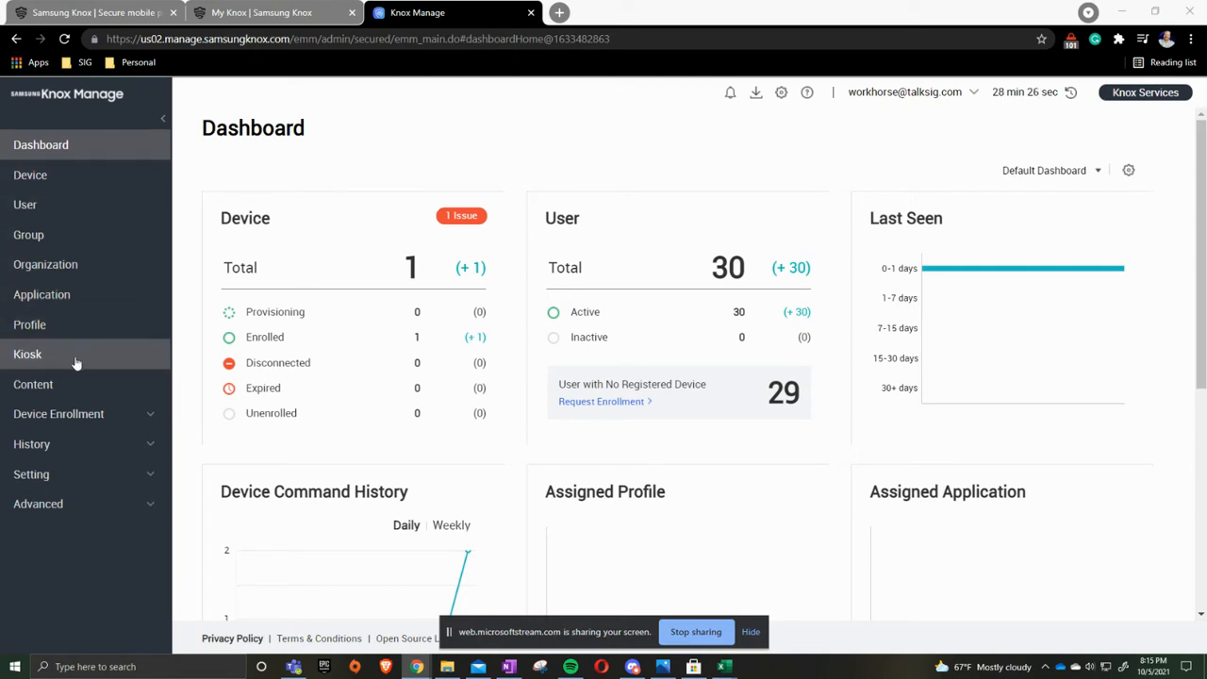
# - From the Kiosk page, start adding a new kiosk and choose Multiple App Kiosk
pyautogui.click(28, 354)
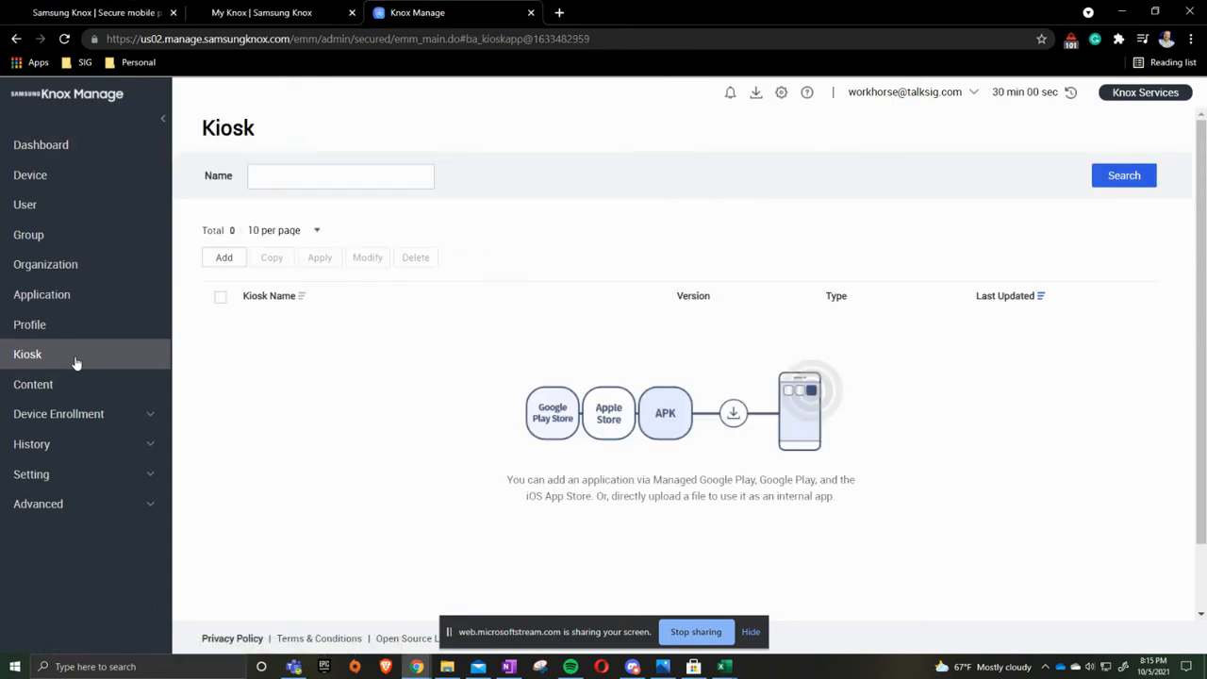
pyautogui.moveTo(243, 273)
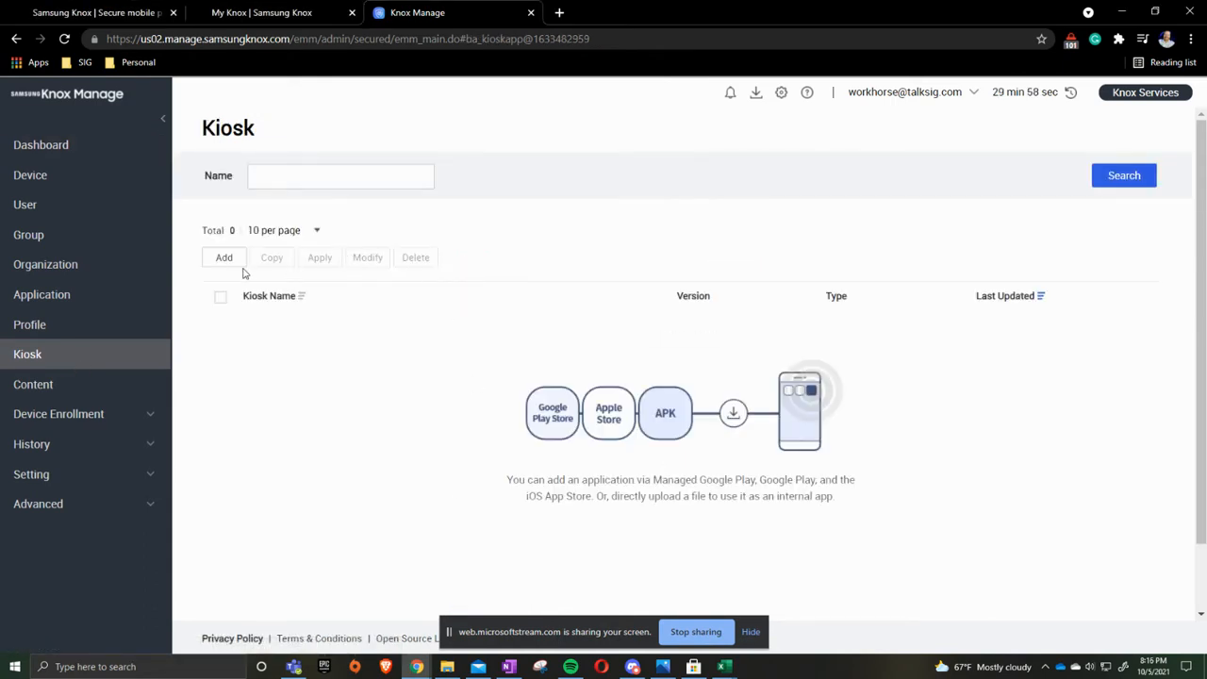
pyautogui.click(223, 258)
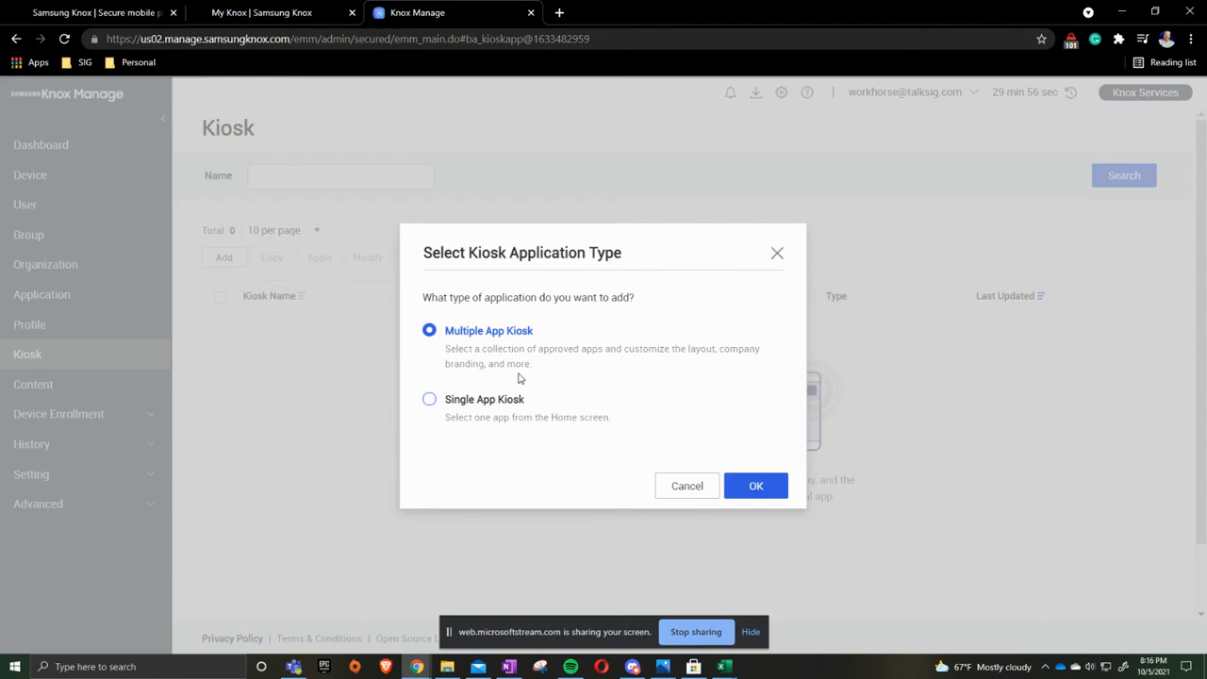
pyautogui.moveTo(560, 285)
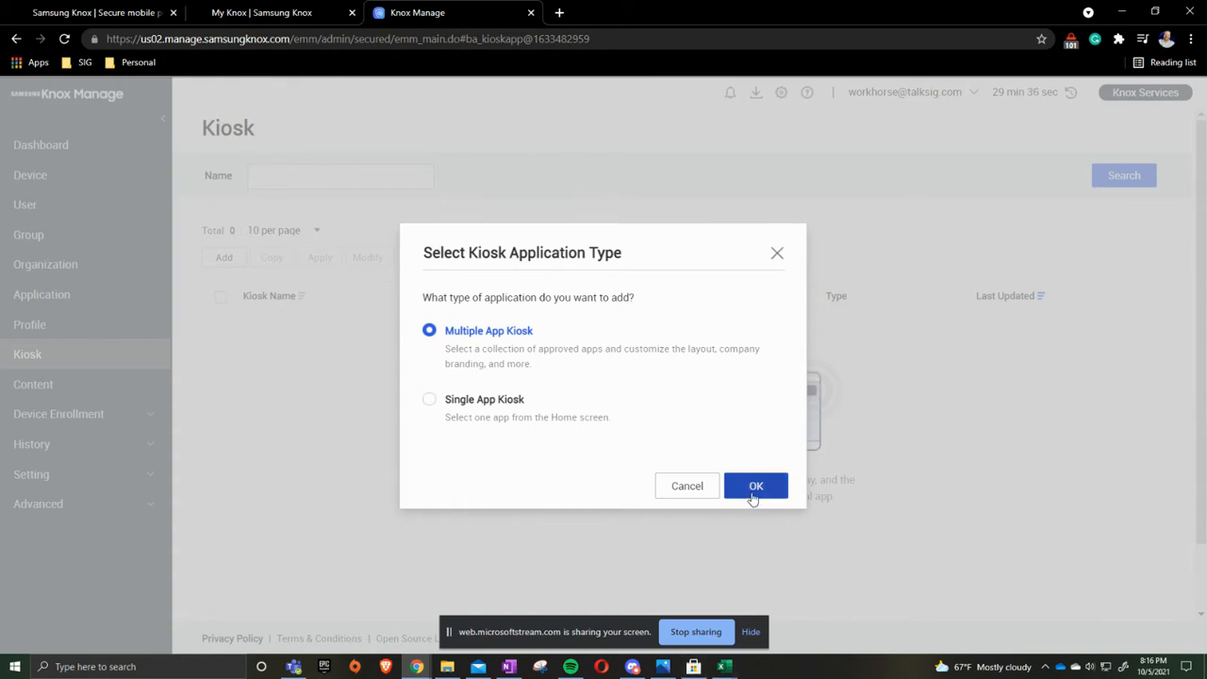
# - Confirm Multiple App Kiosk, name it 'SIG TEST' and set a 9x9 grid
pyautogui.click(755, 485)
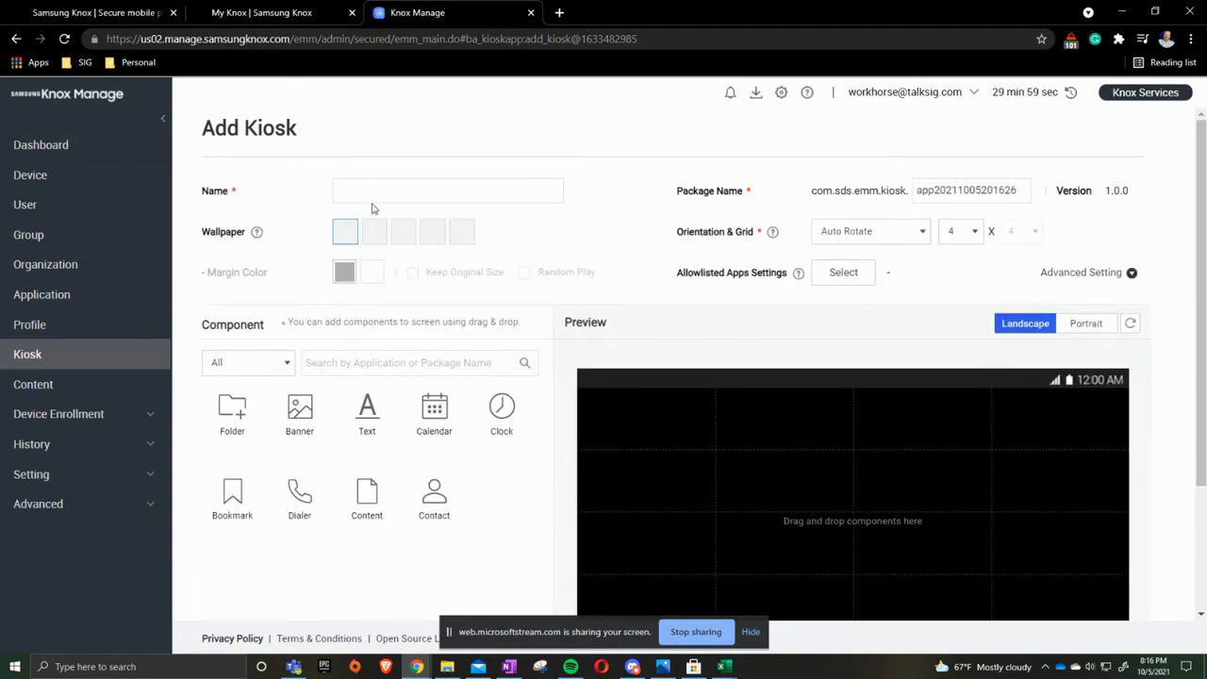
pyautogui.write('SIG TEST')
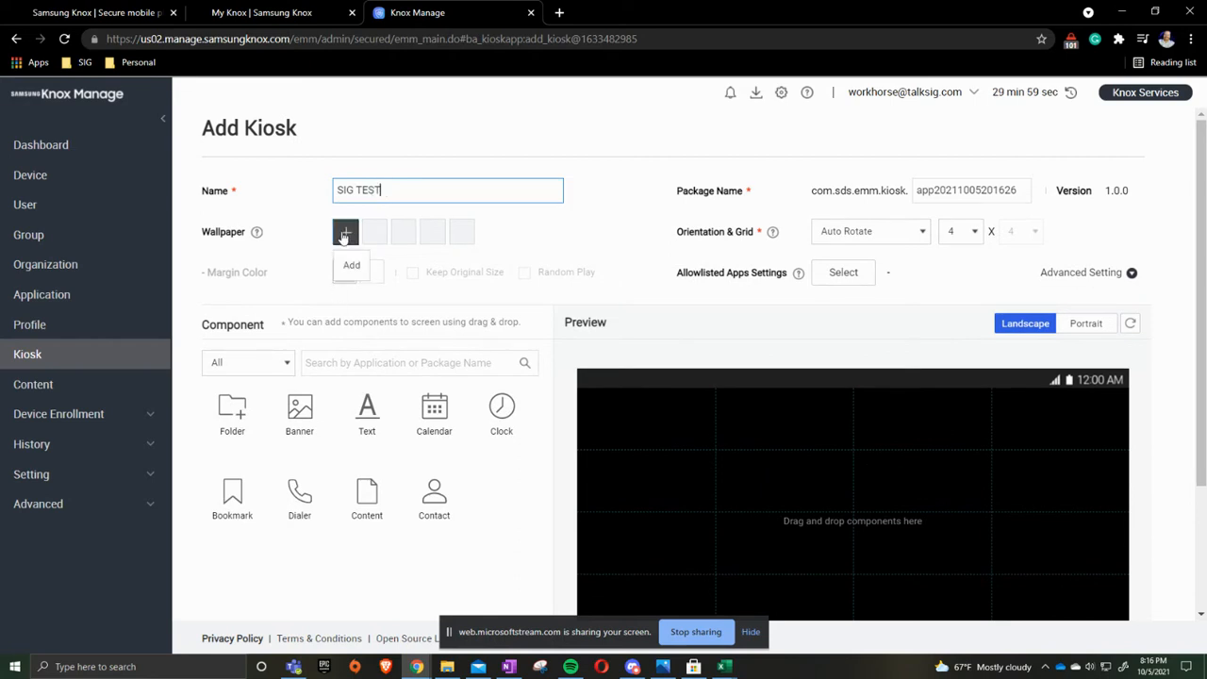
pyautogui.moveTo(344, 233)
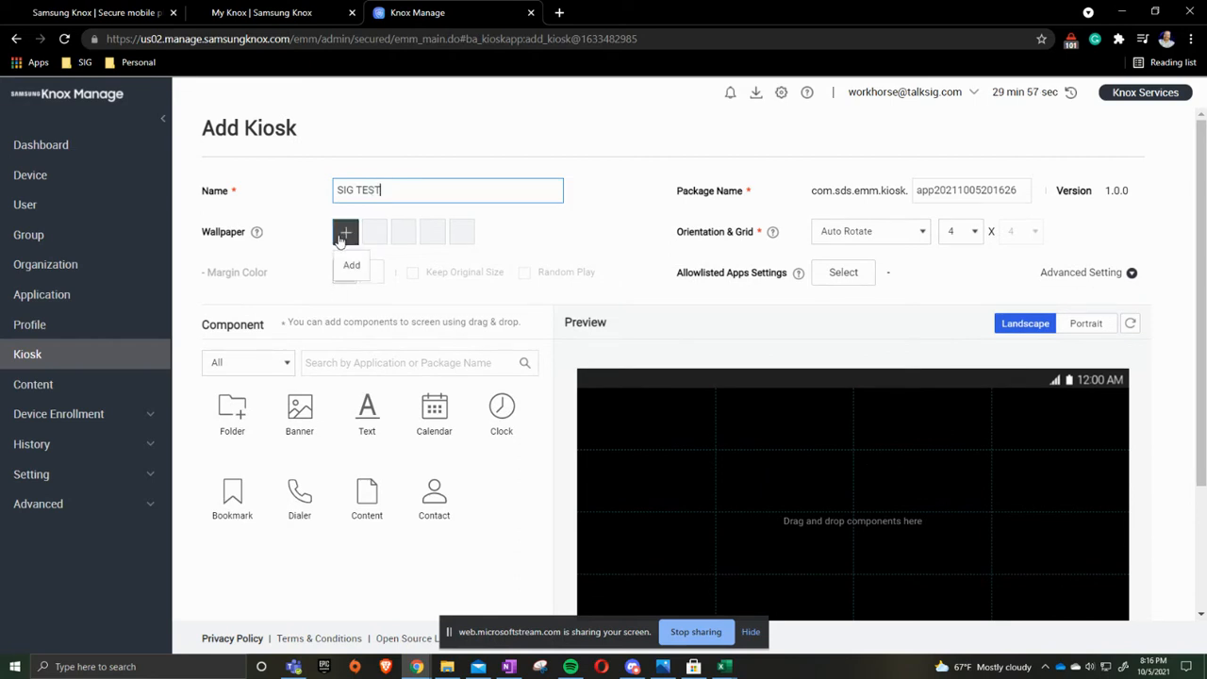
pyautogui.click(346, 232)
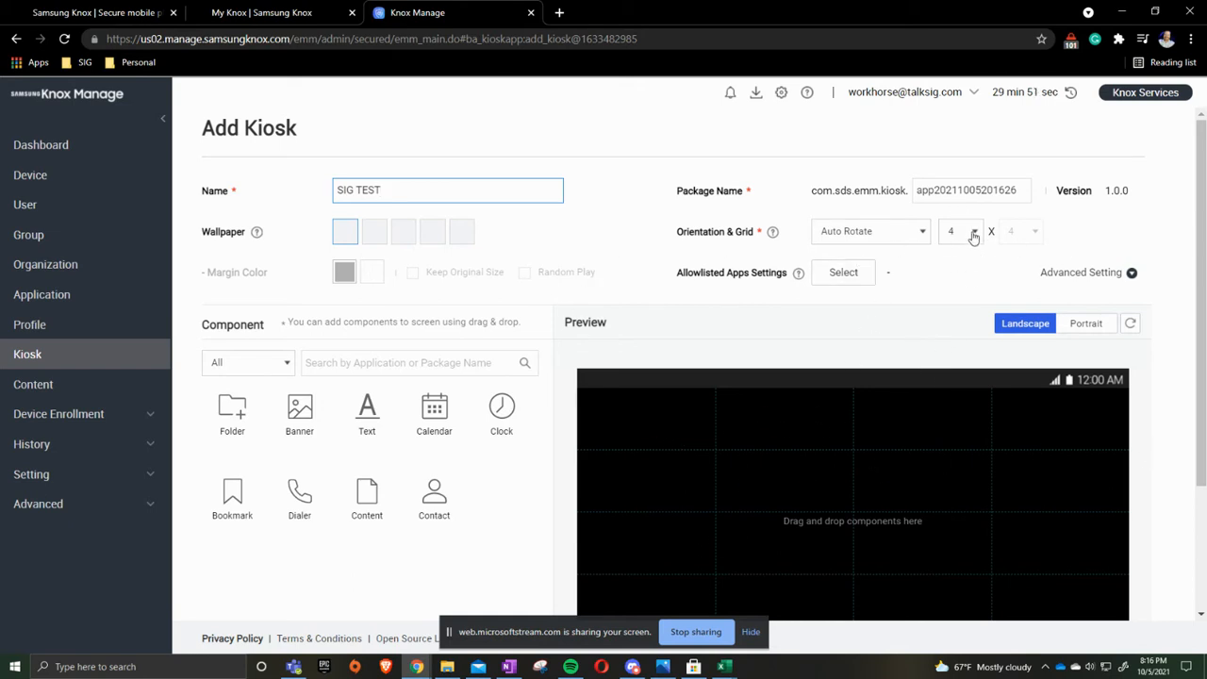
pyautogui.click(974, 232)
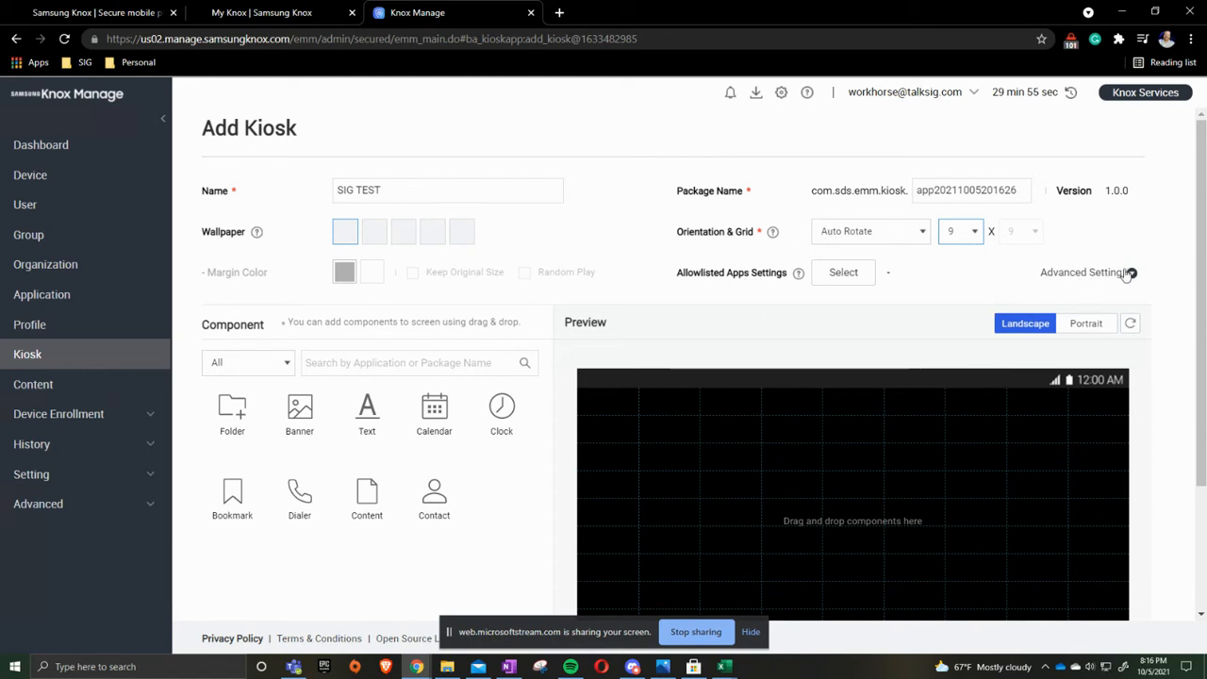
# - In Advanced Setting, make the icon text and point colour dark brown
pyautogui.click(1131, 272)
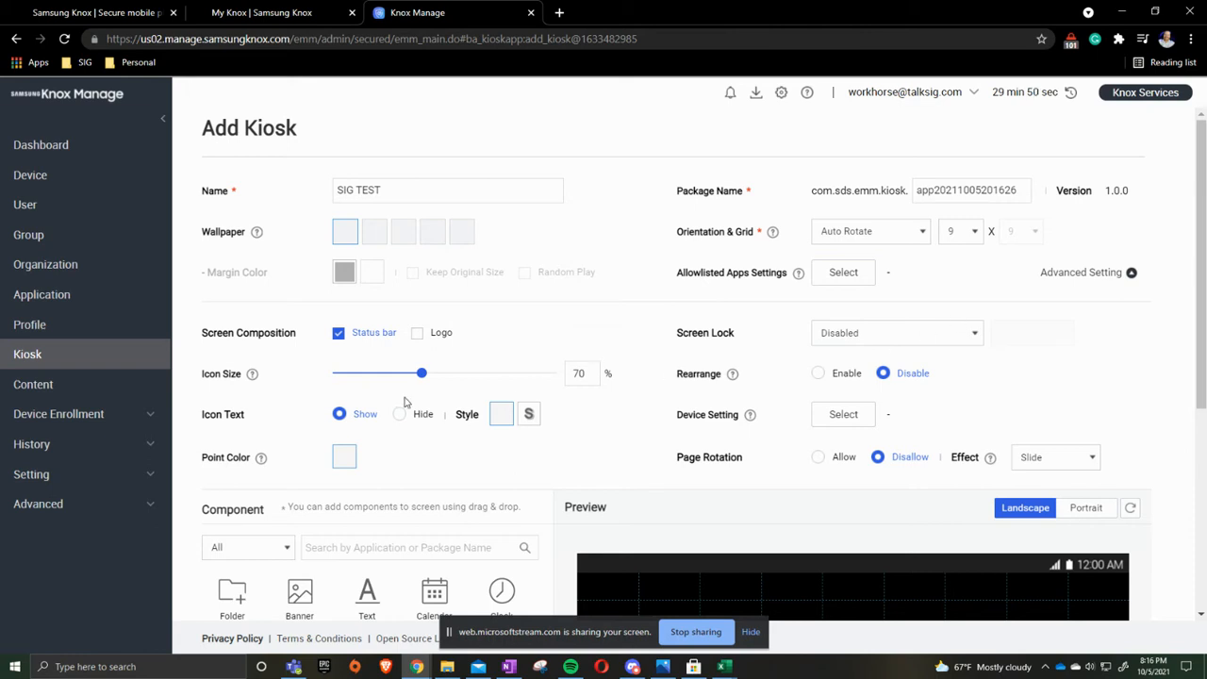
pyautogui.moveTo(440, 371)
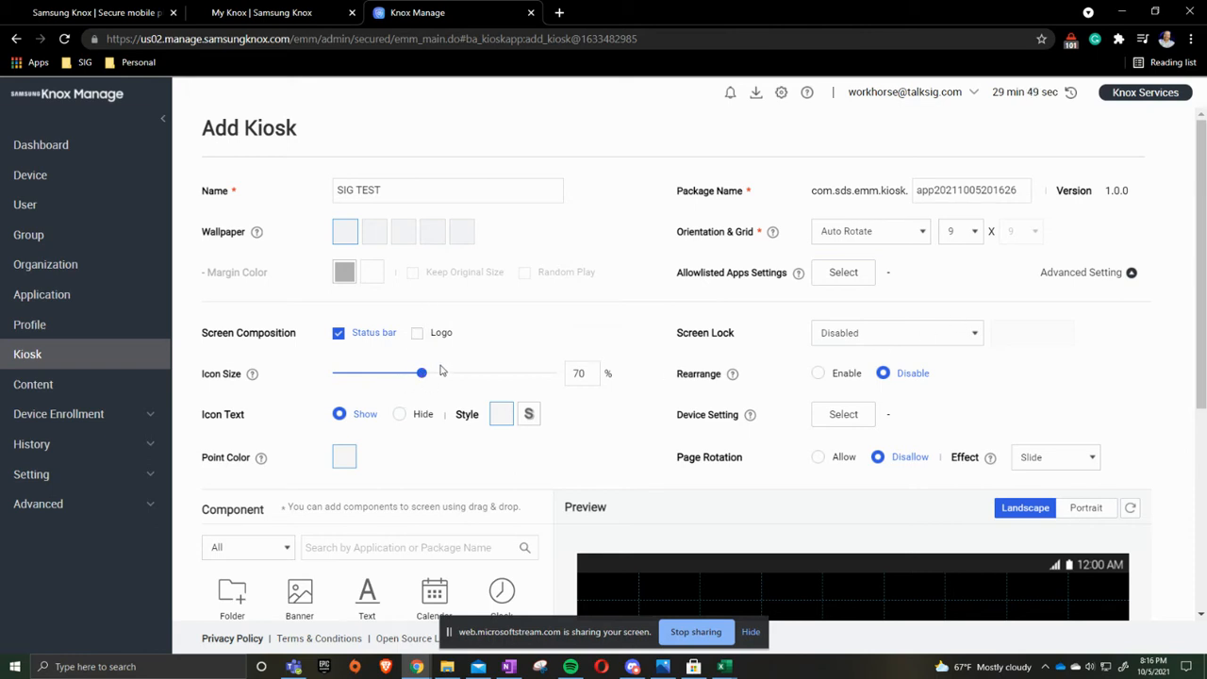
pyautogui.moveTo(438, 377)
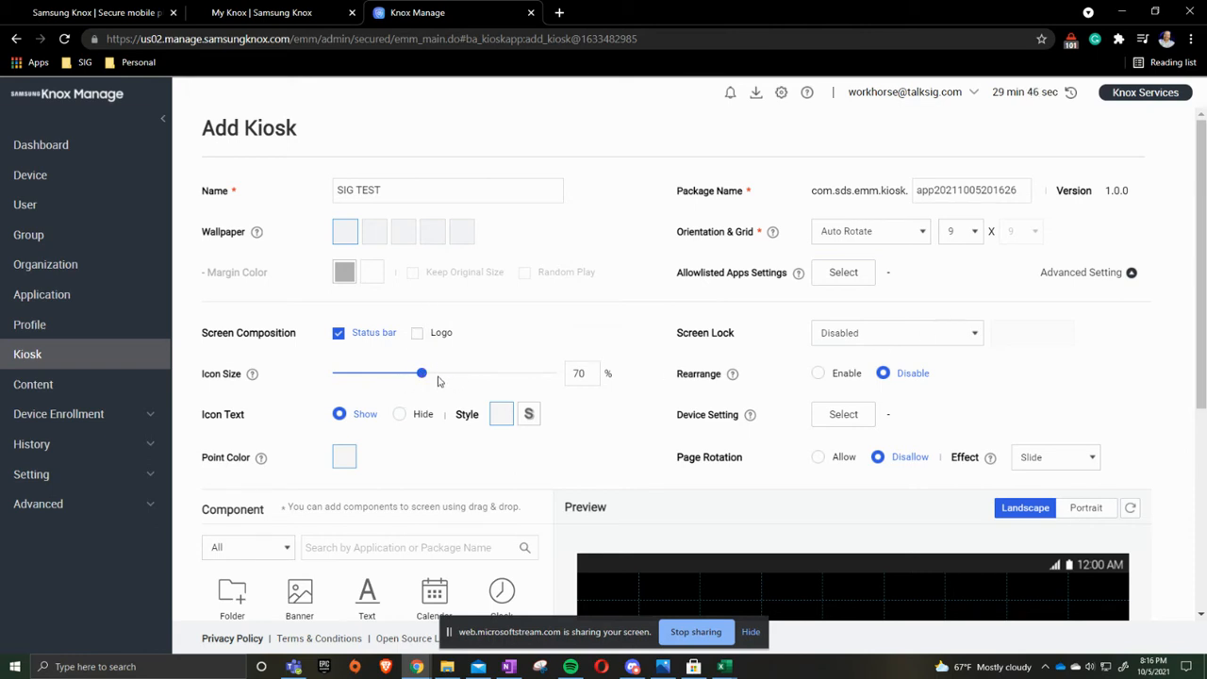
pyautogui.moveTo(334, 428)
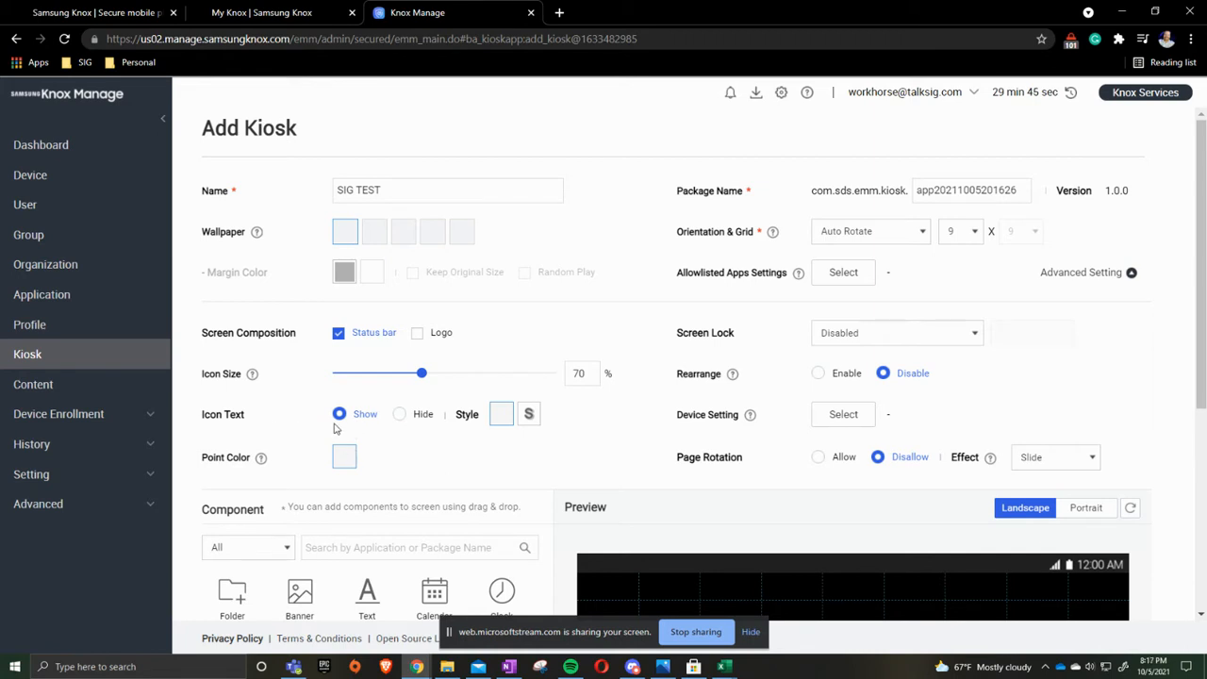
pyautogui.moveTo(368, 417)
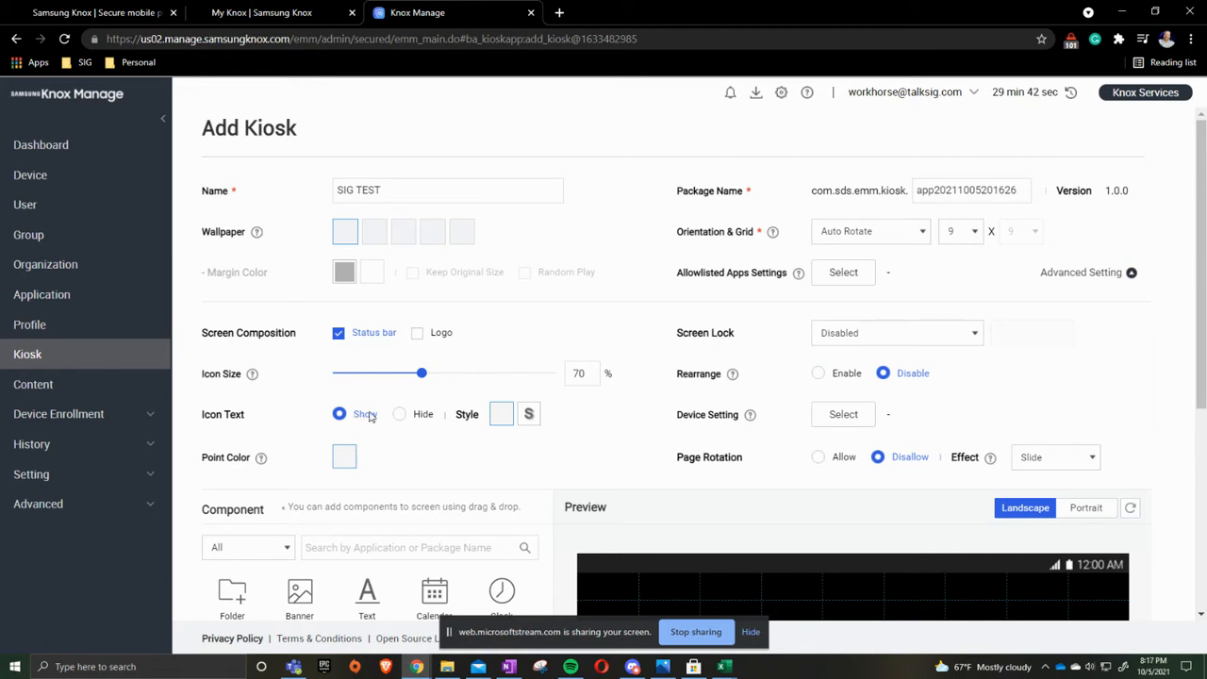
pyautogui.moveTo(528, 414)
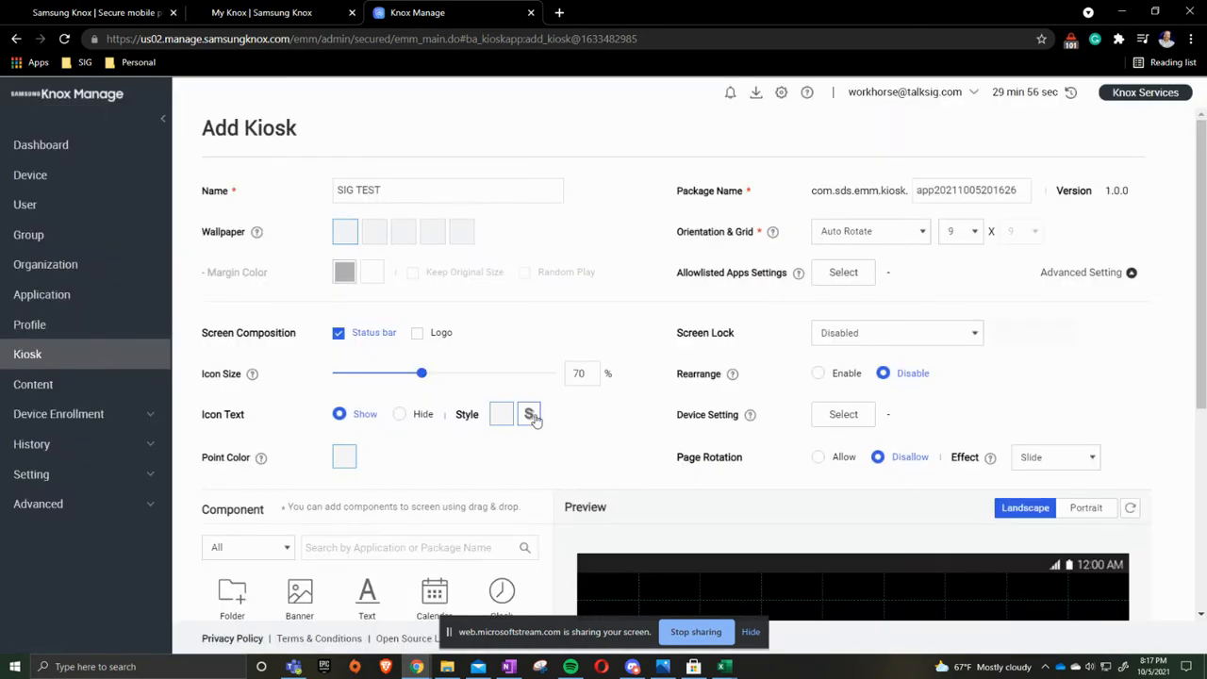
pyautogui.moveTo(529, 414)
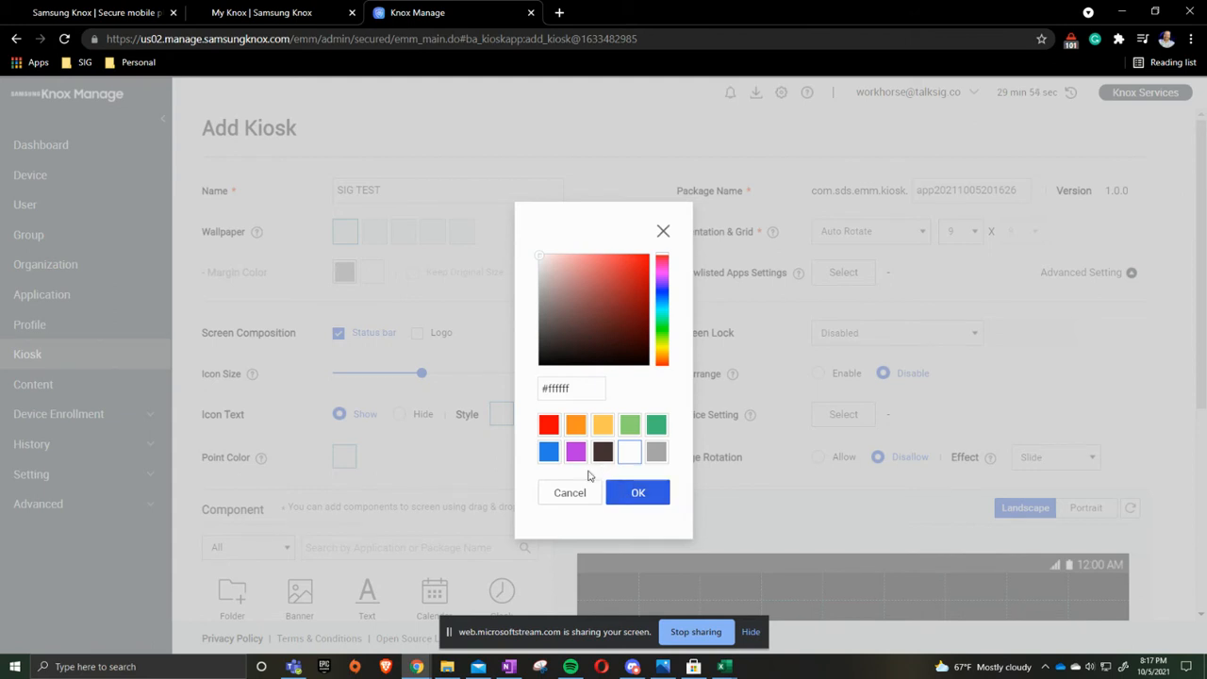
pyautogui.click(637, 492)
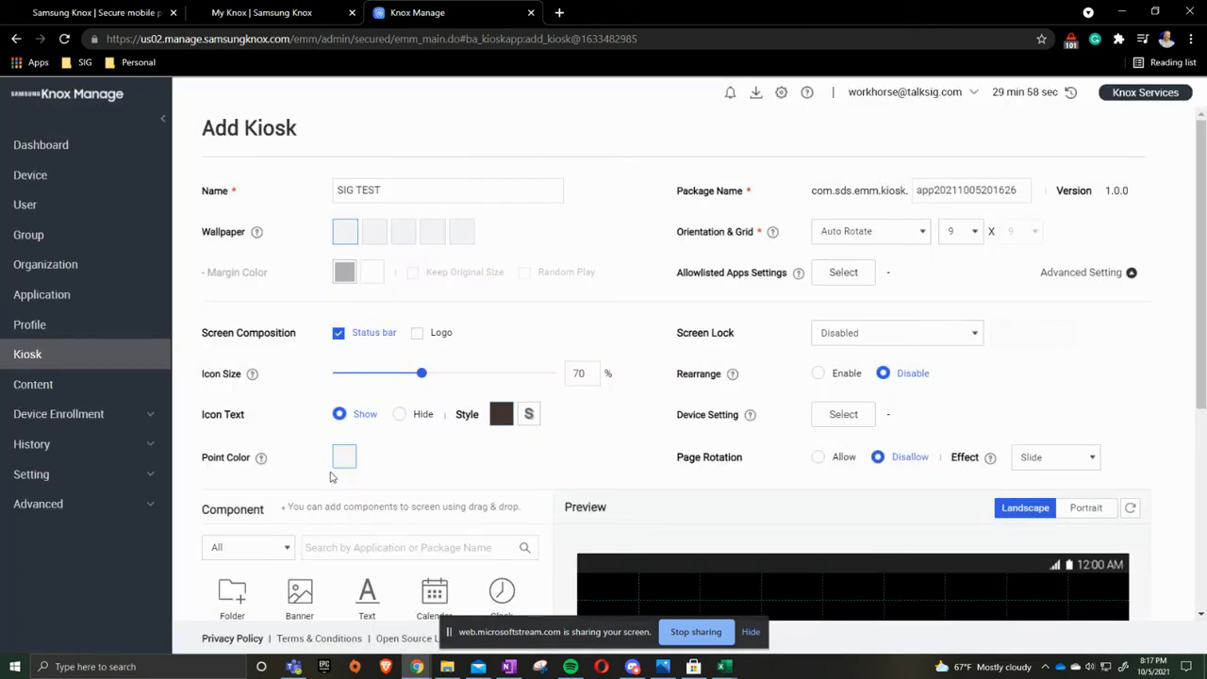
pyautogui.click(343, 456)
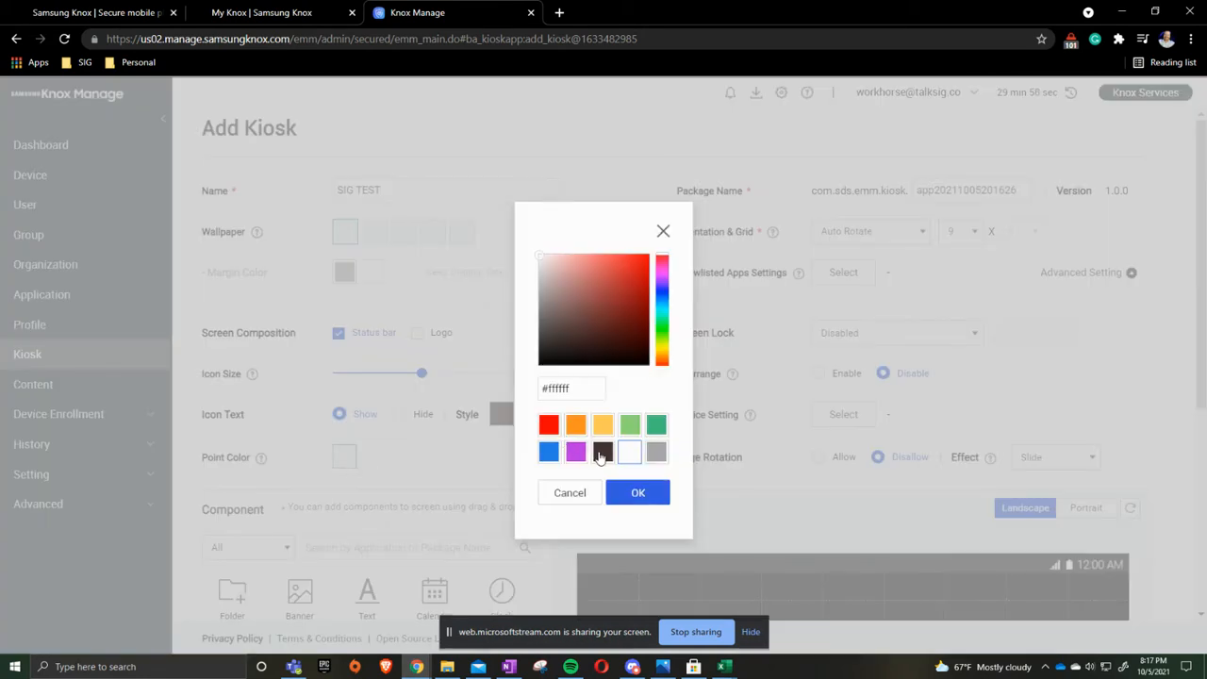
pyautogui.click(637, 492)
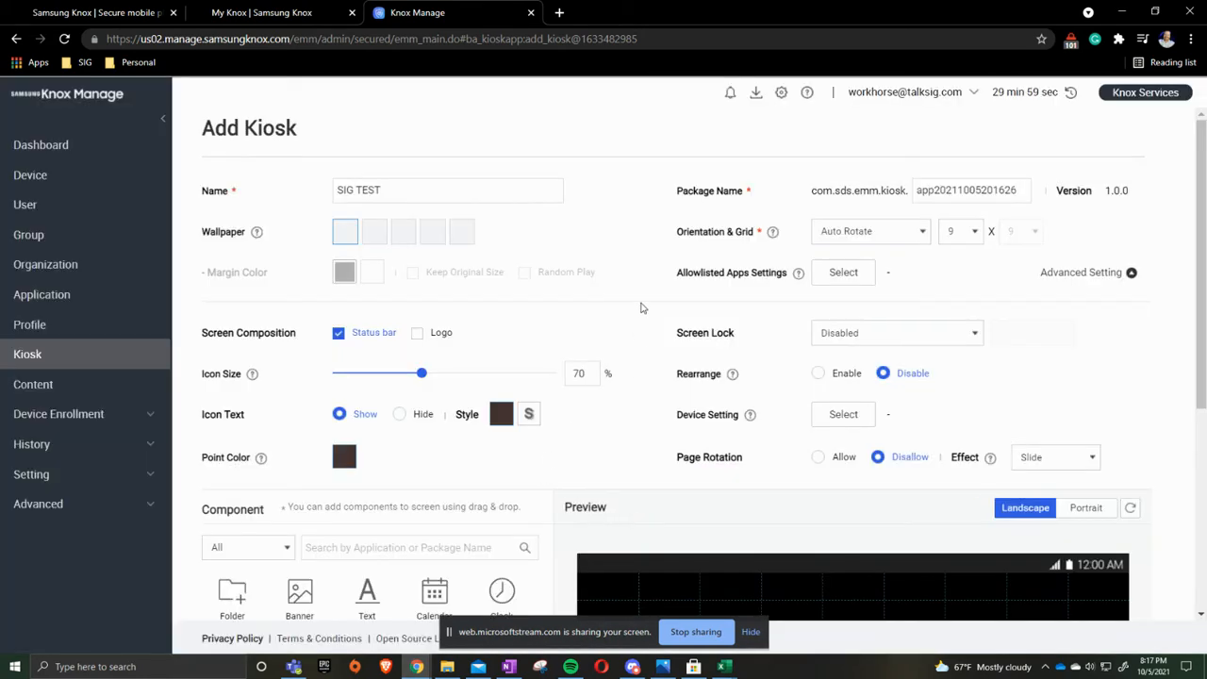
pyautogui.click(896, 332)
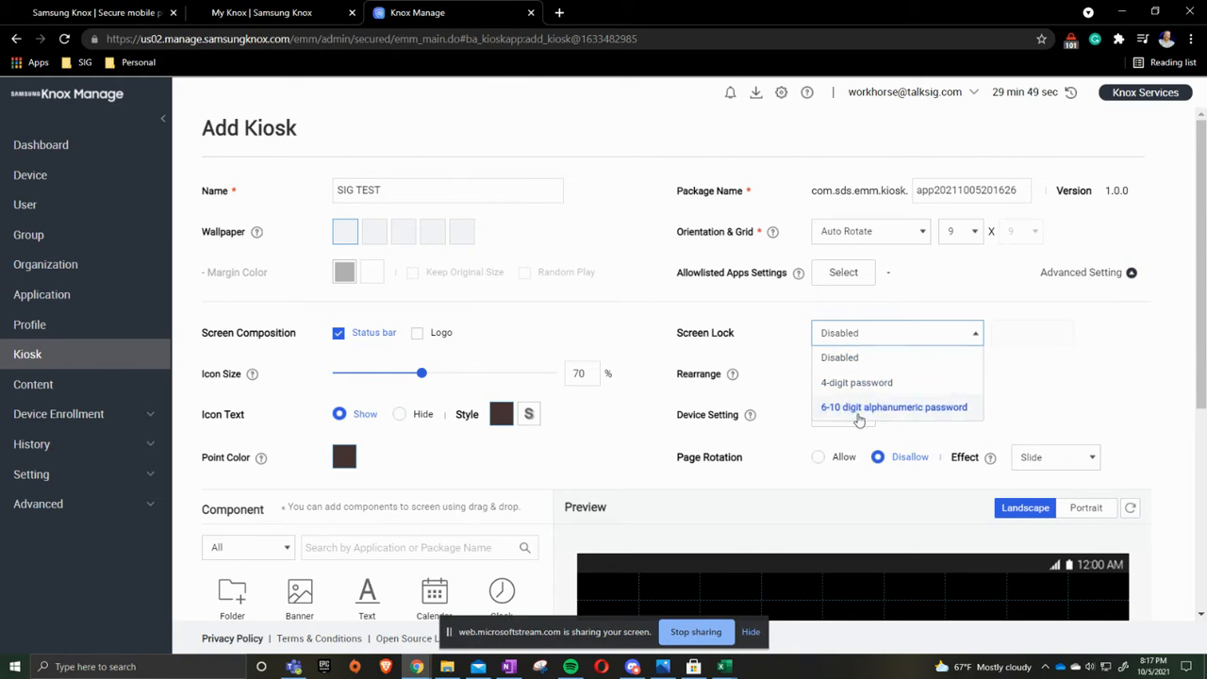
pyautogui.moveTo(884, 418)
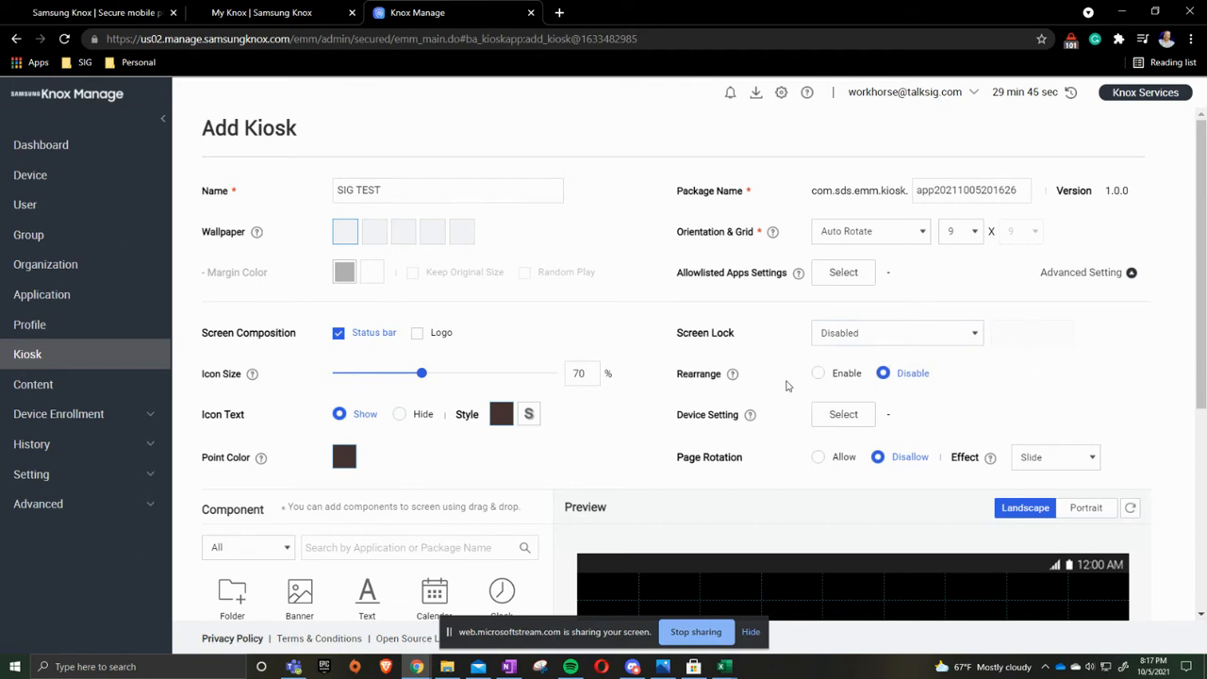
pyautogui.moveTo(810, 379)
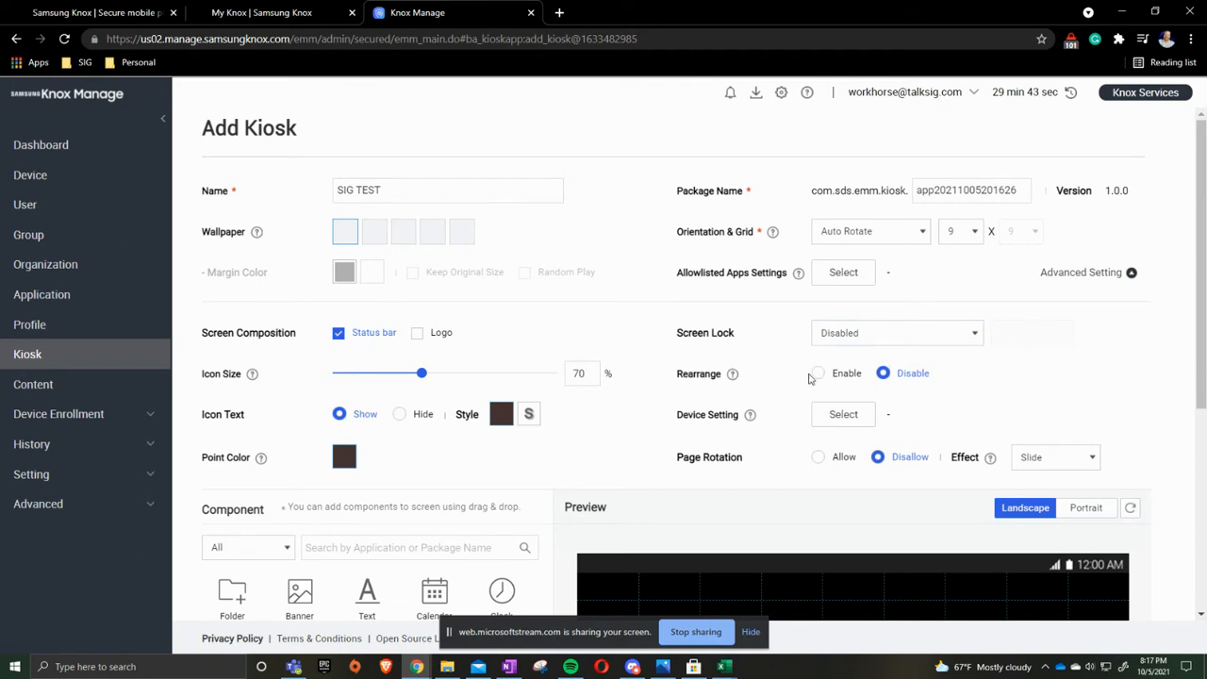
pyautogui.click(818, 372)
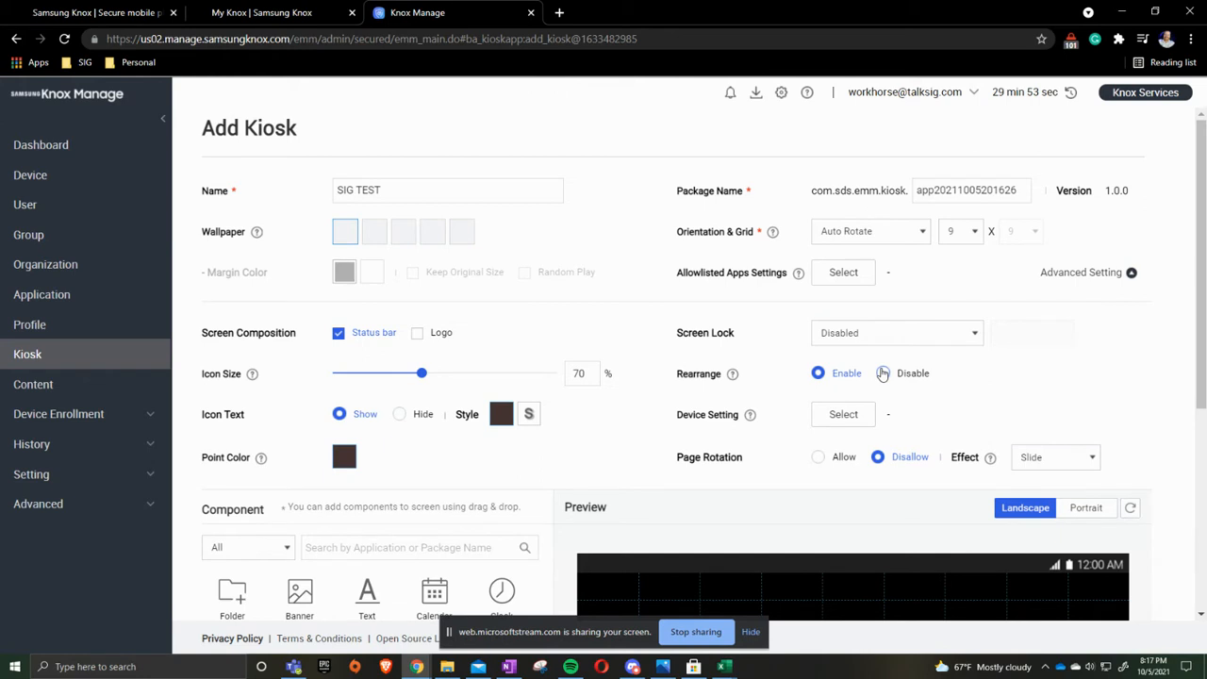
pyautogui.scroll(-3)
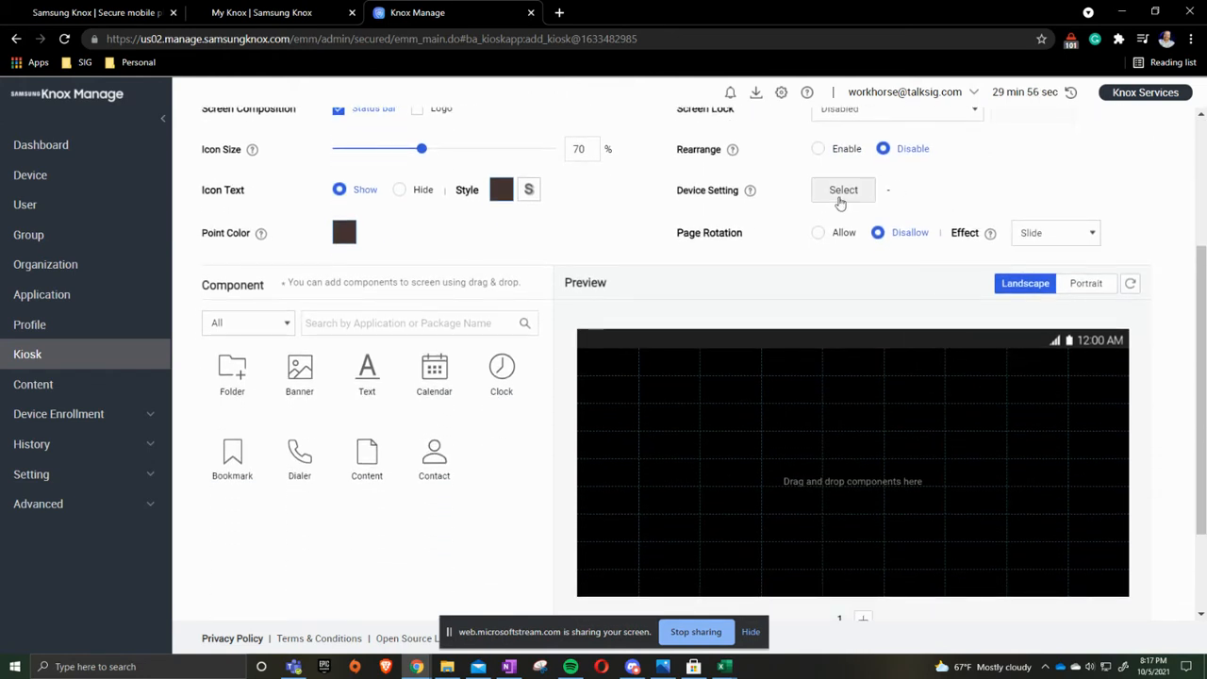
# - Allow Wi-Fi, Bluetooth, Display and Device Maintenance settings on the kiosk
pyautogui.click(842, 190)
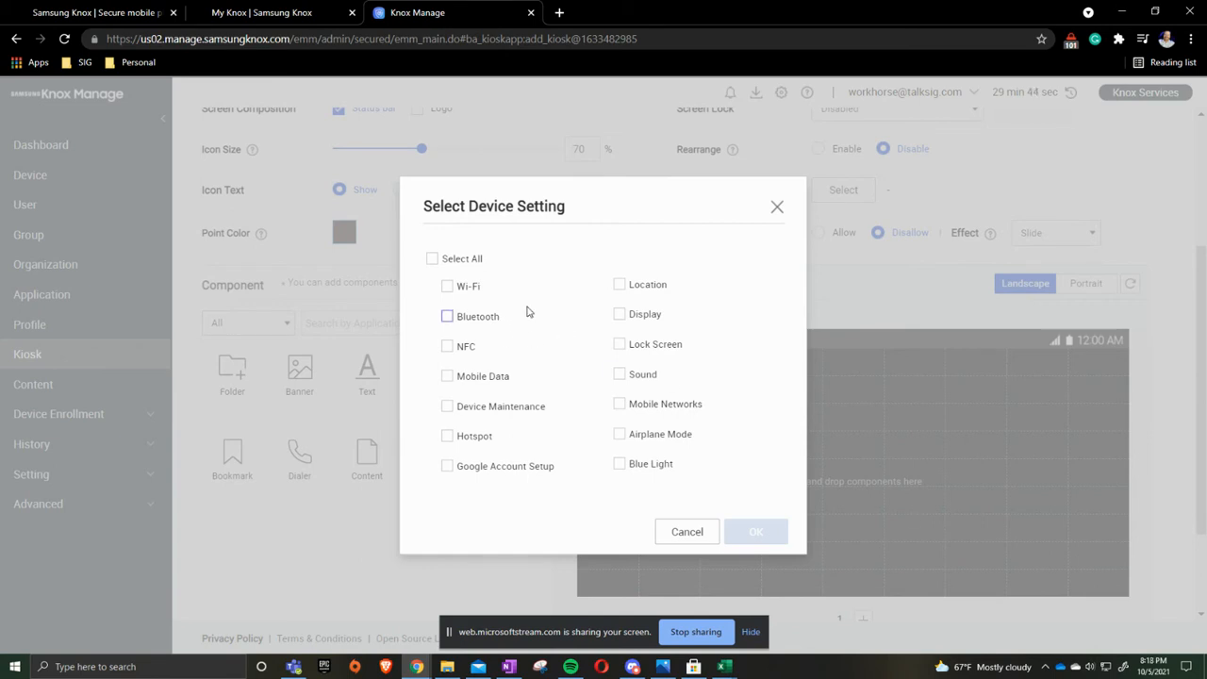
pyautogui.click(447, 287)
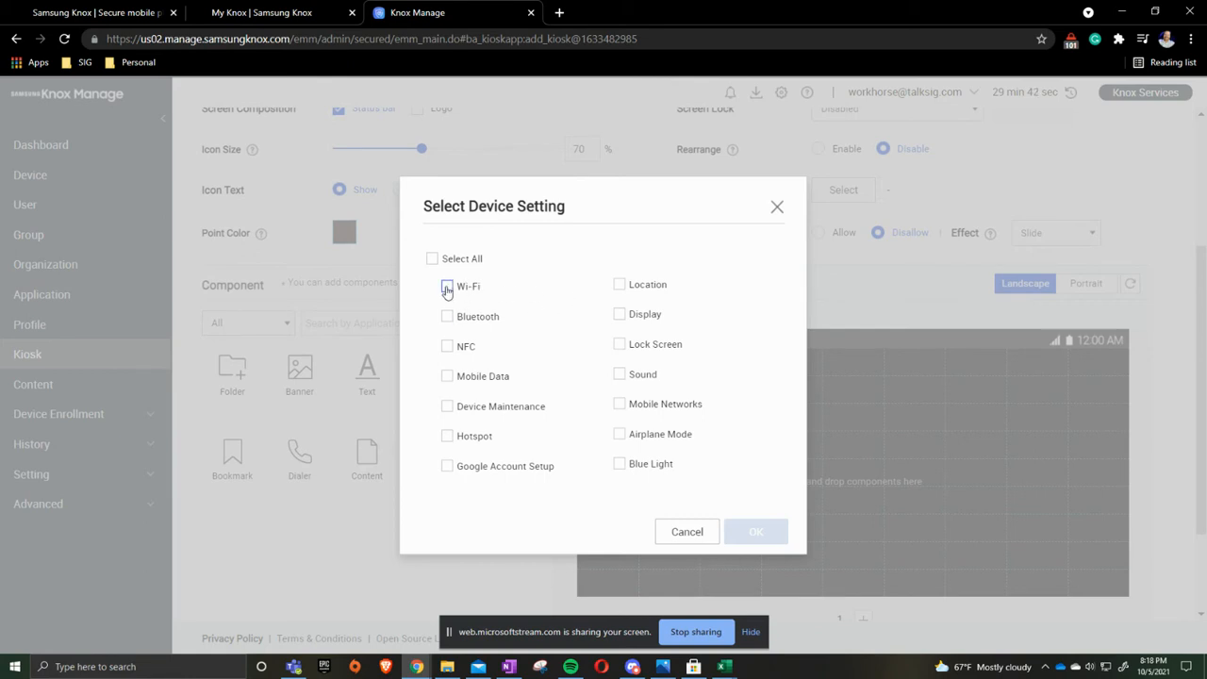
pyautogui.click(447, 285)
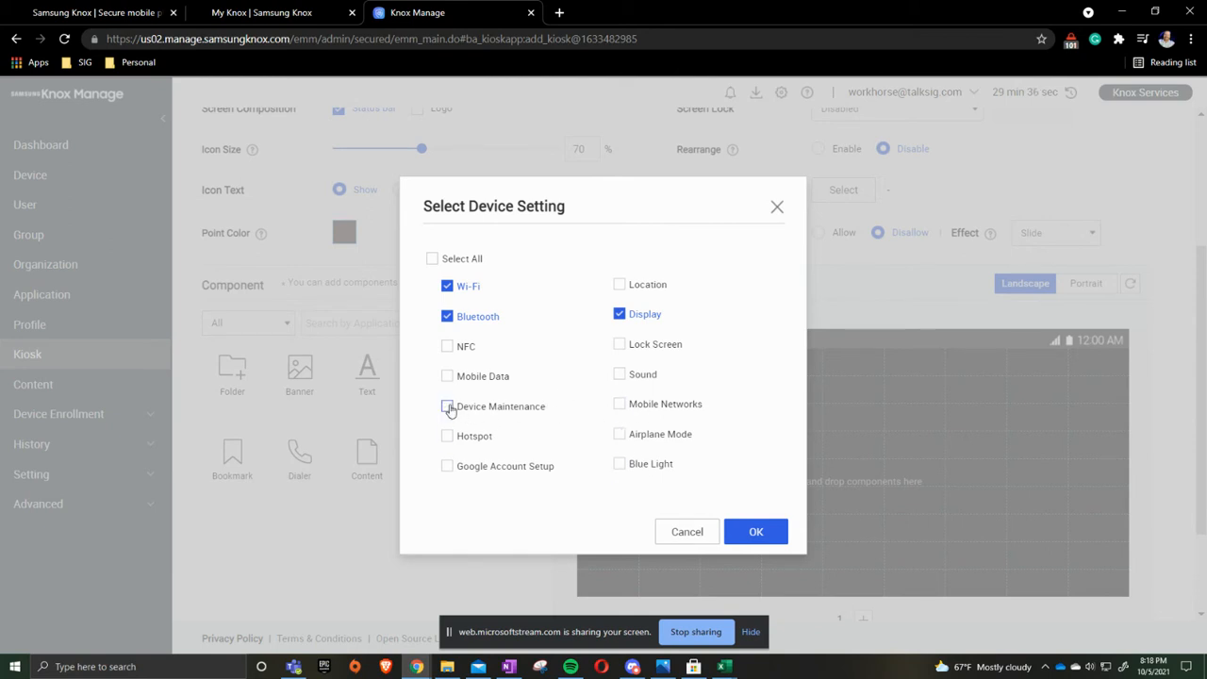
pyautogui.click(756, 531)
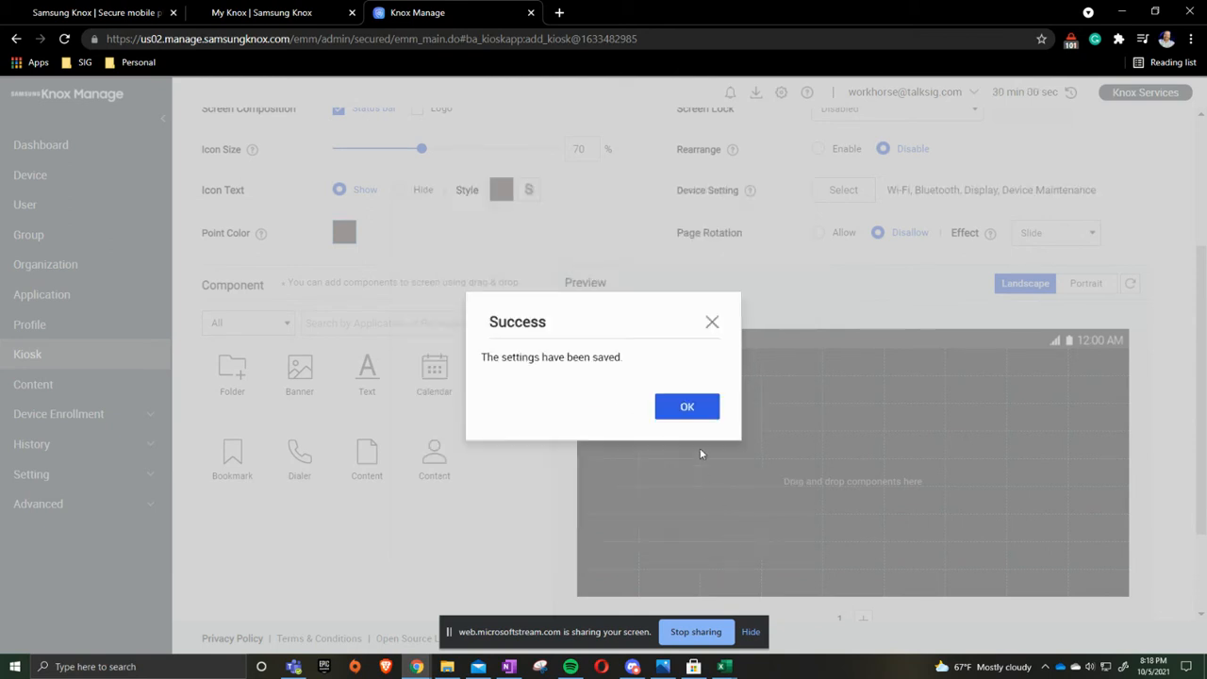
pyautogui.moveTo(686, 405)
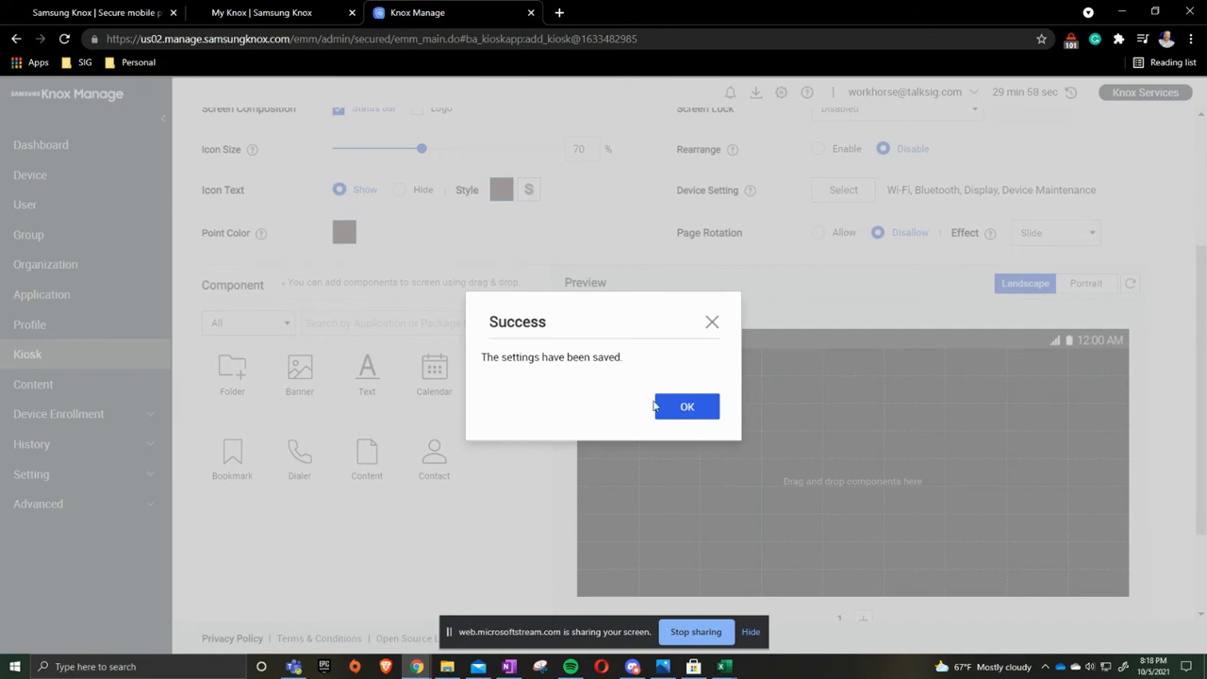
pyautogui.click(687, 406)
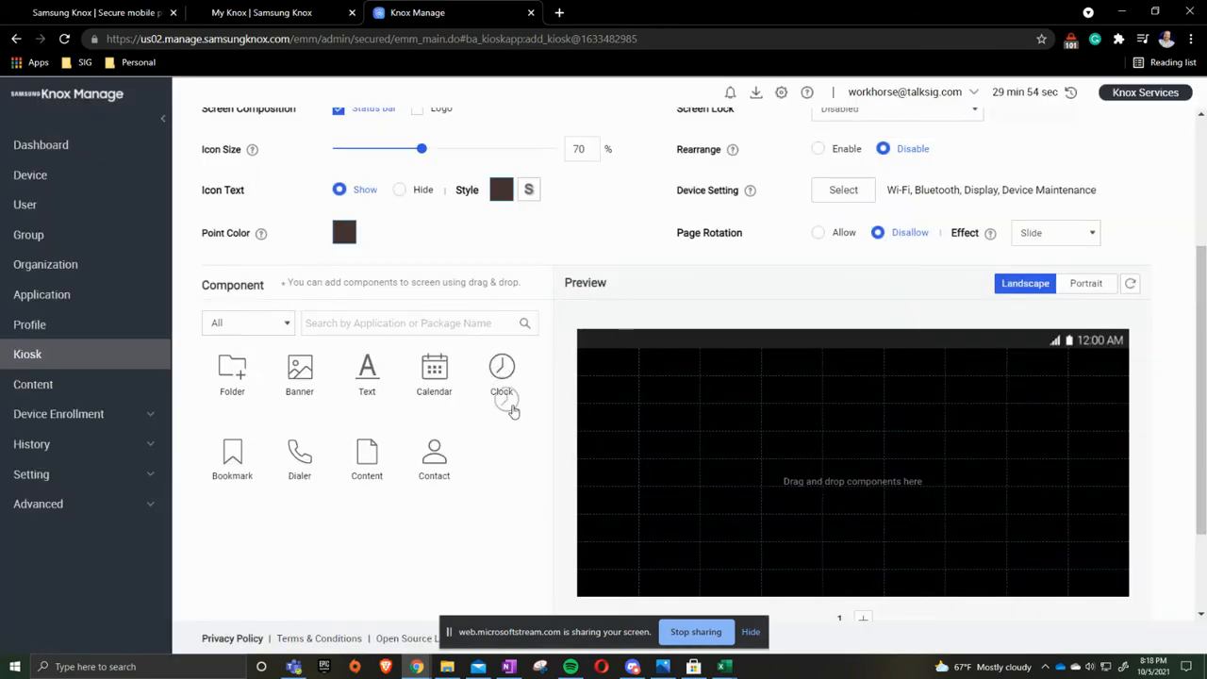
# - Add a round-style clock widget in 12-hour format to the kiosk preview
pyautogui.click(502, 375)
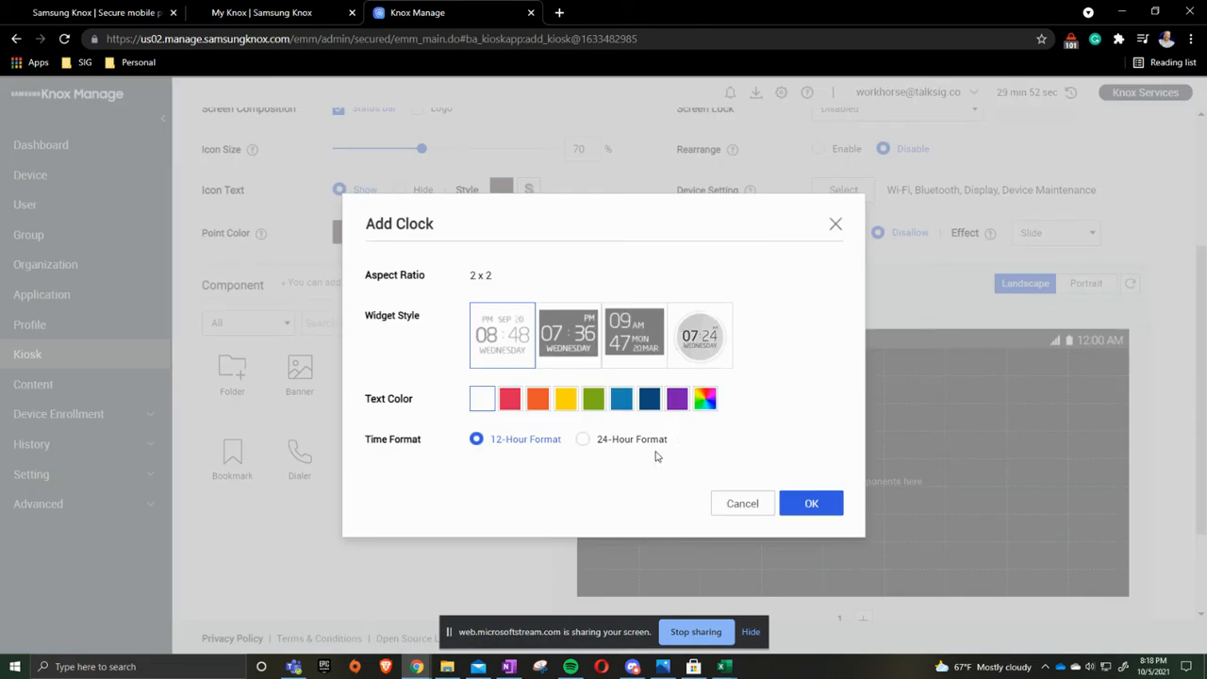
pyautogui.moveTo(656, 451)
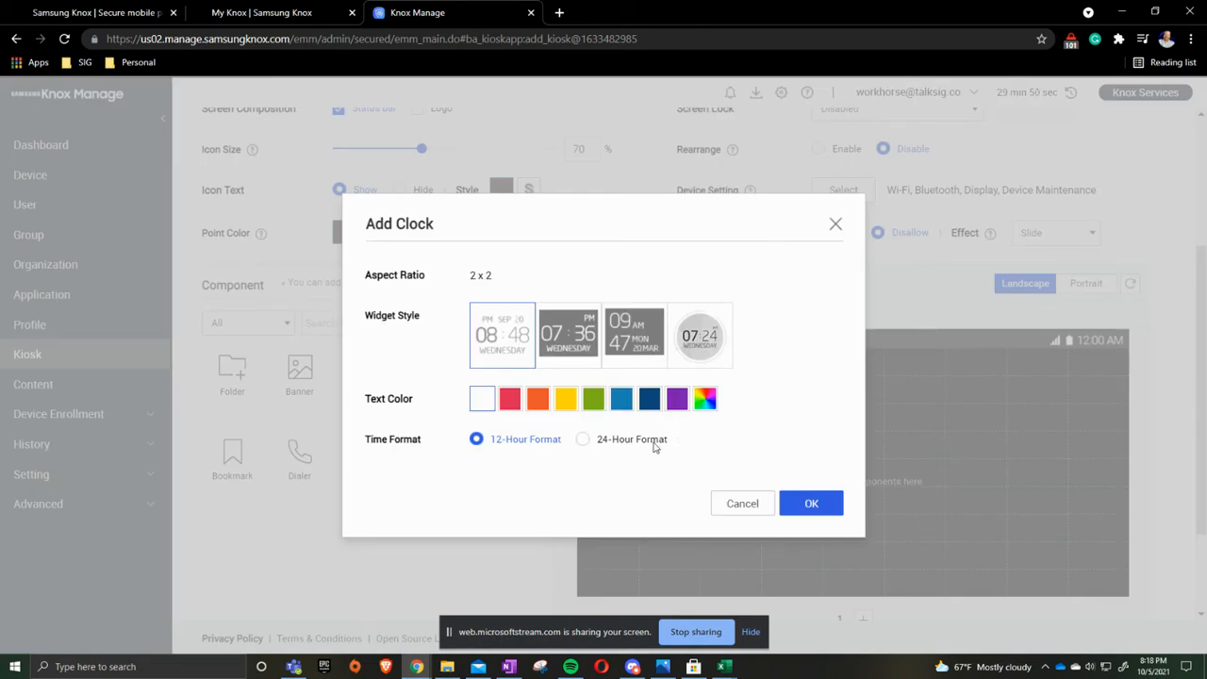
pyautogui.moveTo(424, 273)
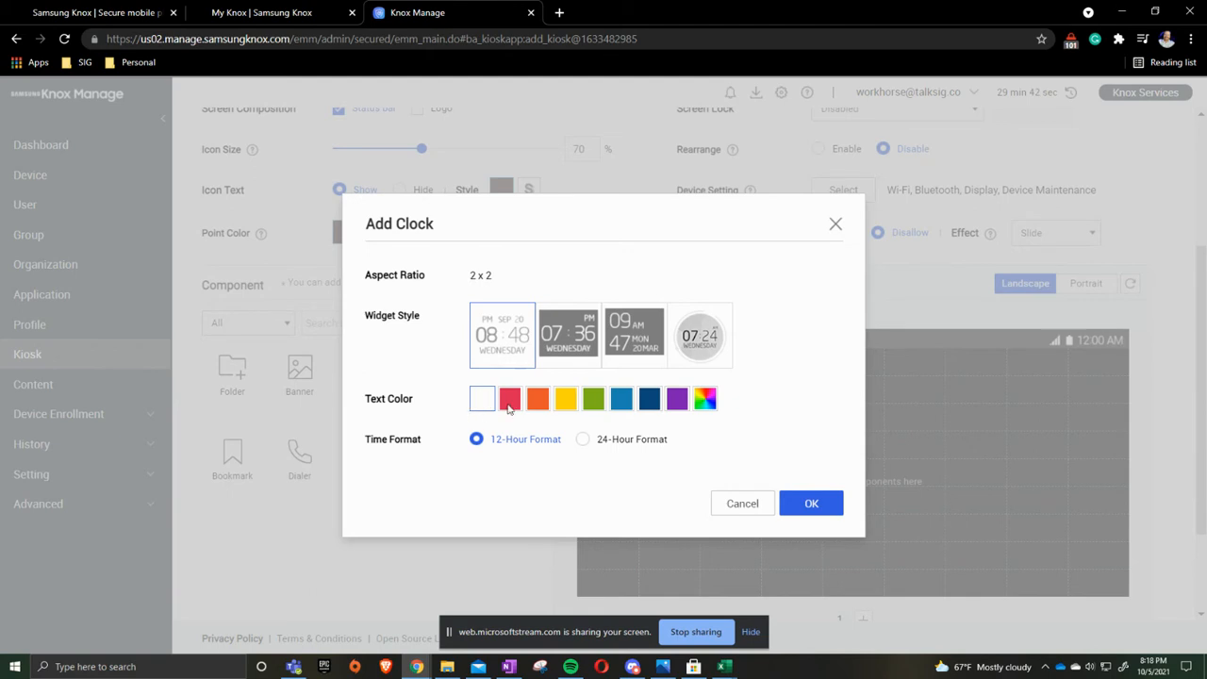
pyautogui.click(567, 335)
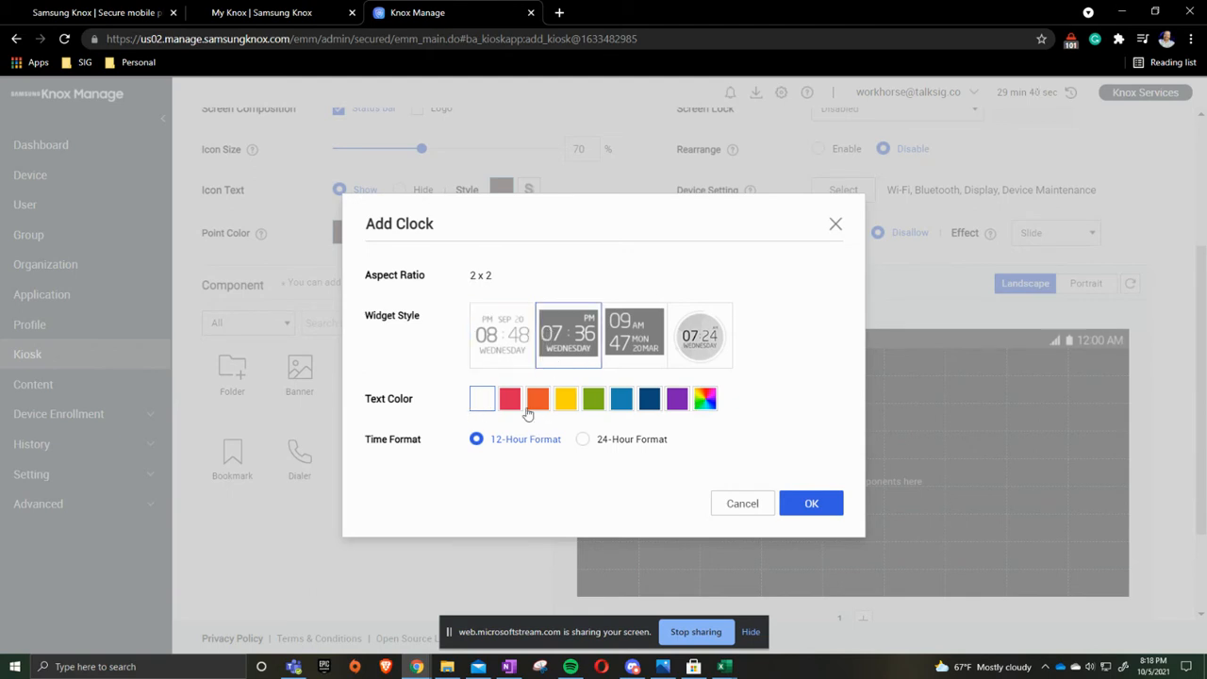
pyautogui.click(633, 335)
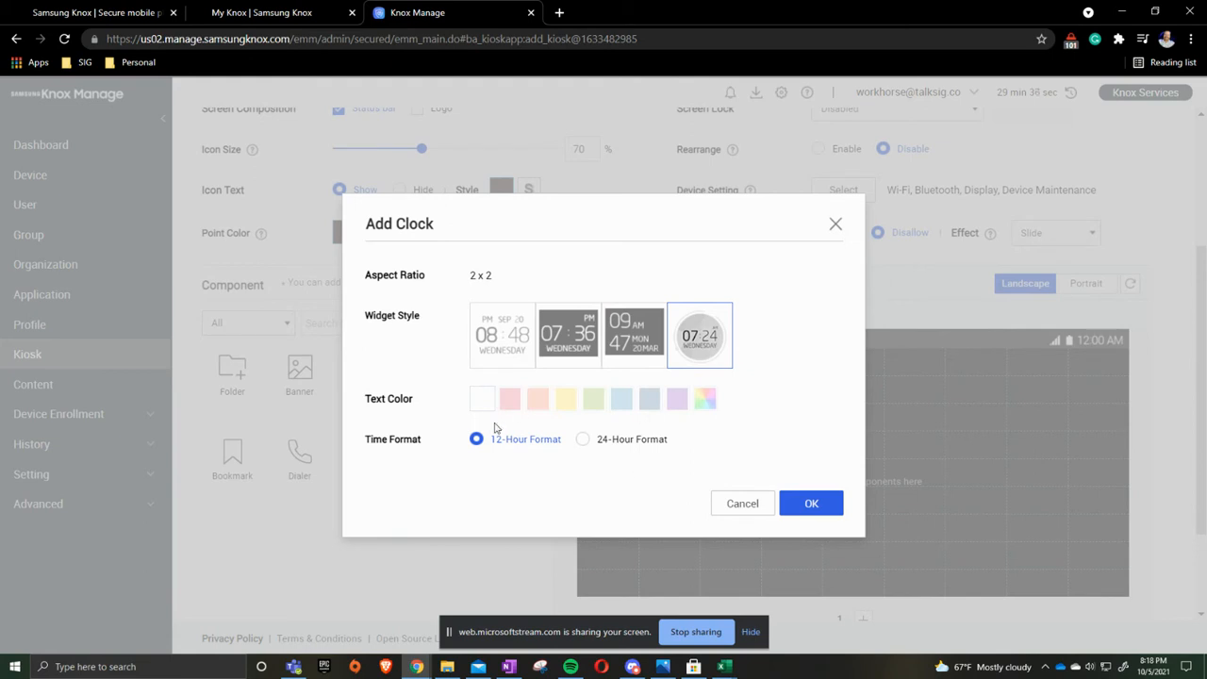
pyautogui.moveTo(525, 442)
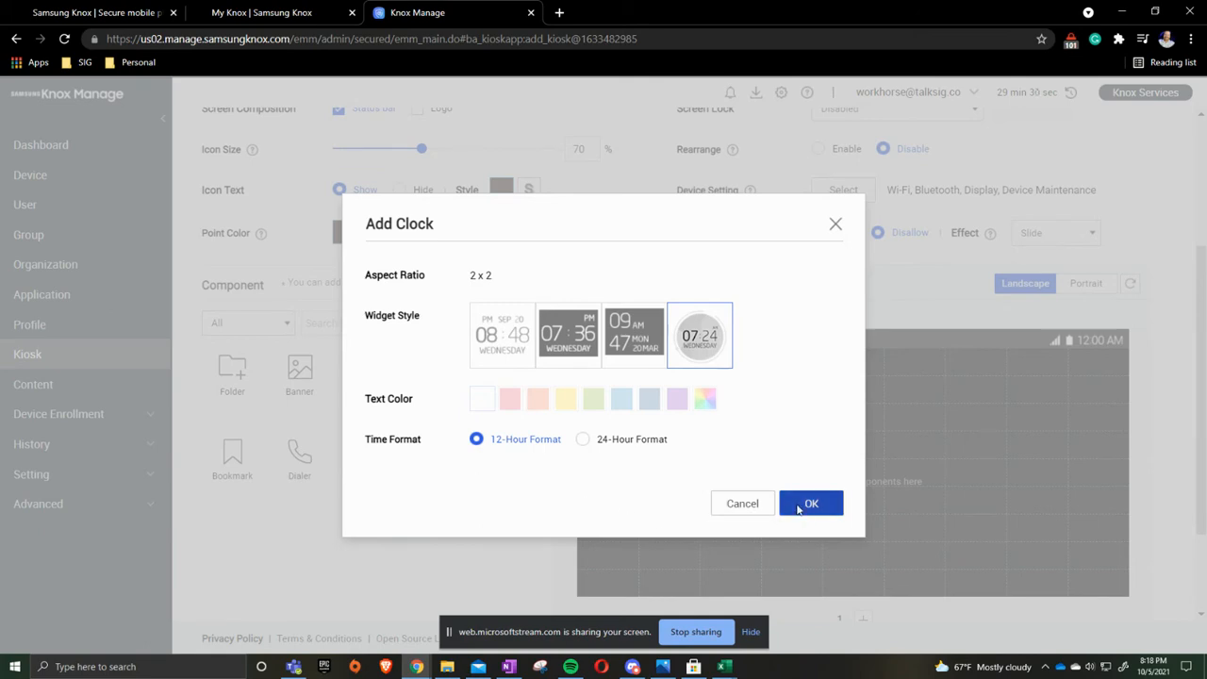
pyautogui.click(810, 502)
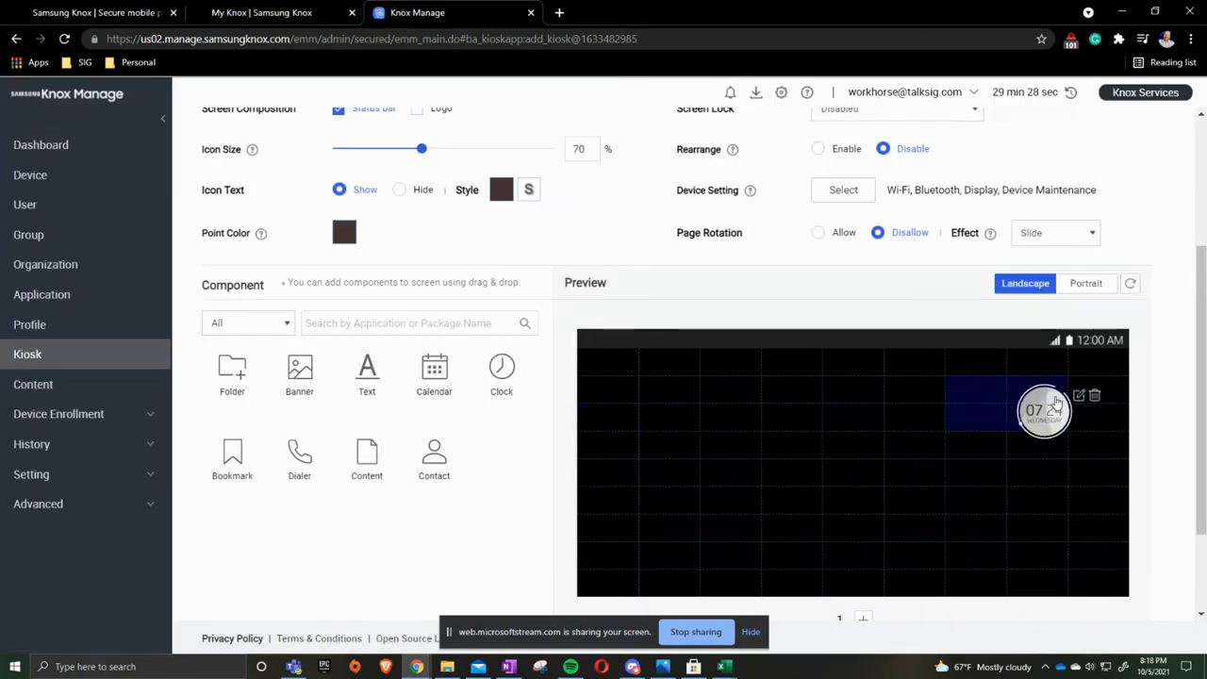
# - Move the round clock widget to the top-left cell of the preview
pyautogui.moveTo(1044, 411); pyautogui.dragTo(629, 373)
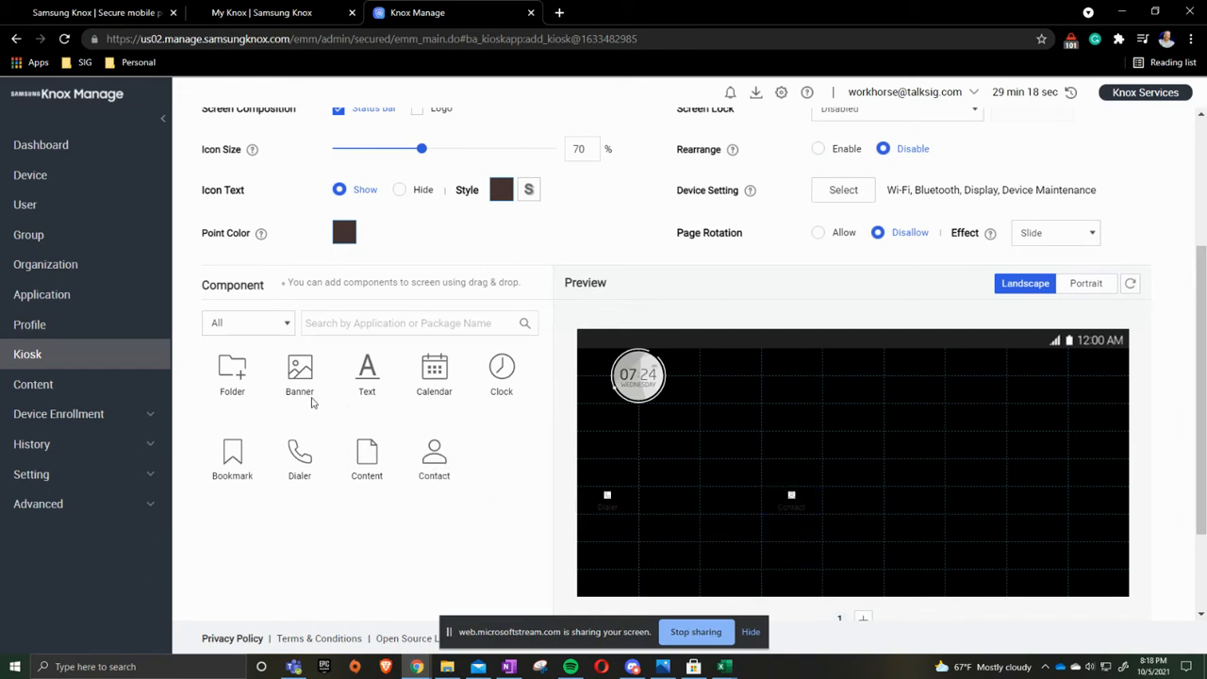
pyautogui.moveTo(489, 460)
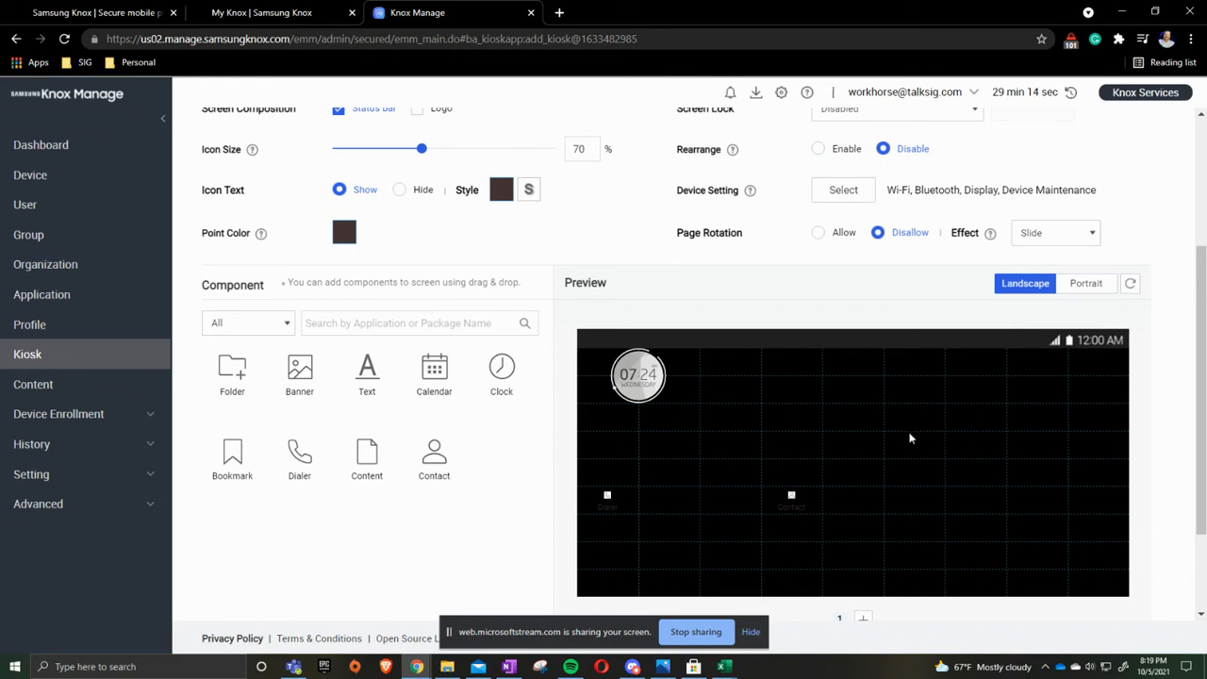
pyautogui.moveTo(1017, 336)
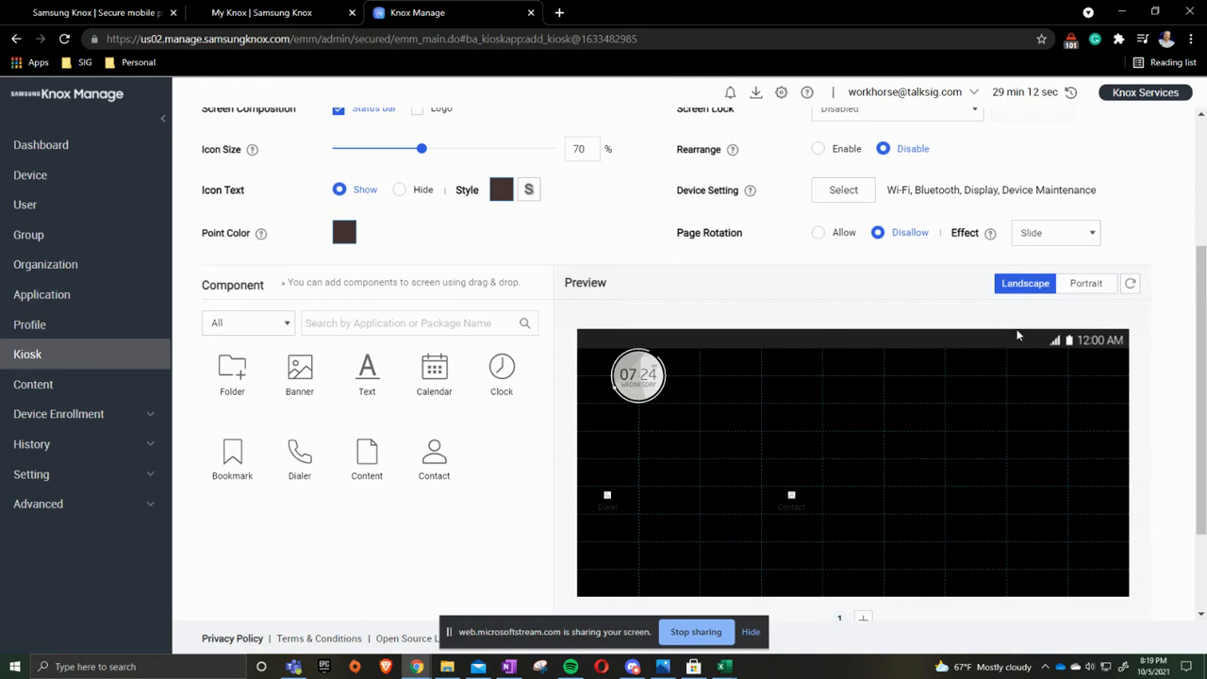
pyautogui.moveTo(1072, 305)
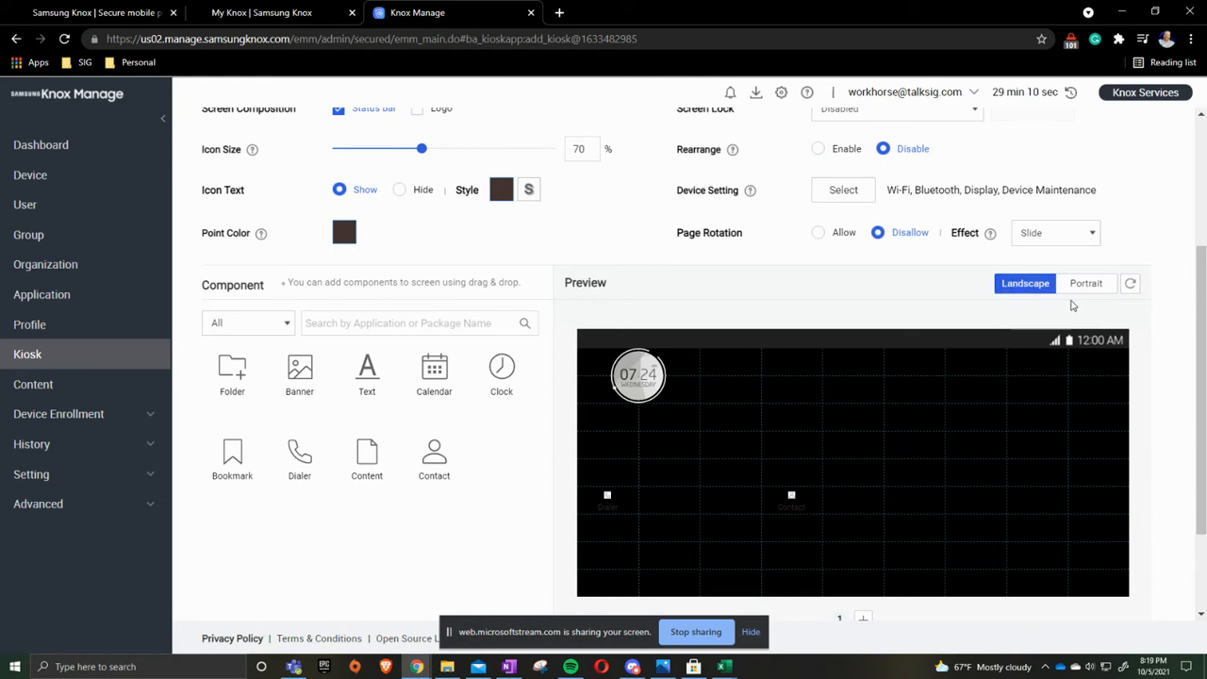
pyautogui.click(1085, 283)
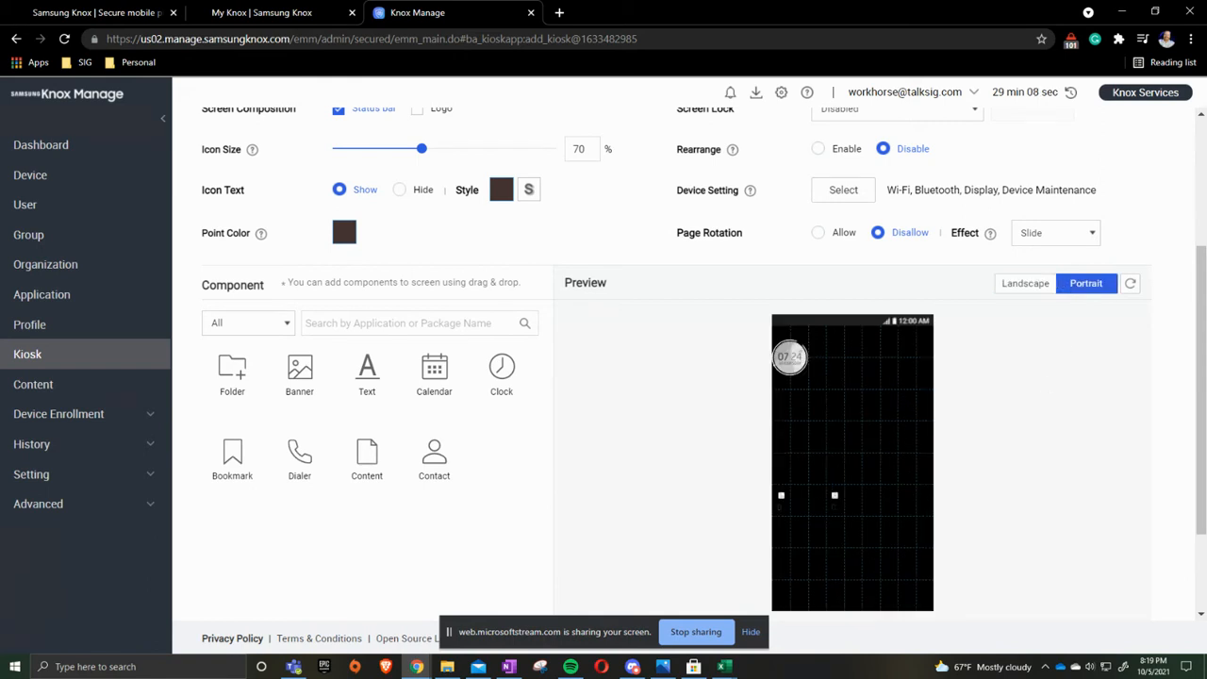
pyautogui.click(1024, 283)
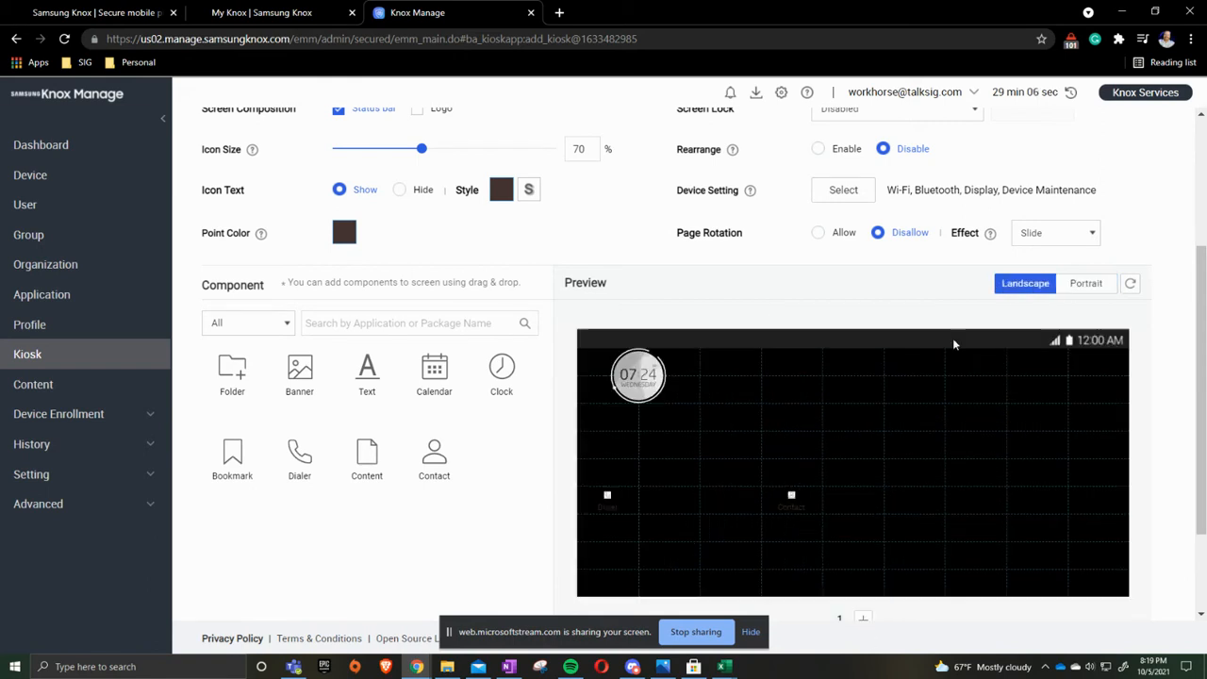
pyautogui.scroll(-3)
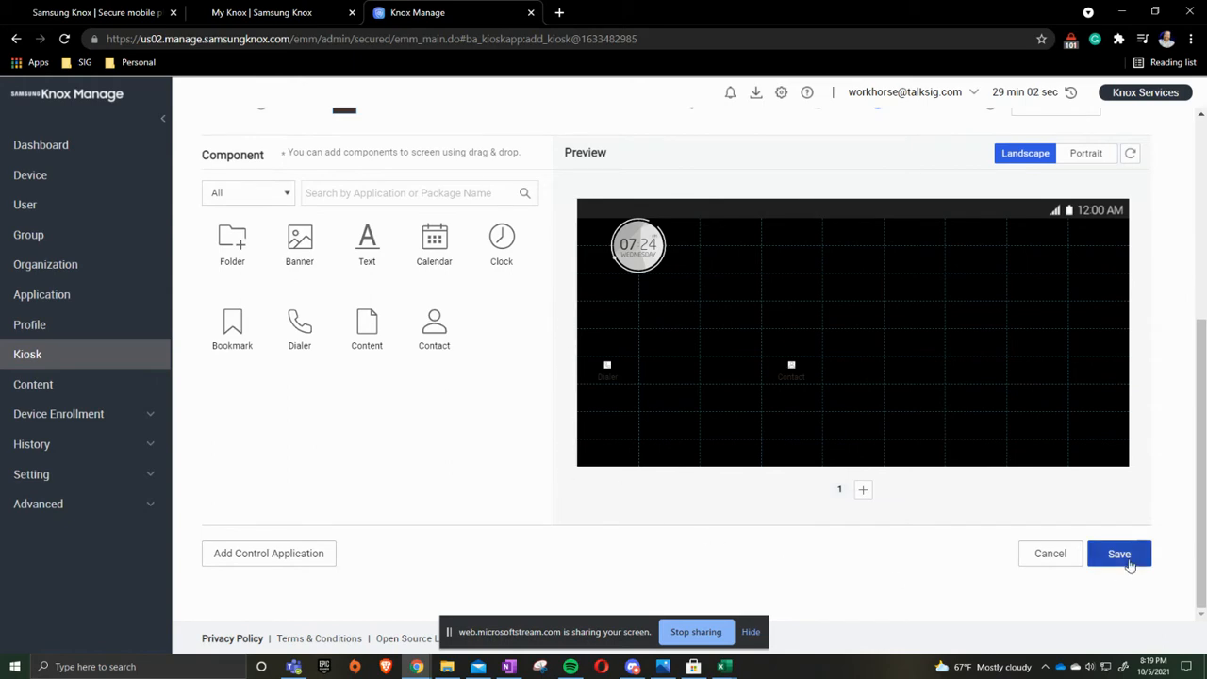
# - Save the kiosk and select SIG TEST (version 1.0.0, Multiple) in the list
pyautogui.click(1120, 553)
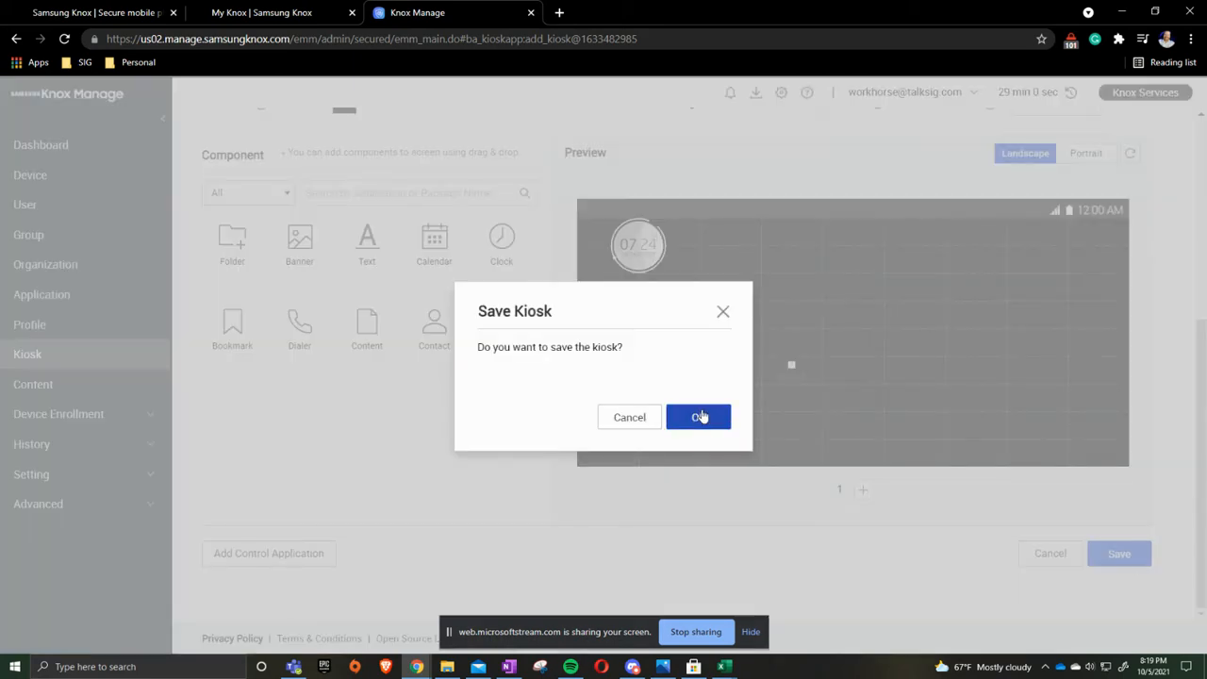
pyautogui.click(698, 416)
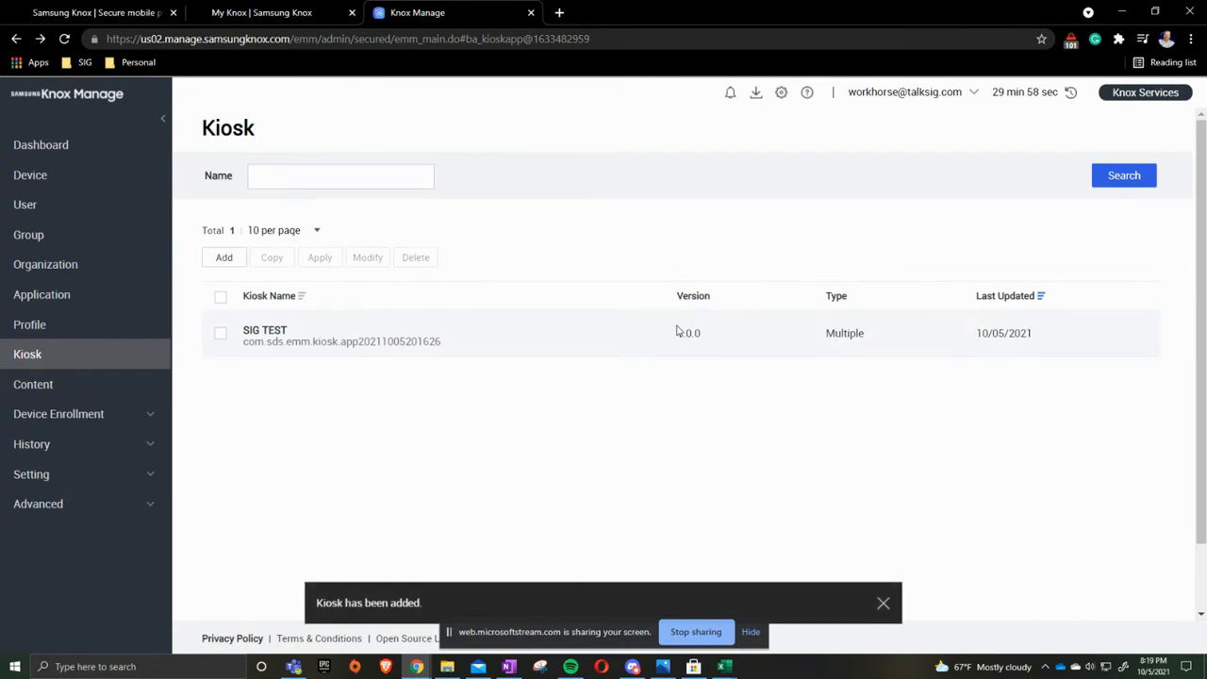
pyautogui.click(220, 333)
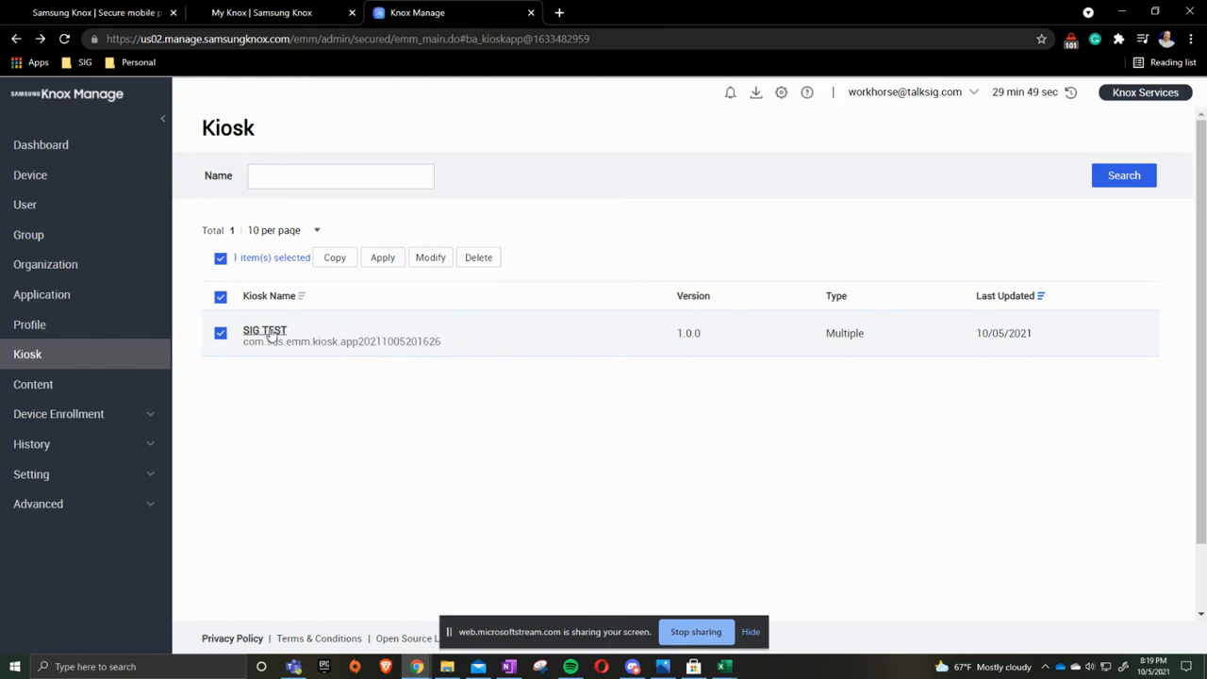
# - Reopen SIG TEST for editing and drag a calendar widget onto the preview
pyautogui.click(265, 330)
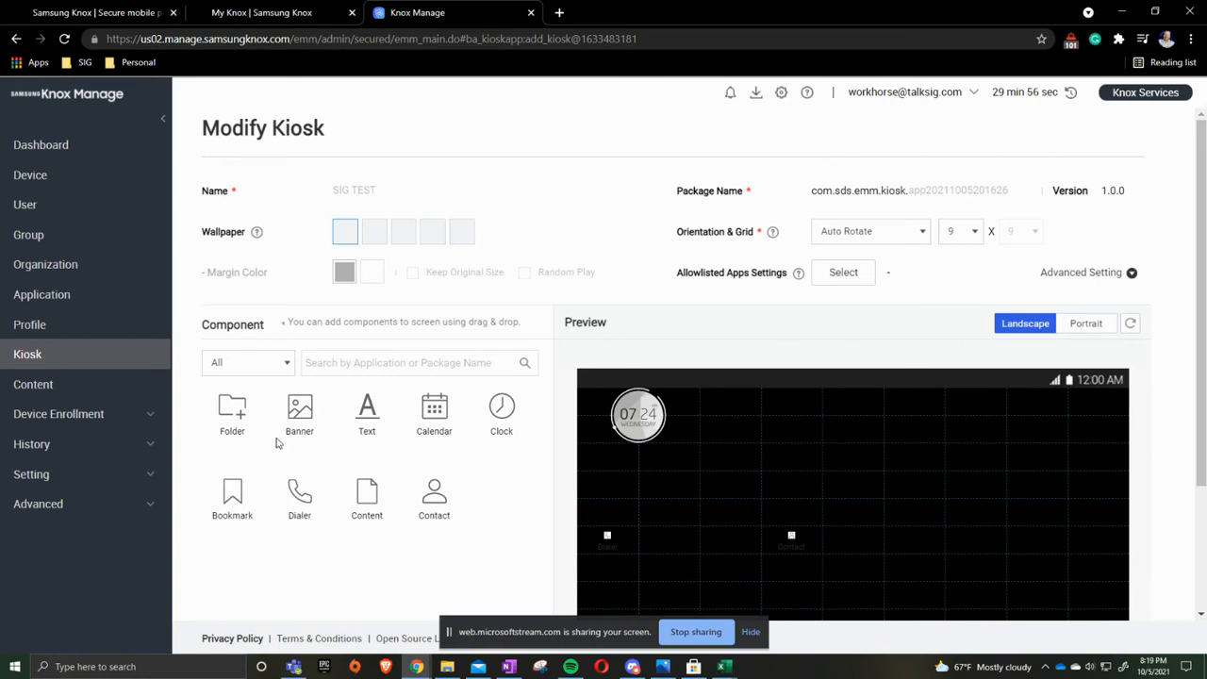
pyautogui.moveTo(433, 407); pyautogui.dragTo(943, 469)
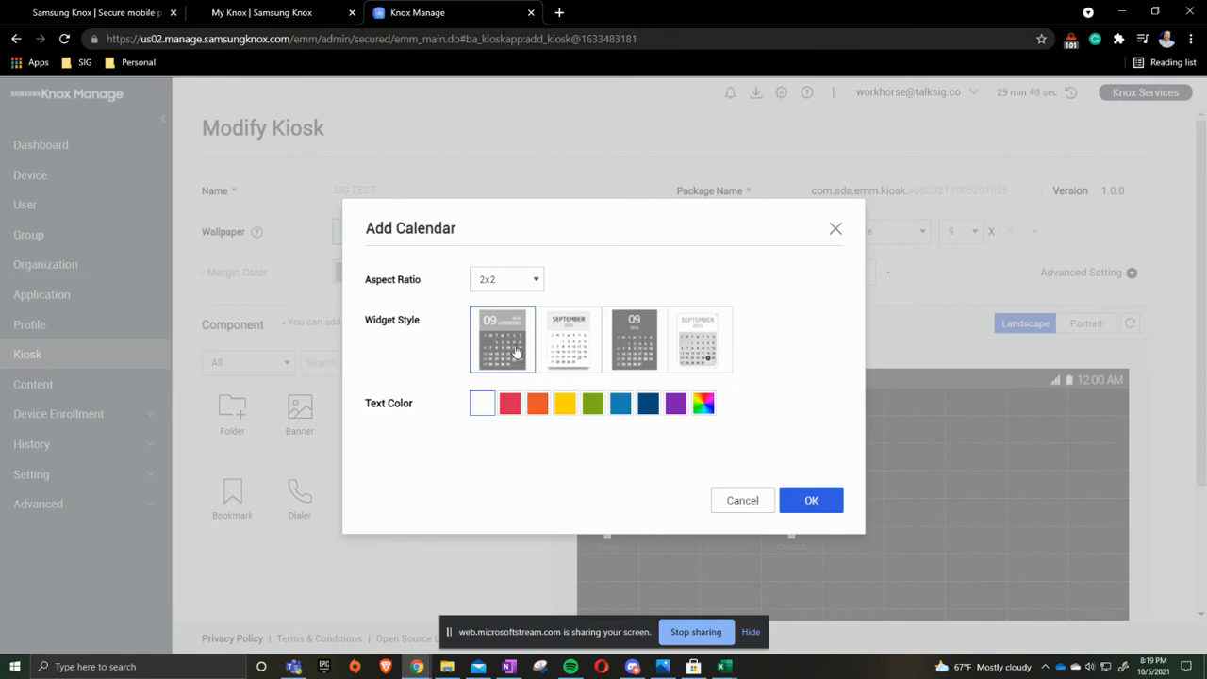
pyautogui.click(811, 500)
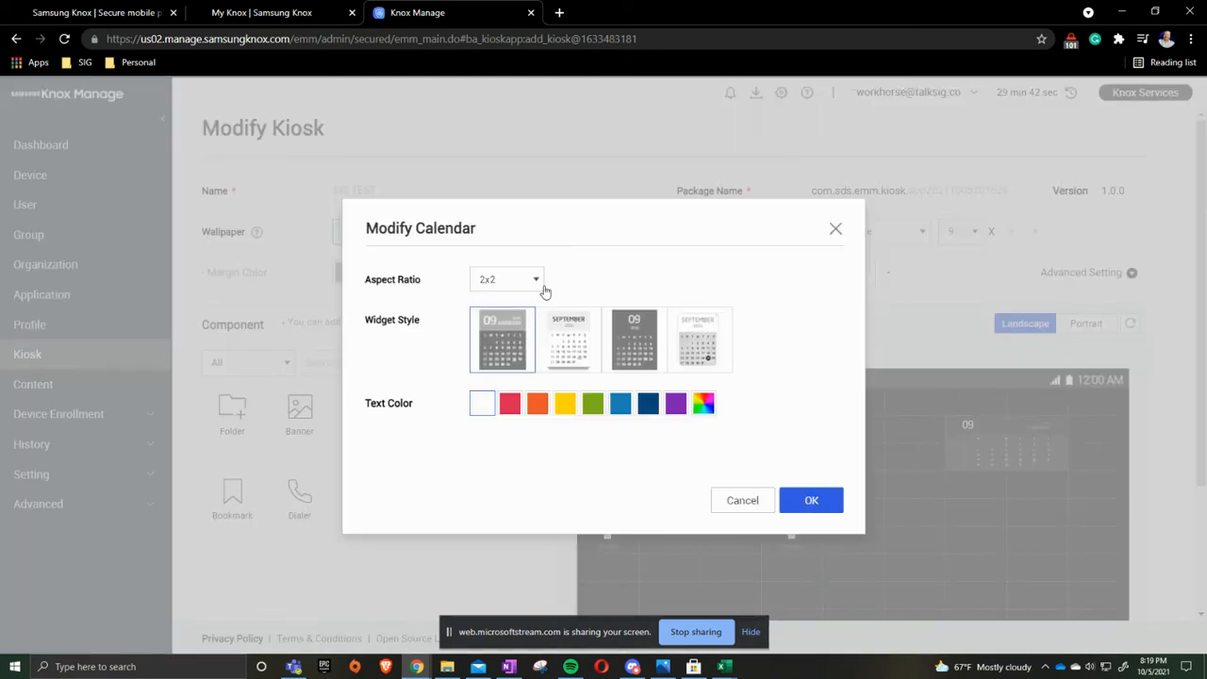
# - Resolve the space warning and confirm a 3x3 calendar widget with white text
pyautogui.click(507, 279)
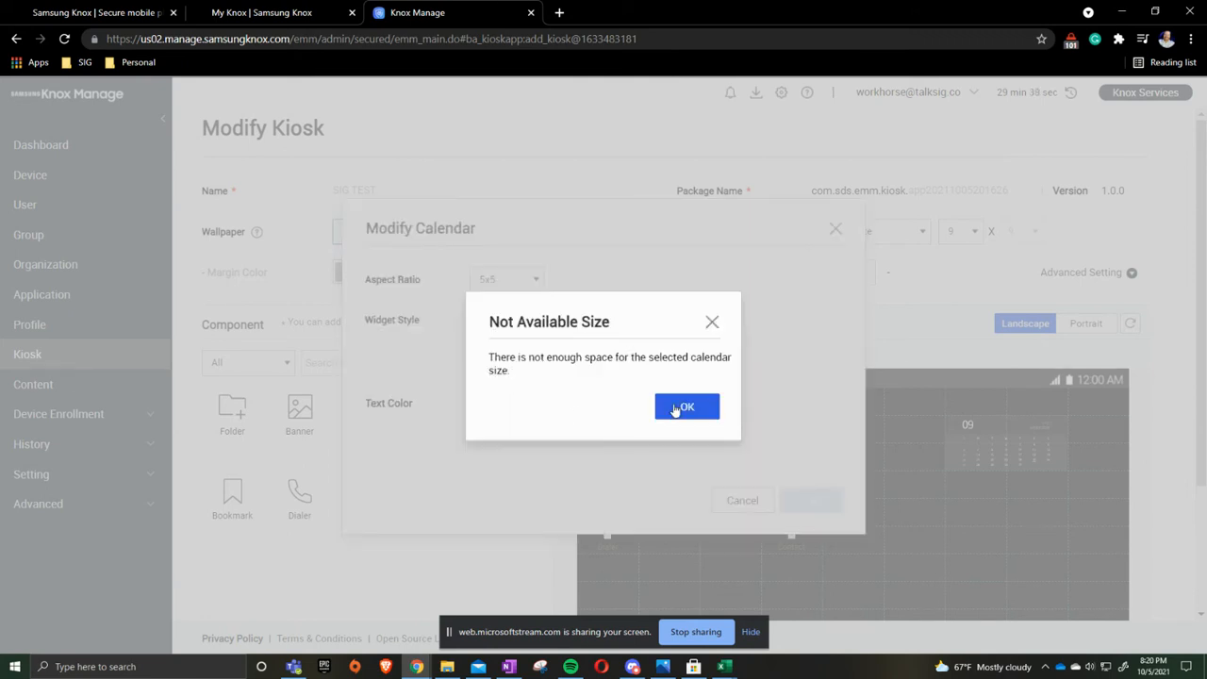
pyautogui.click(686, 406)
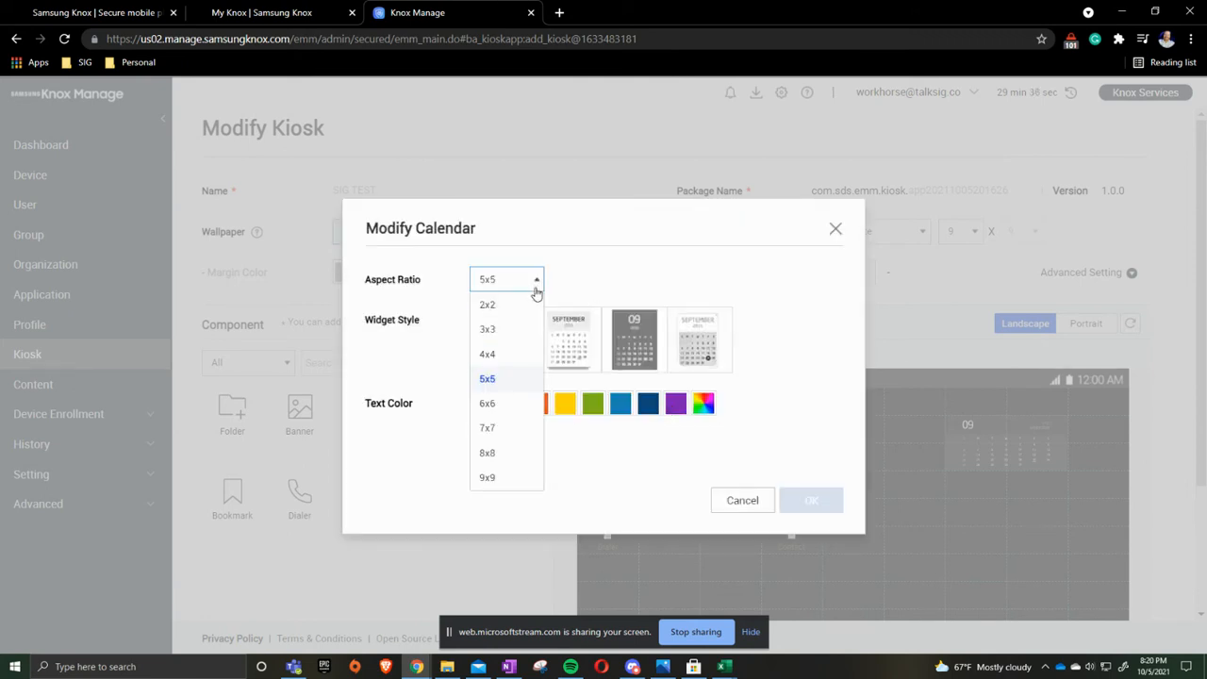
pyautogui.click(488, 353)
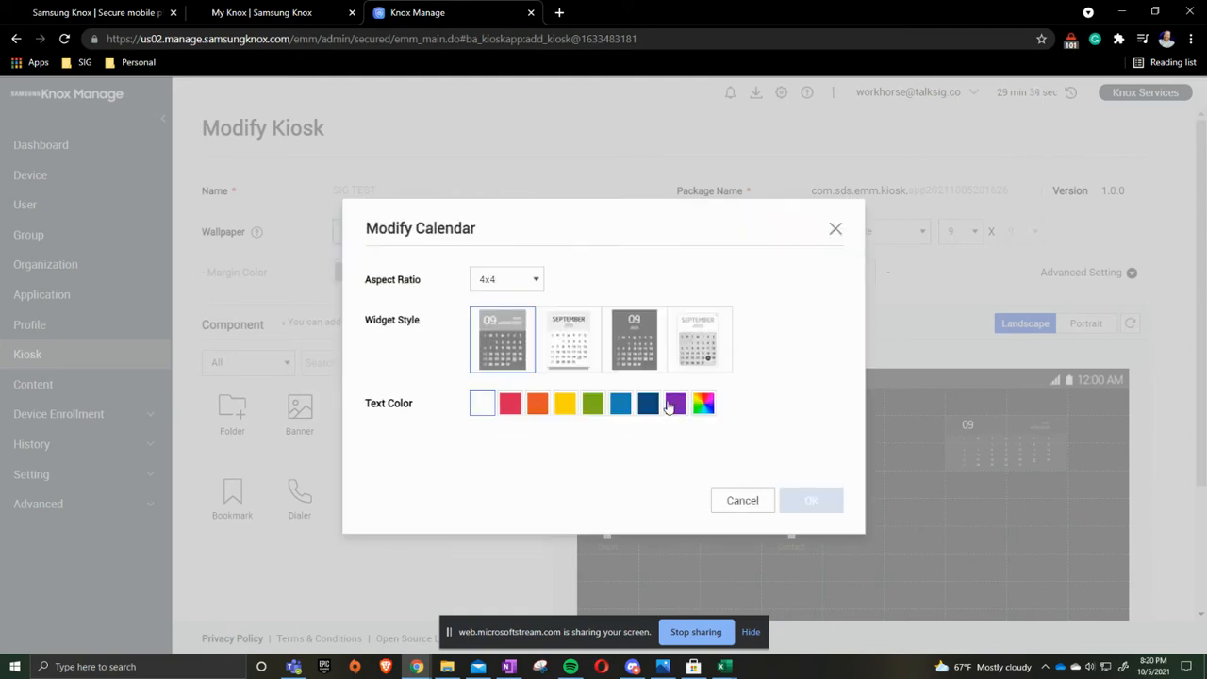
pyautogui.click(506, 278)
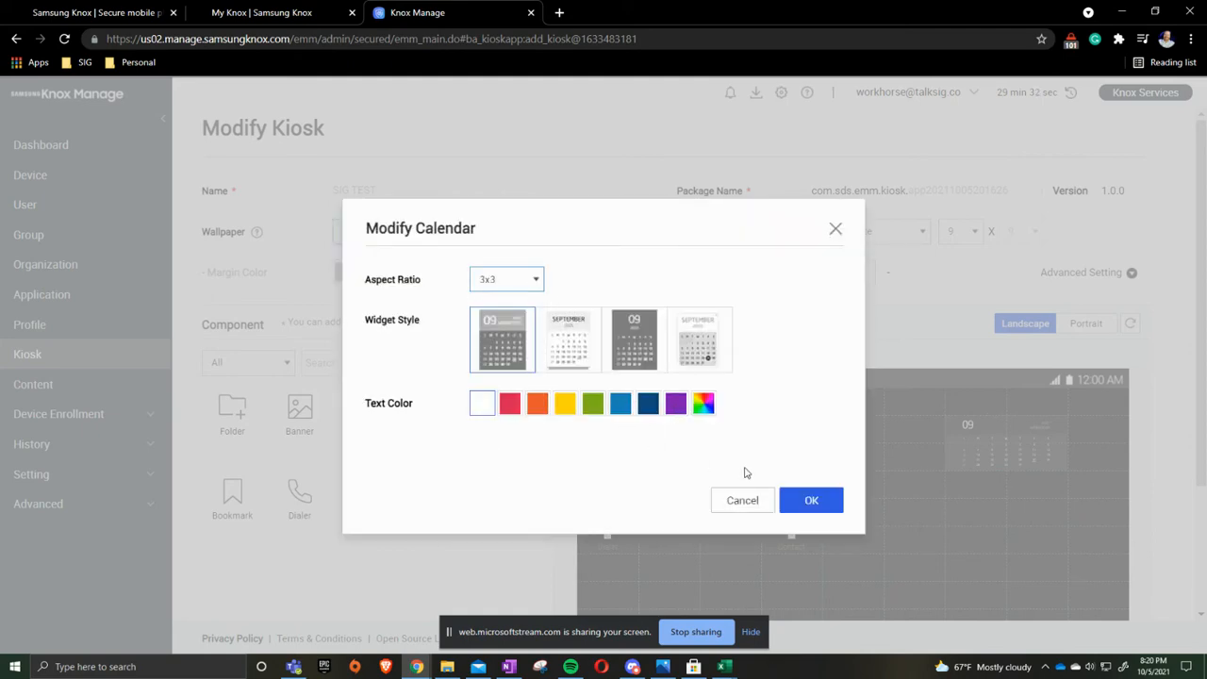
pyautogui.click(811, 500)
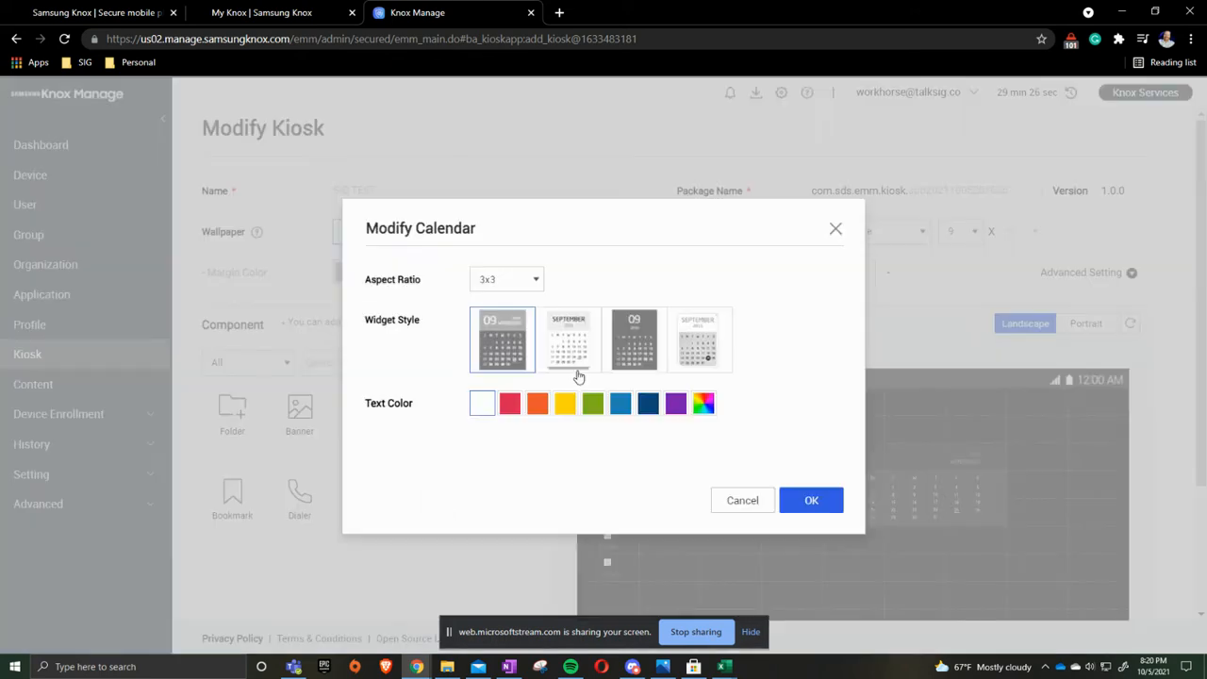
pyautogui.click(811, 499)
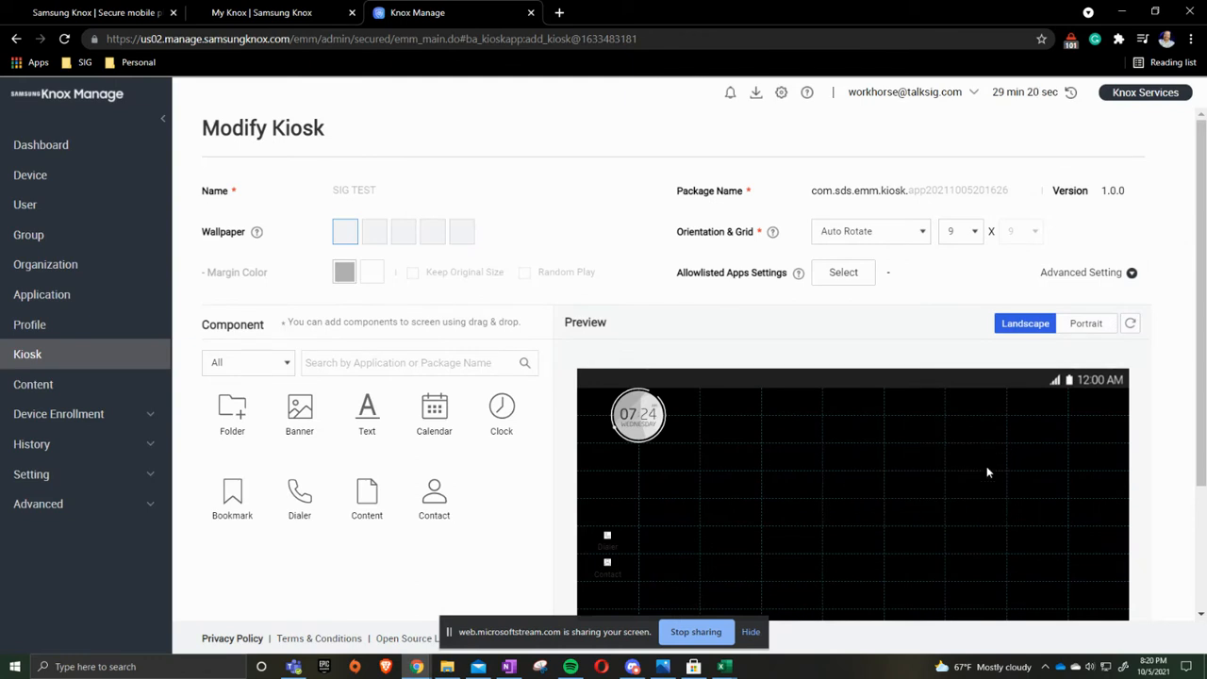
pyautogui.moveTo(560, 528)
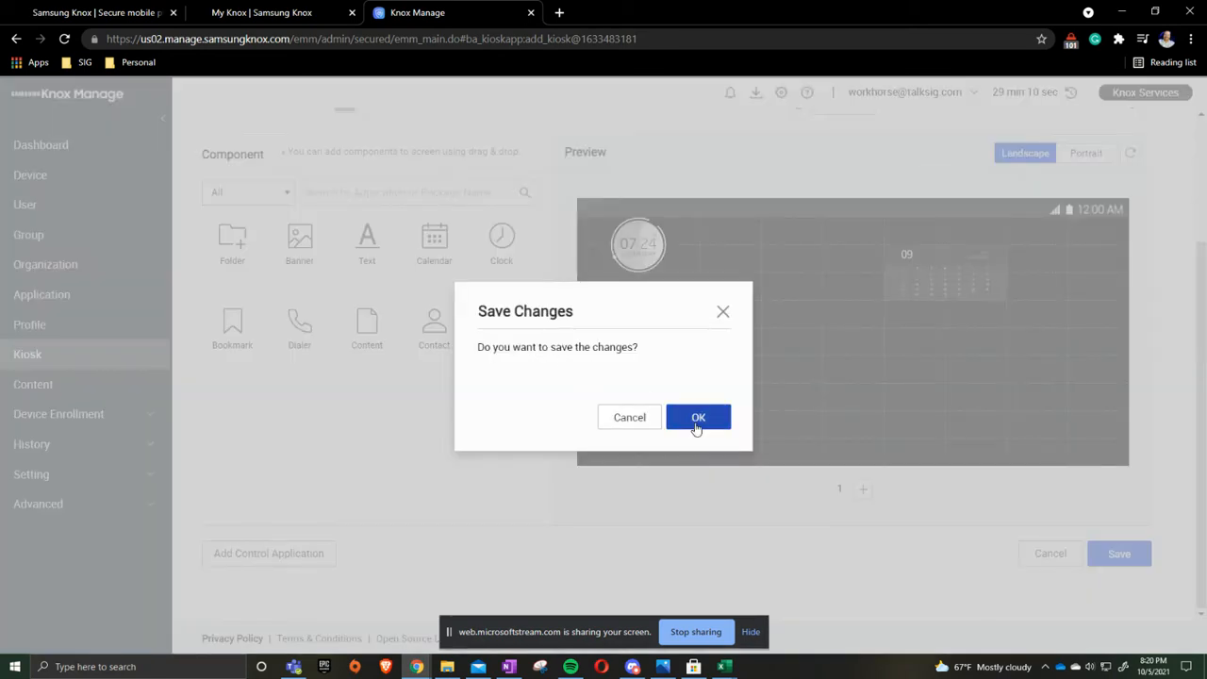
# - Confirm the save as new version 1.0.1 with comment 'Added Calendar'
pyautogui.click(698, 417)
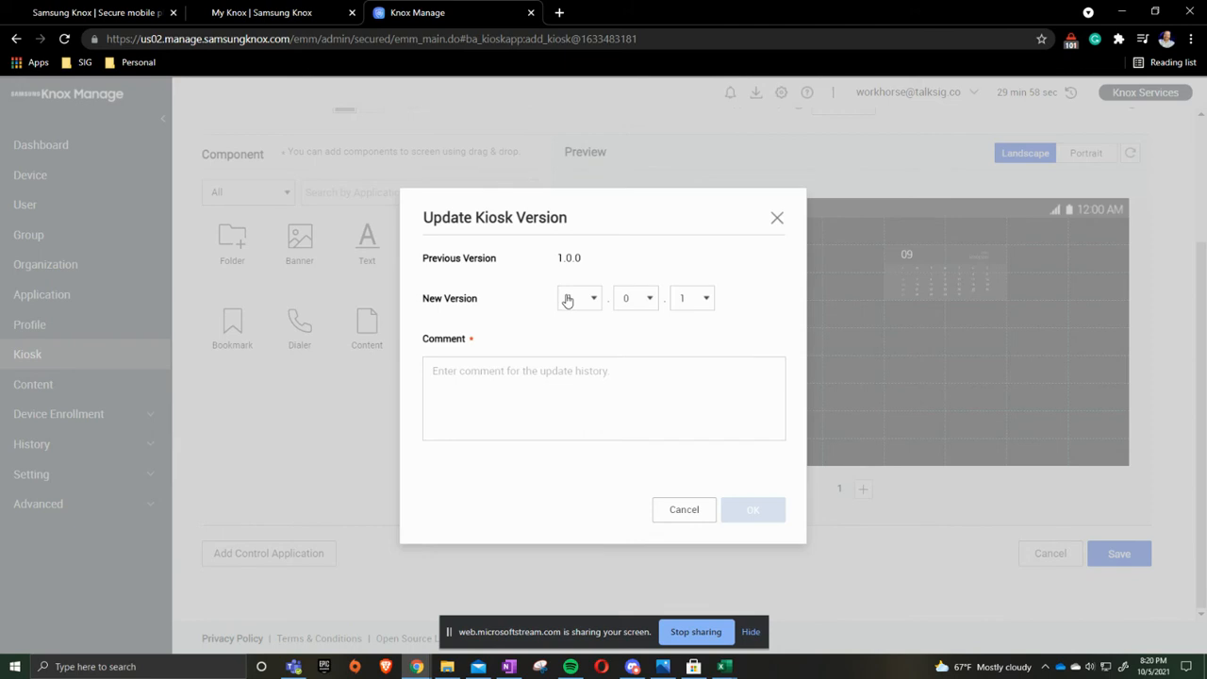
pyautogui.click(569, 298)
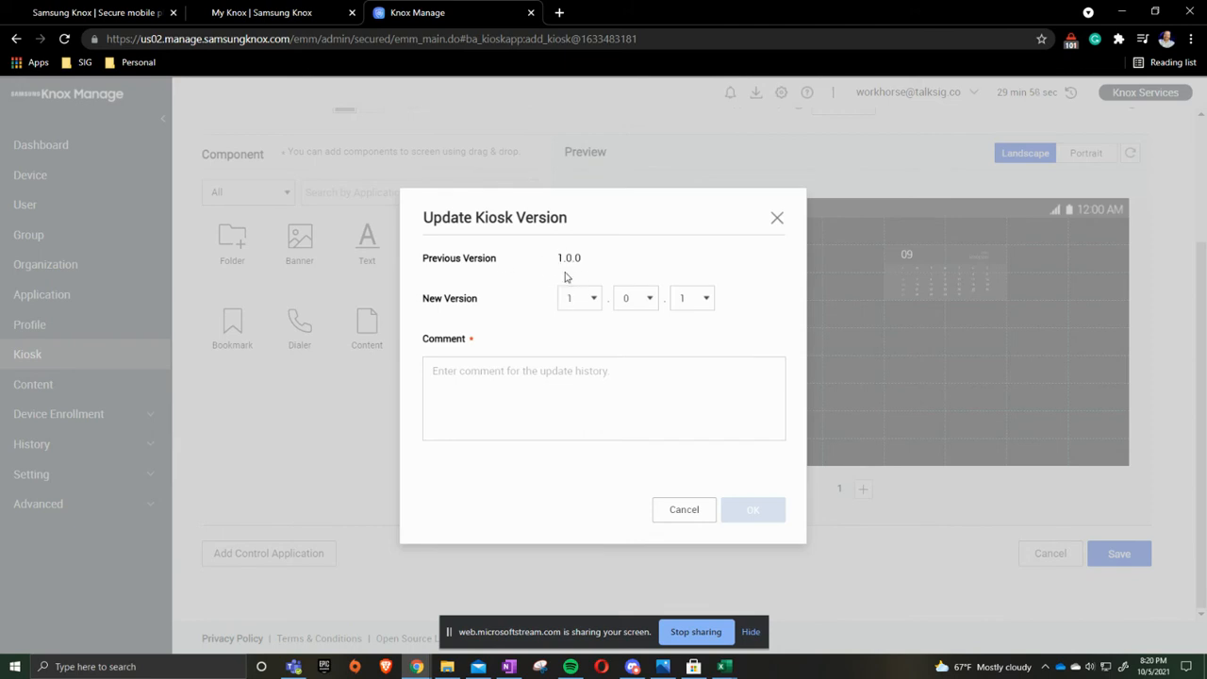
pyautogui.moveTo(596, 261)
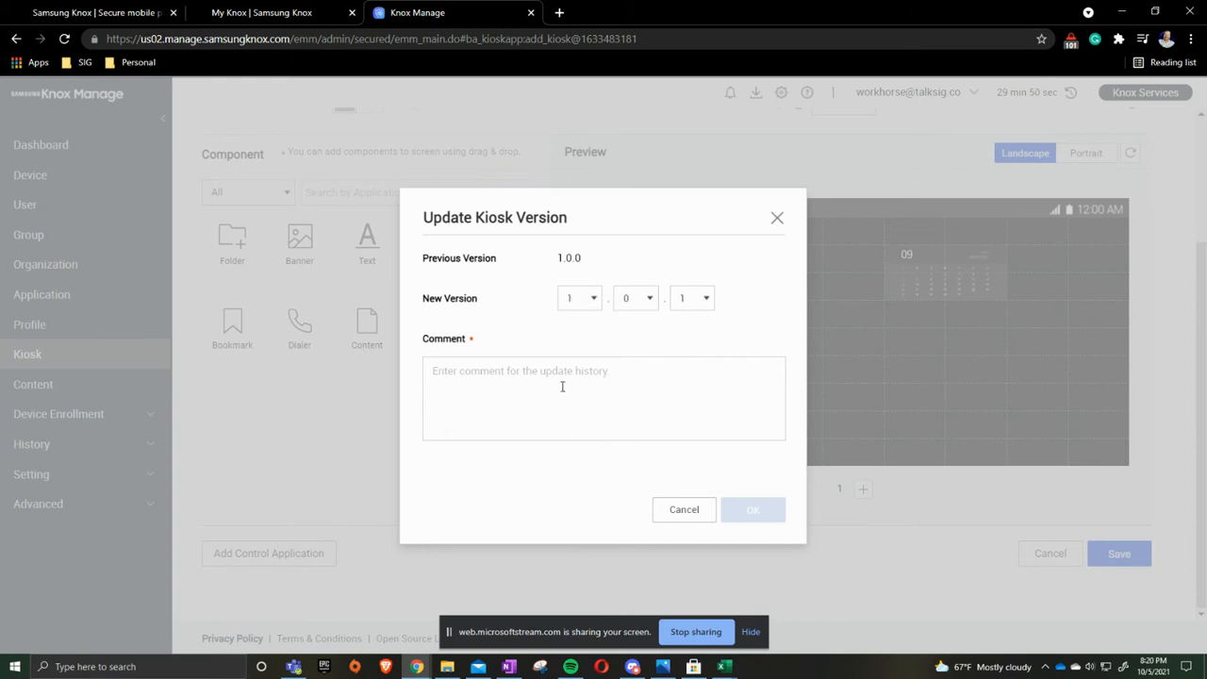
pyautogui.click(580, 396)
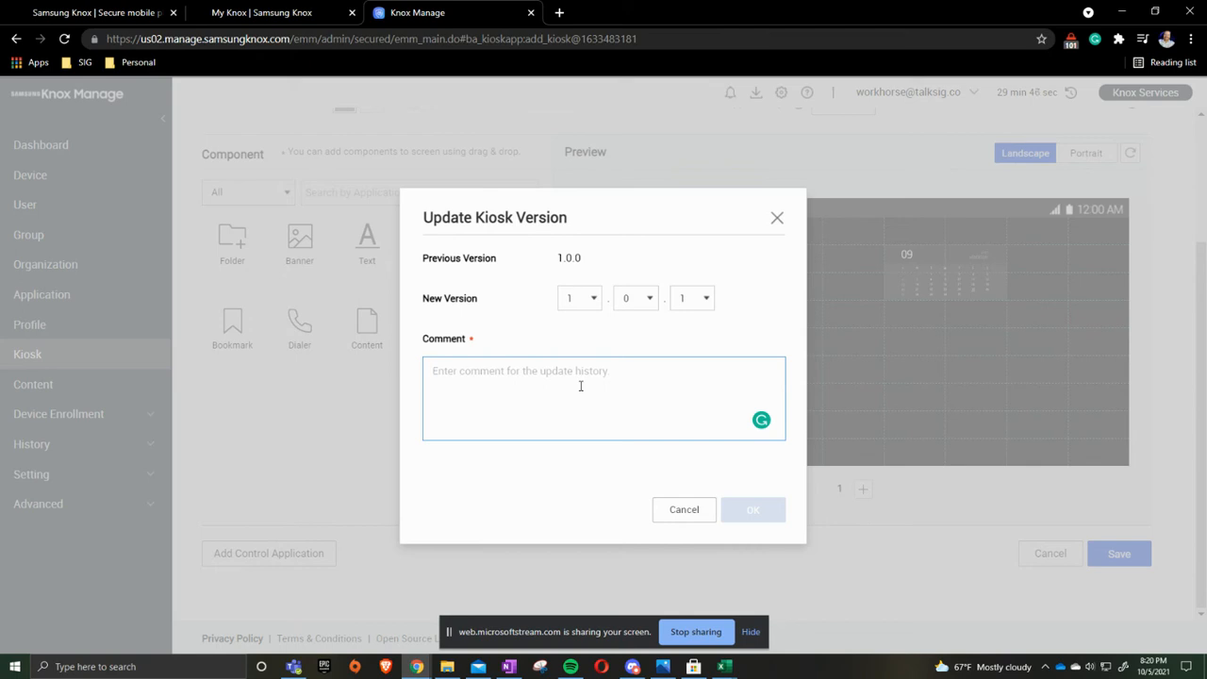
pyautogui.write('Added')
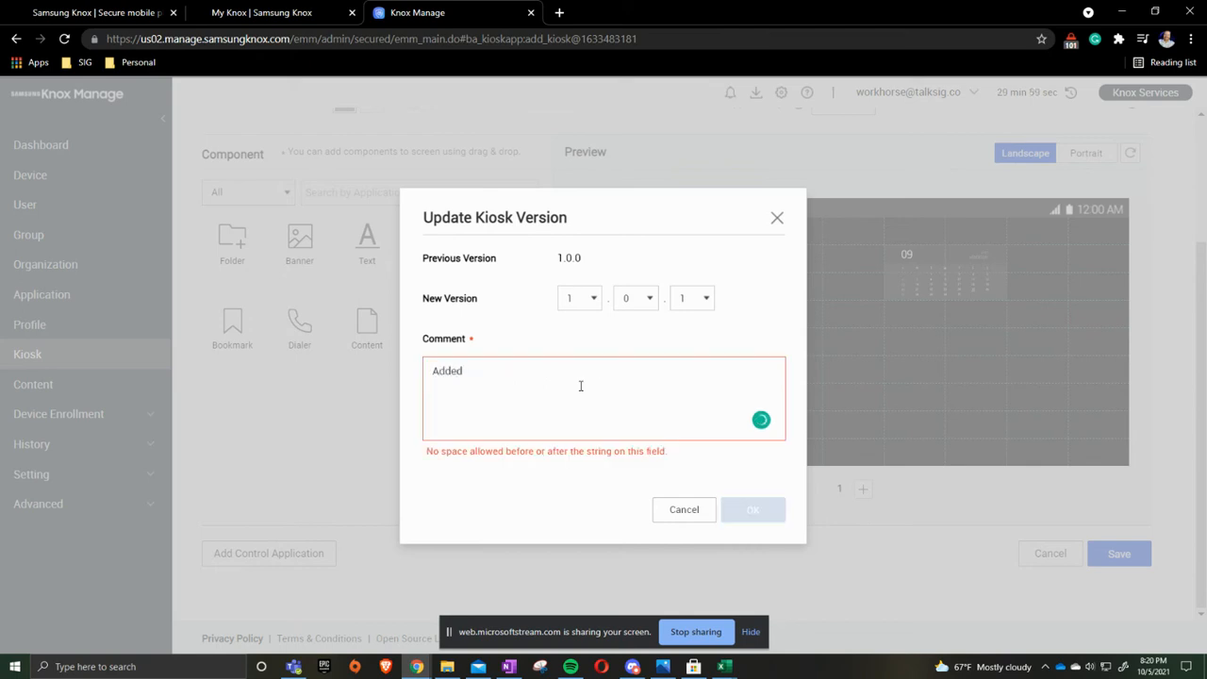
pyautogui.write('Calendar')
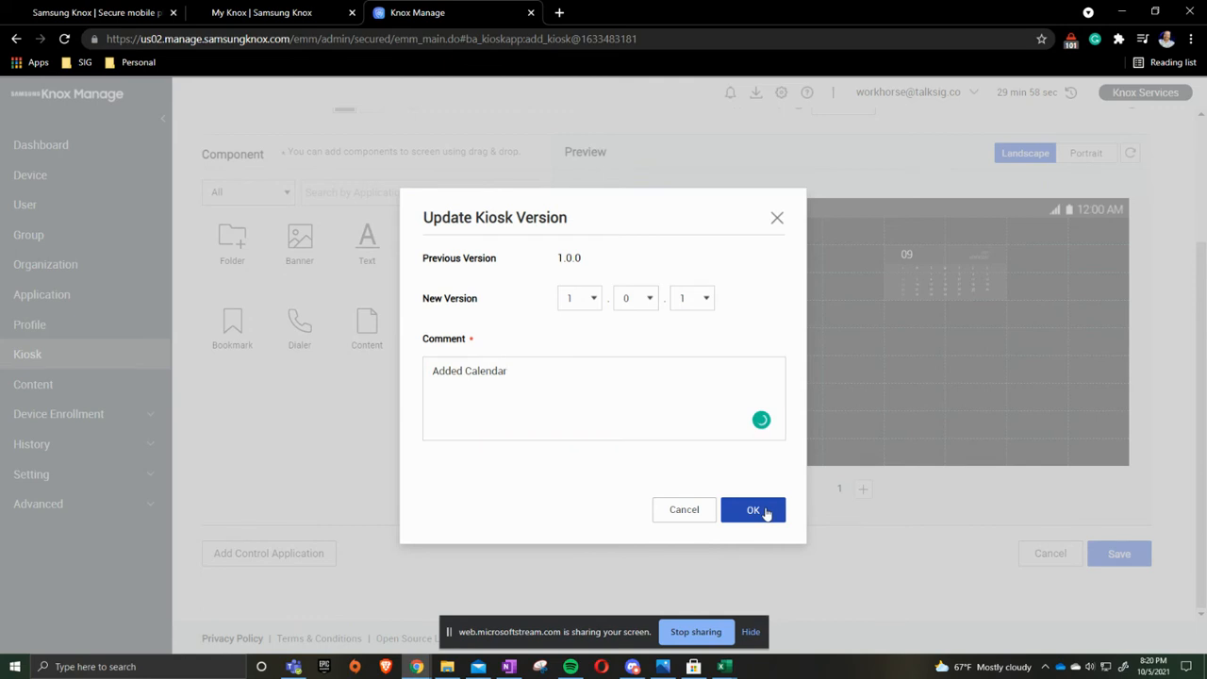
pyautogui.click(752, 509)
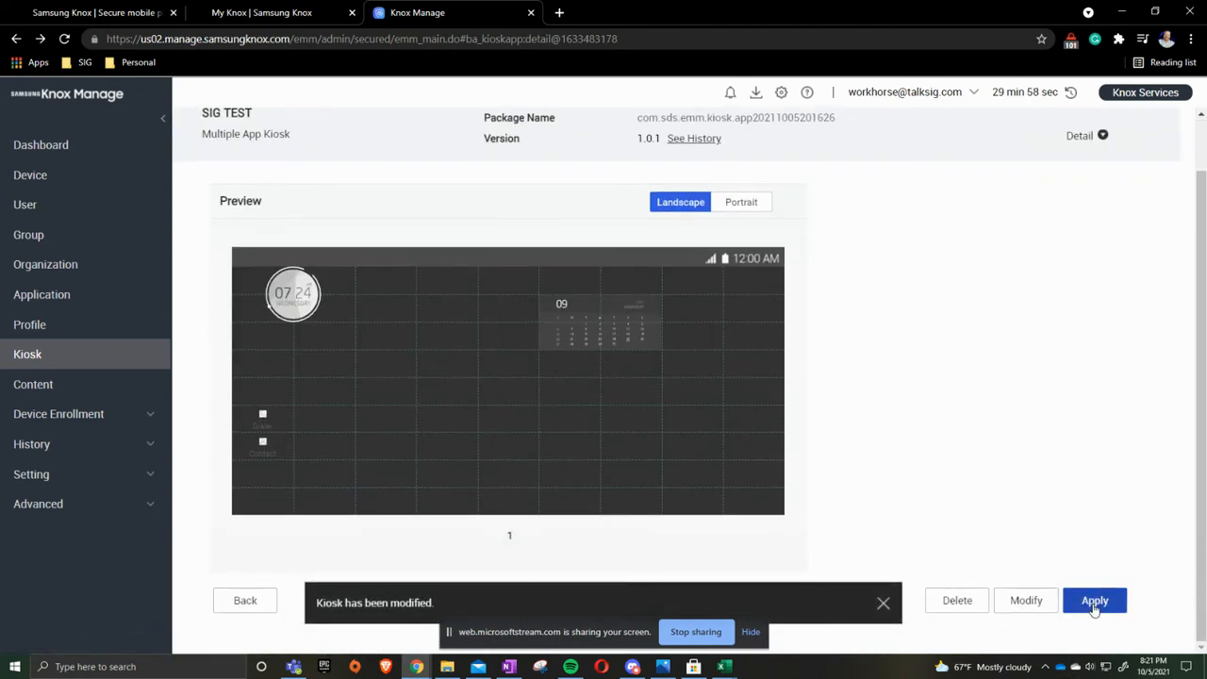
# - Apply SIG TEST, dismiss the no-device notice, and go to the Profile list
pyautogui.click(1094, 600)
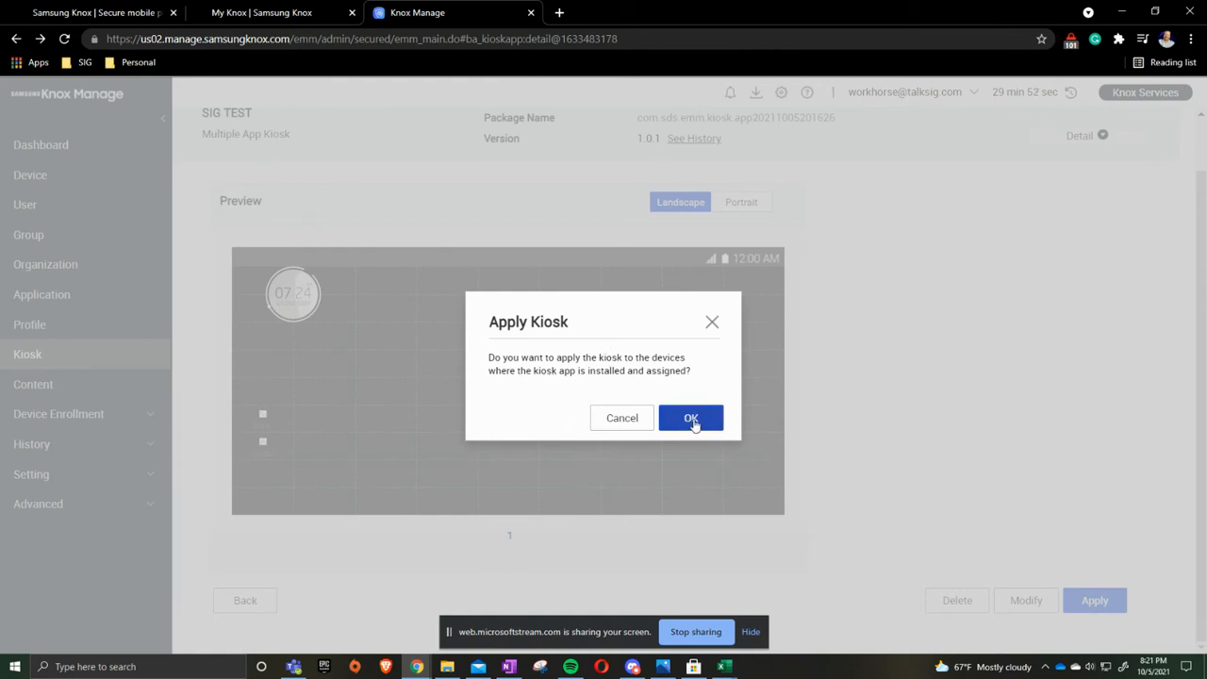
pyautogui.click(690, 418)
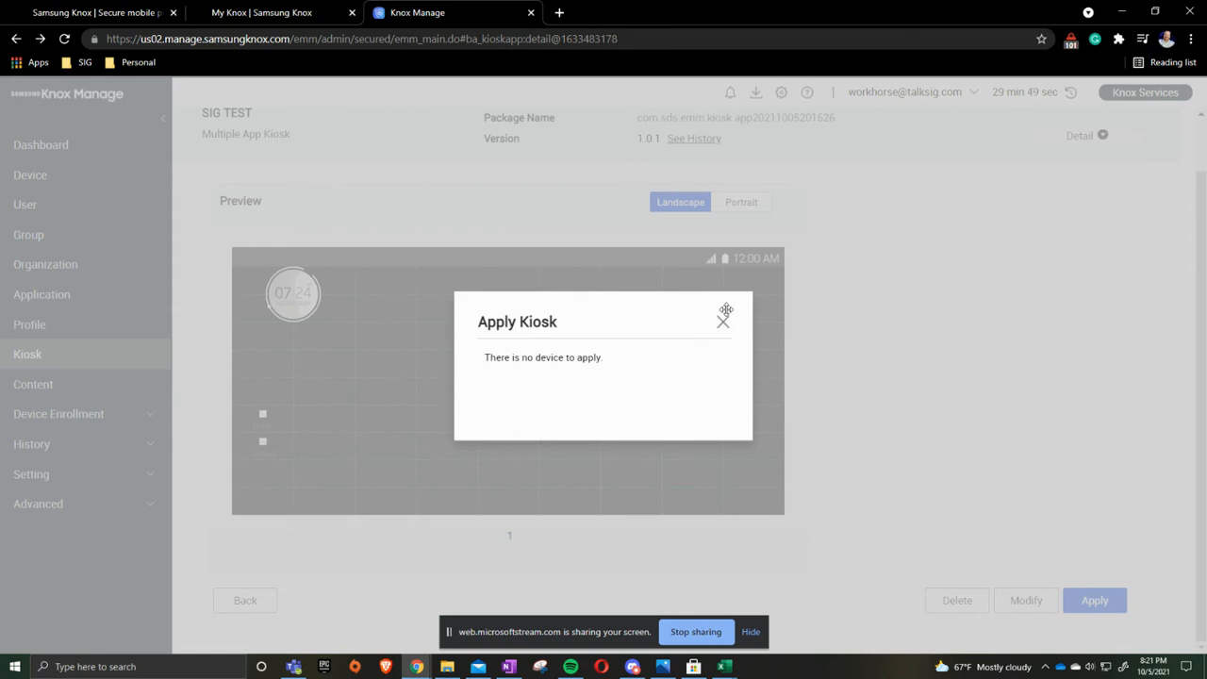
pyautogui.click(724, 321)
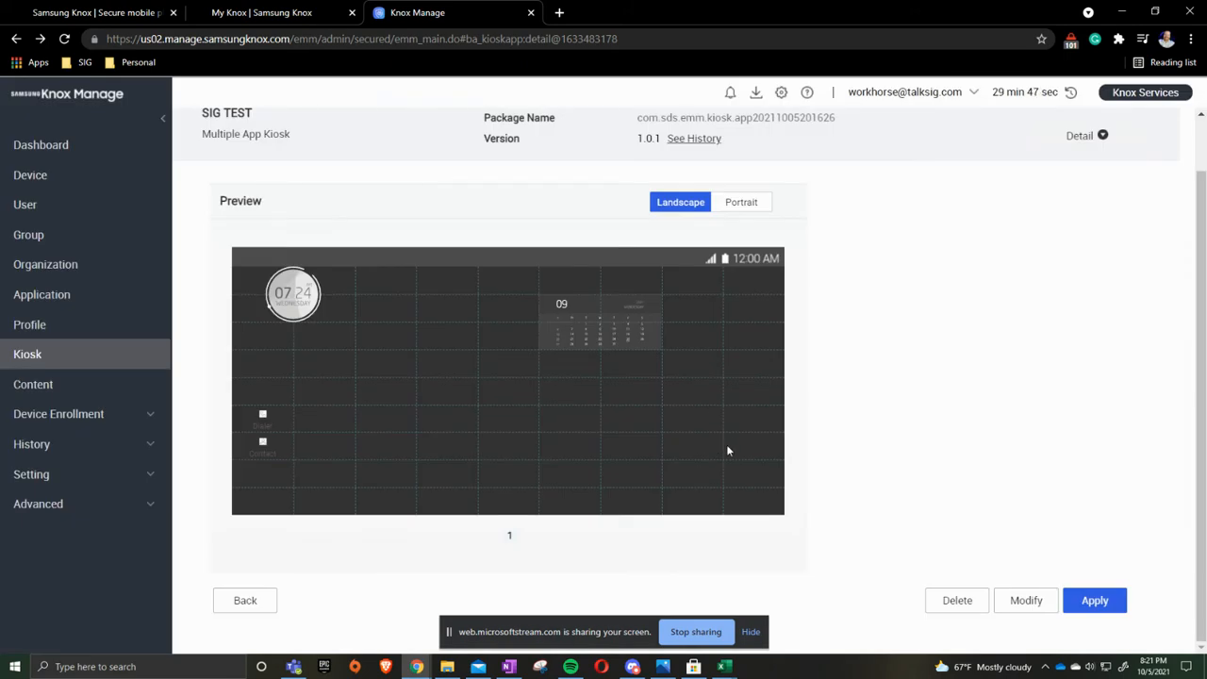
pyautogui.moveTo(757, 449)
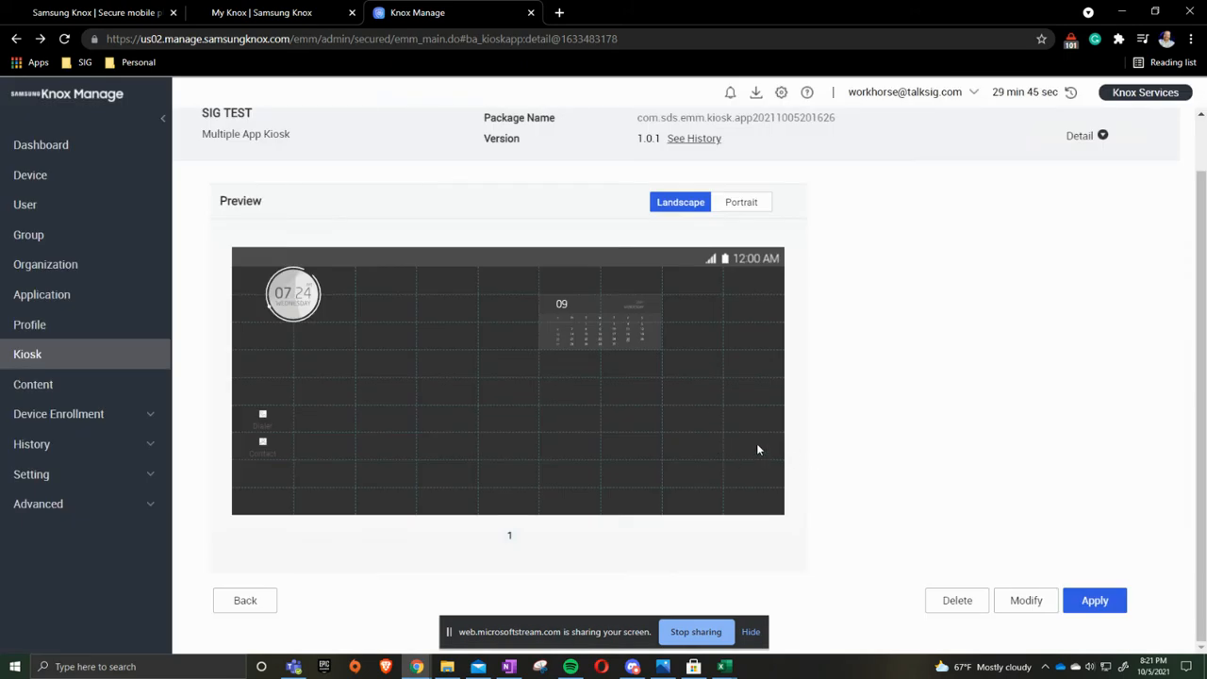
pyautogui.moveTo(605, 397)
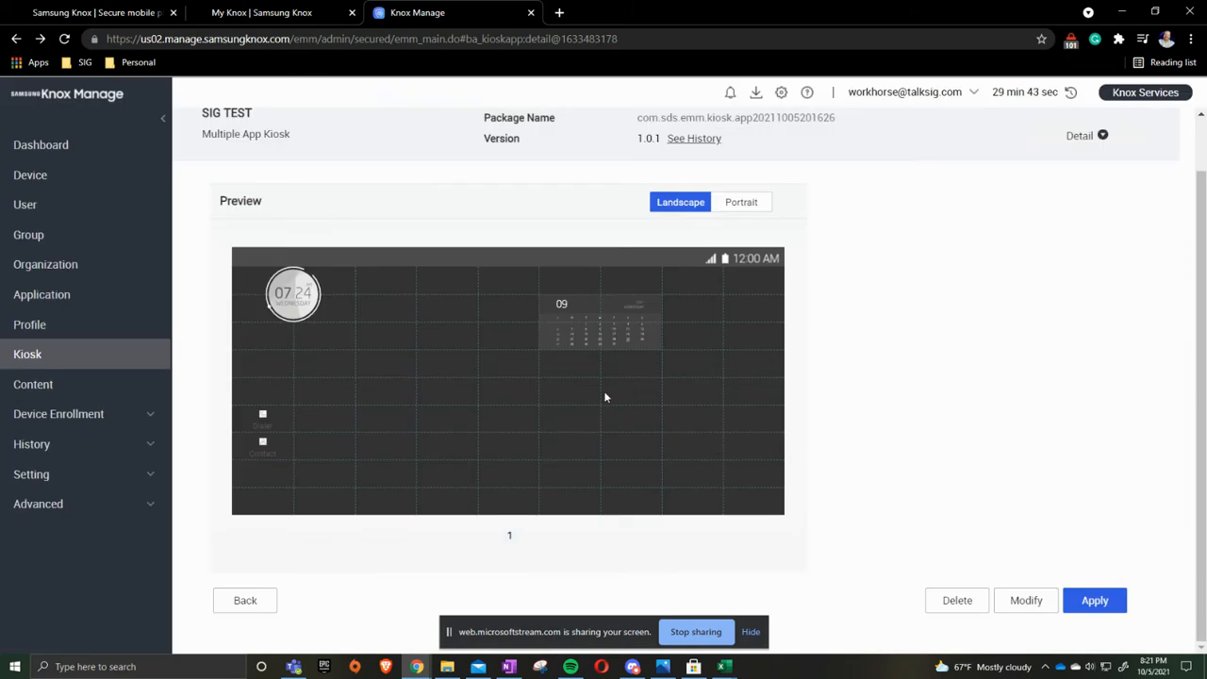
pyautogui.click(29, 324)
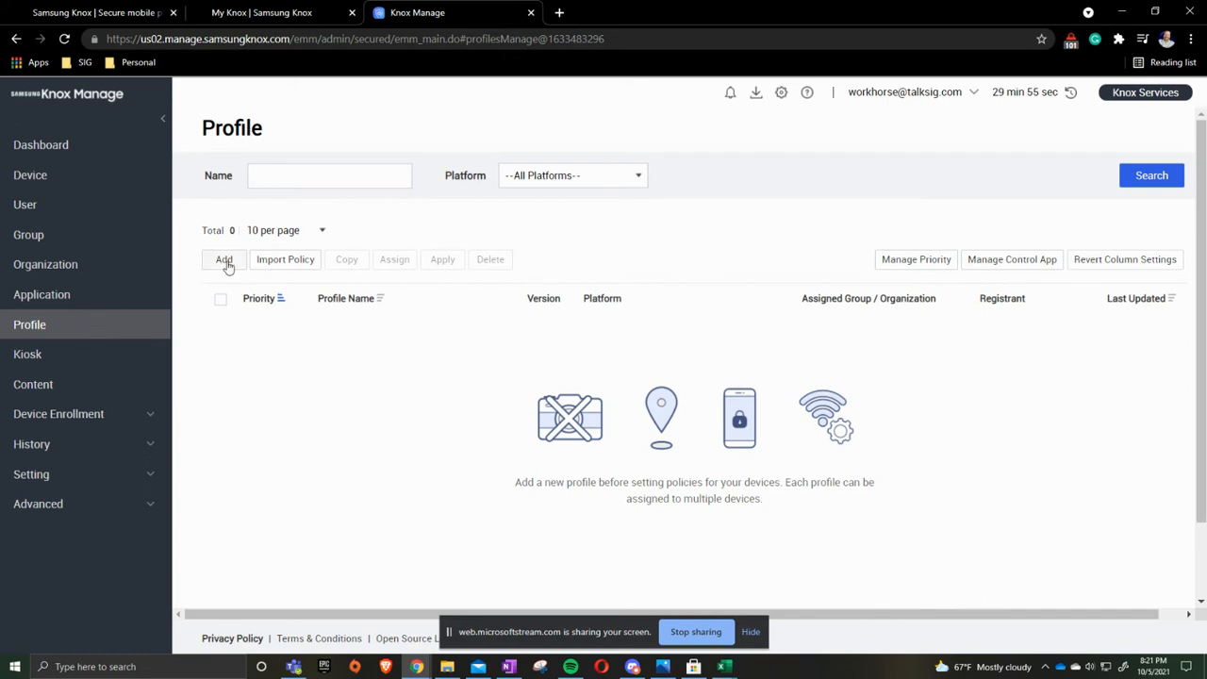
# - Create profile 'SIG TEST' for Android Enterprise (Samsung Knox) and save it to set policies
pyautogui.click(223, 259)
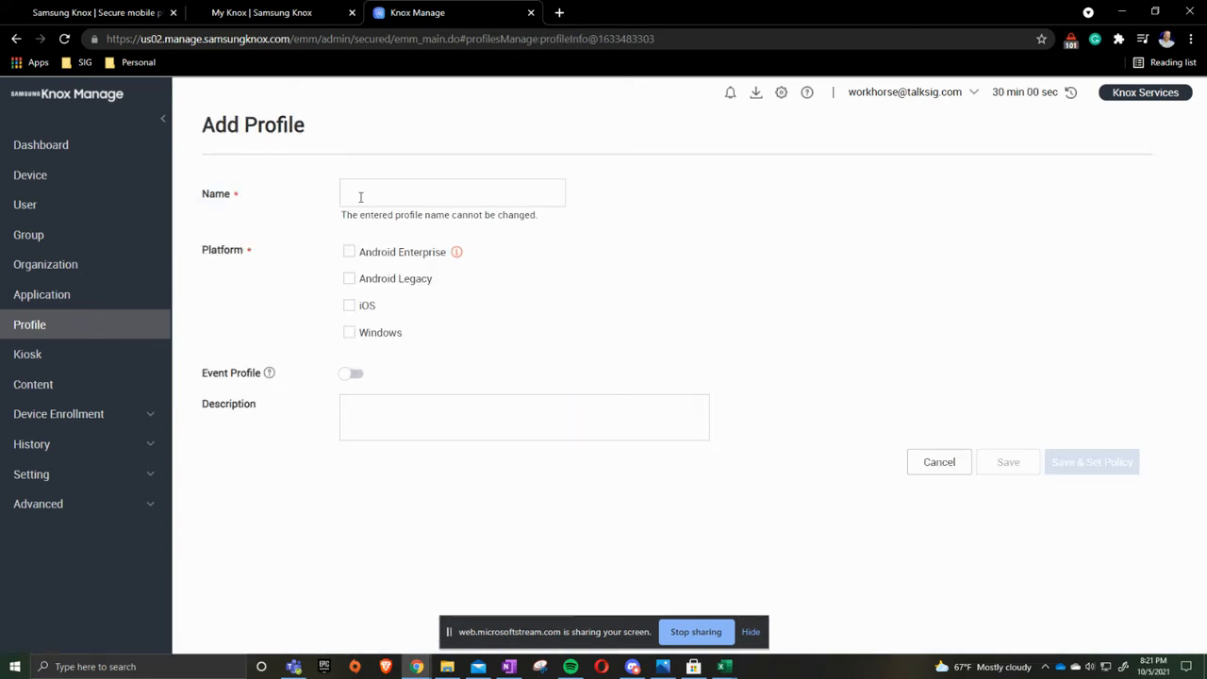
pyautogui.write('SIG TEST')
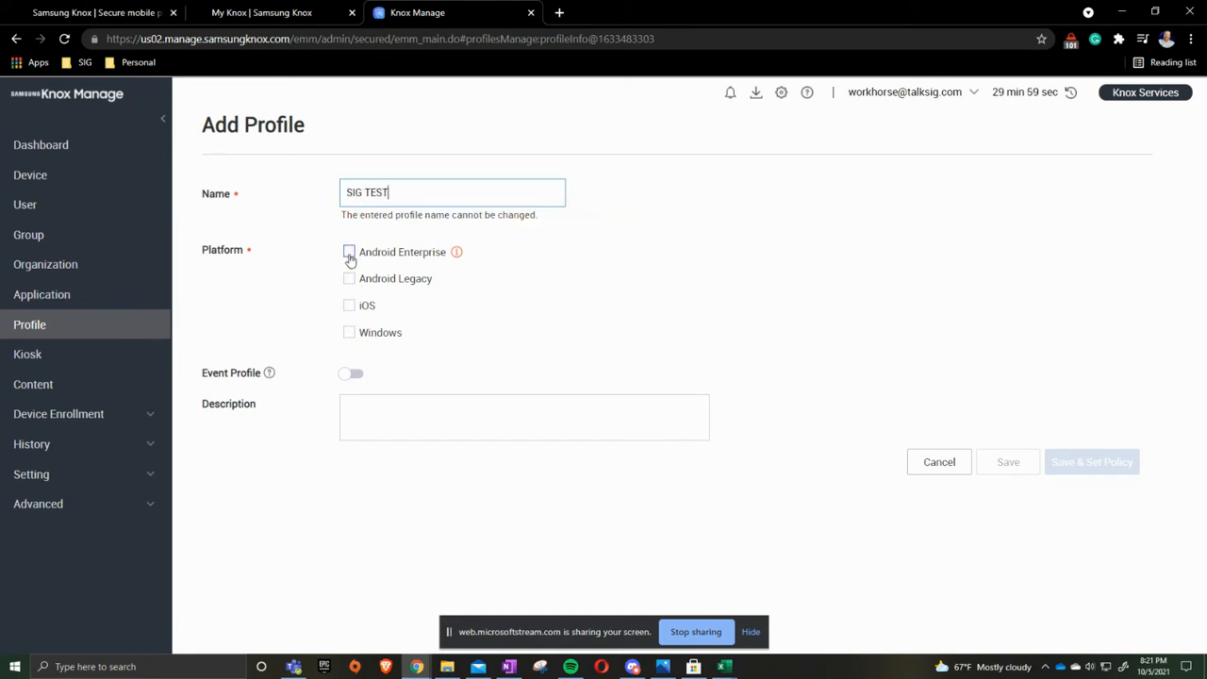
pyautogui.click(348, 252)
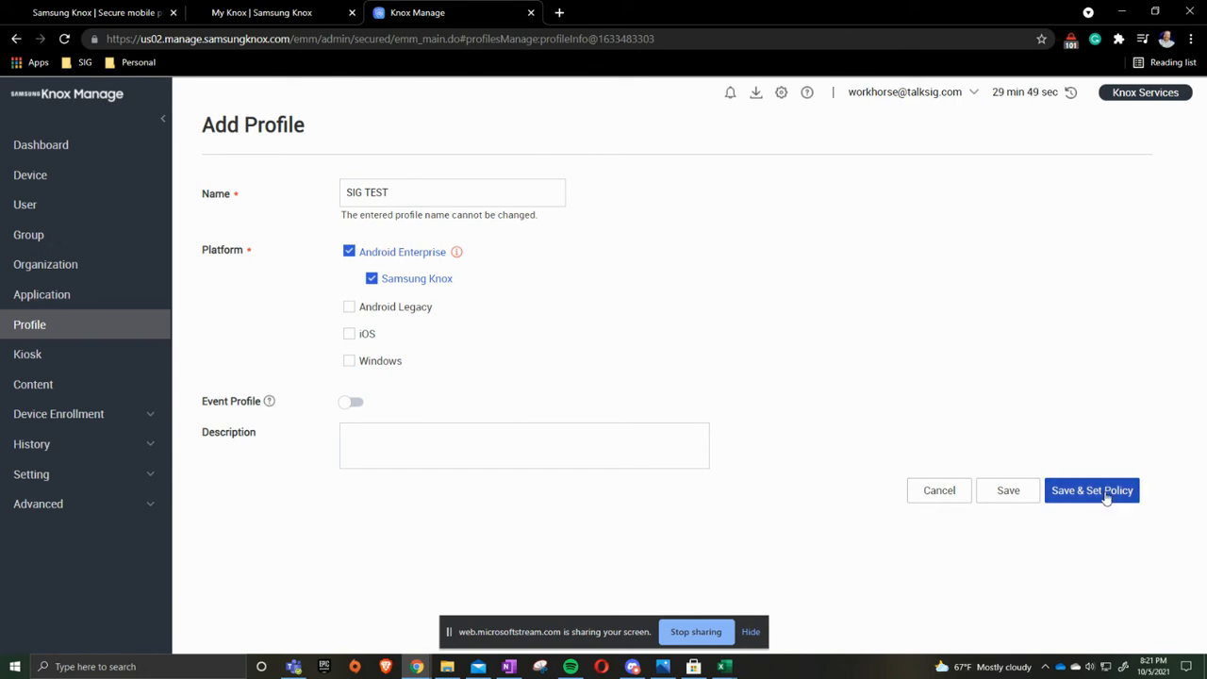
pyautogui.click(1091, 489)
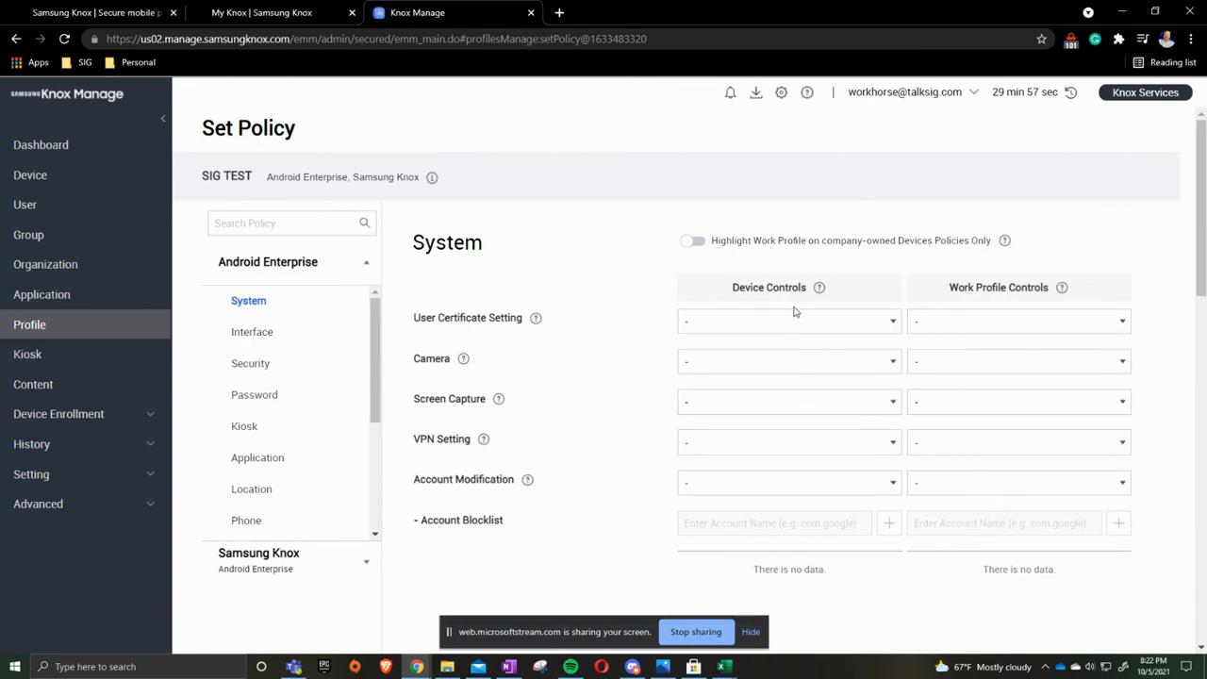
pyautogui.moveTo(811, 300)
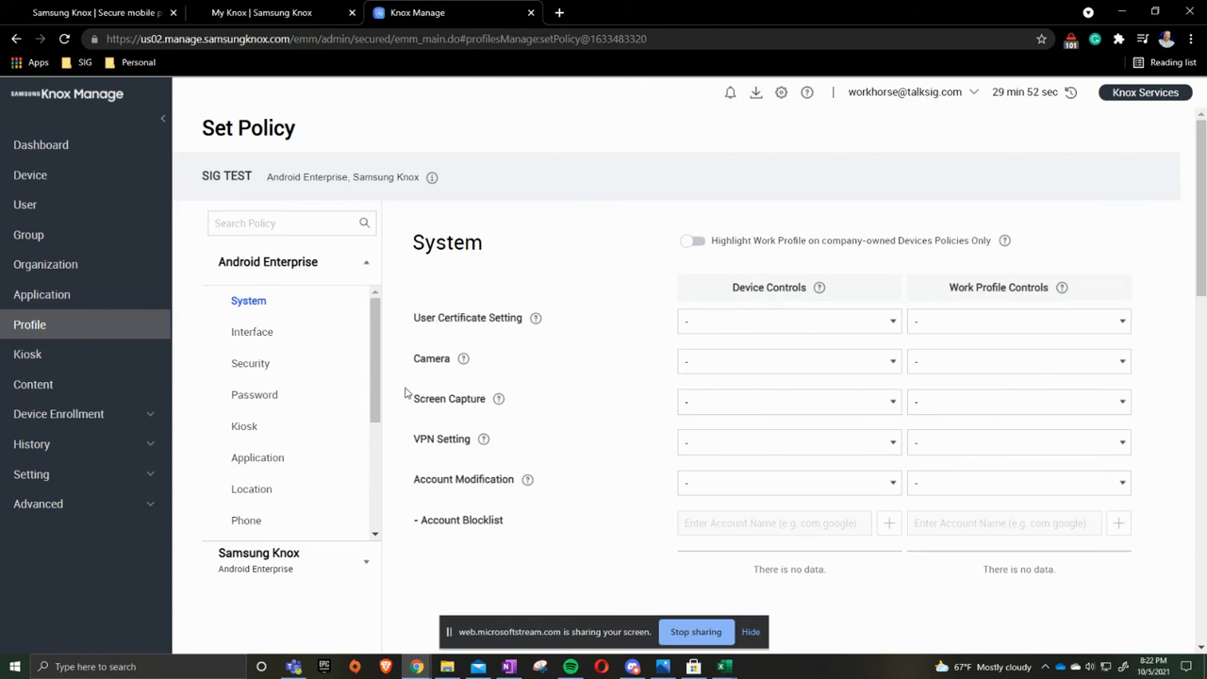
pyautogui.moveTo(515, 367)
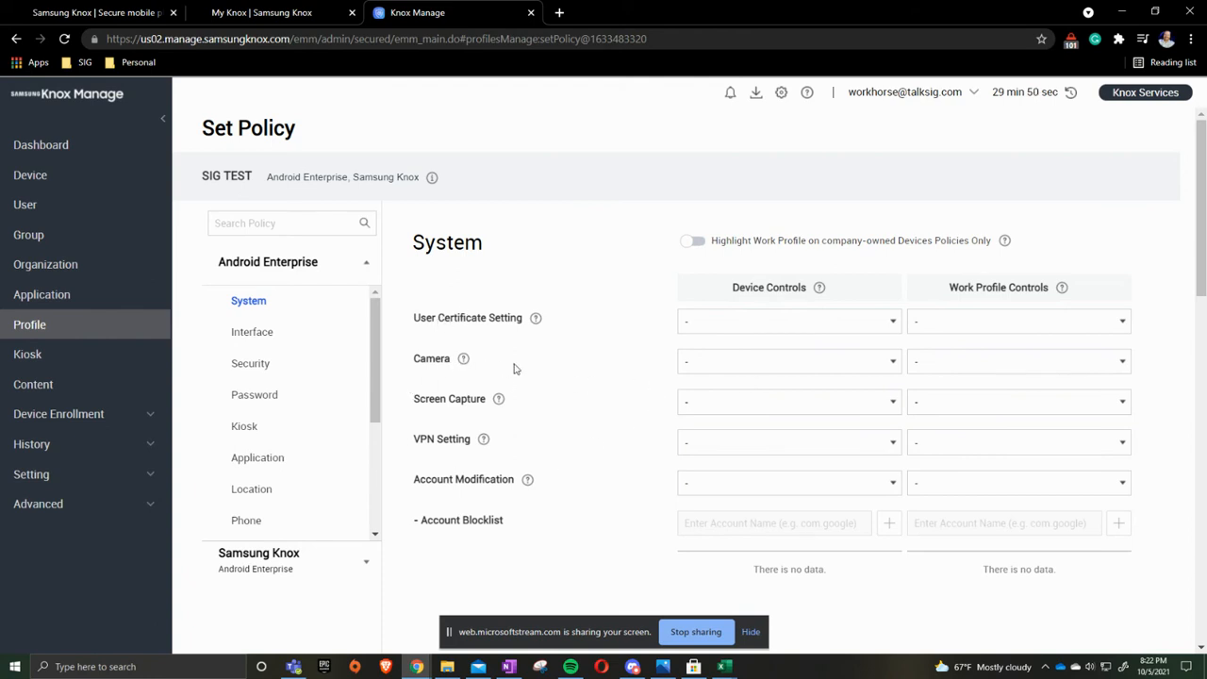
# - Set the Camera policy and allow Screen Capture in the System policies
pyautogui.click(788, 361)
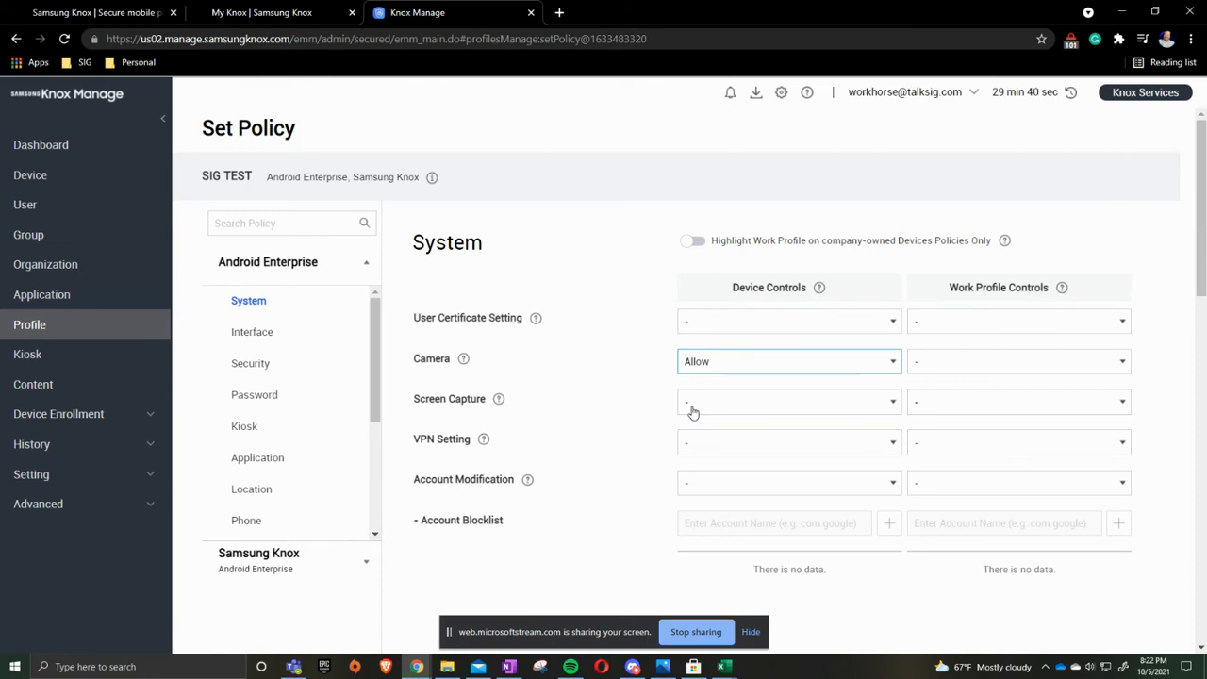
pyautogui.moveTo(574, 396)
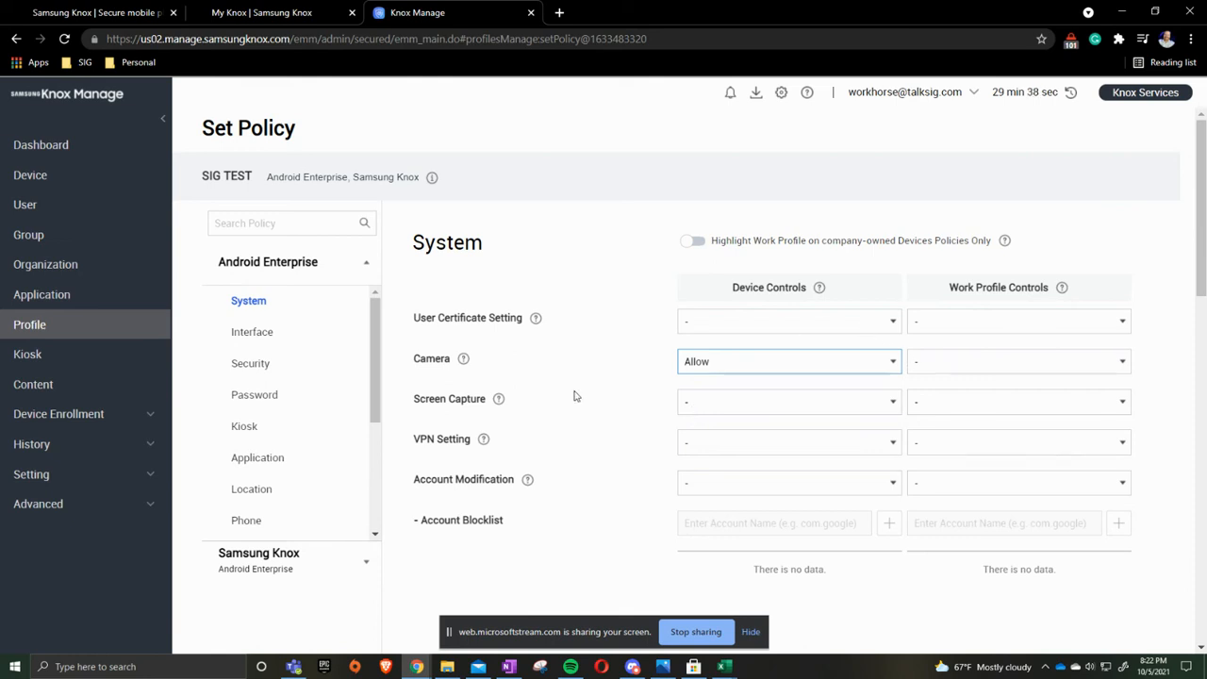
pyautogui.moveTo(648, 339)
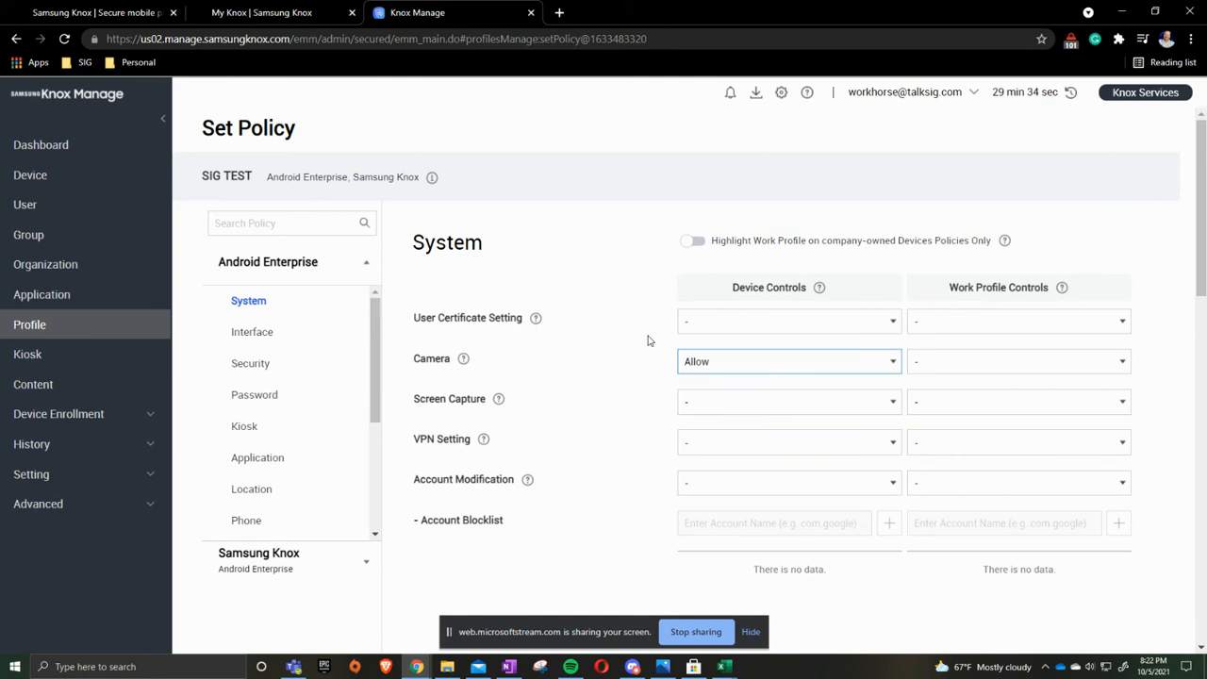
pyautogui.click(789, 401)
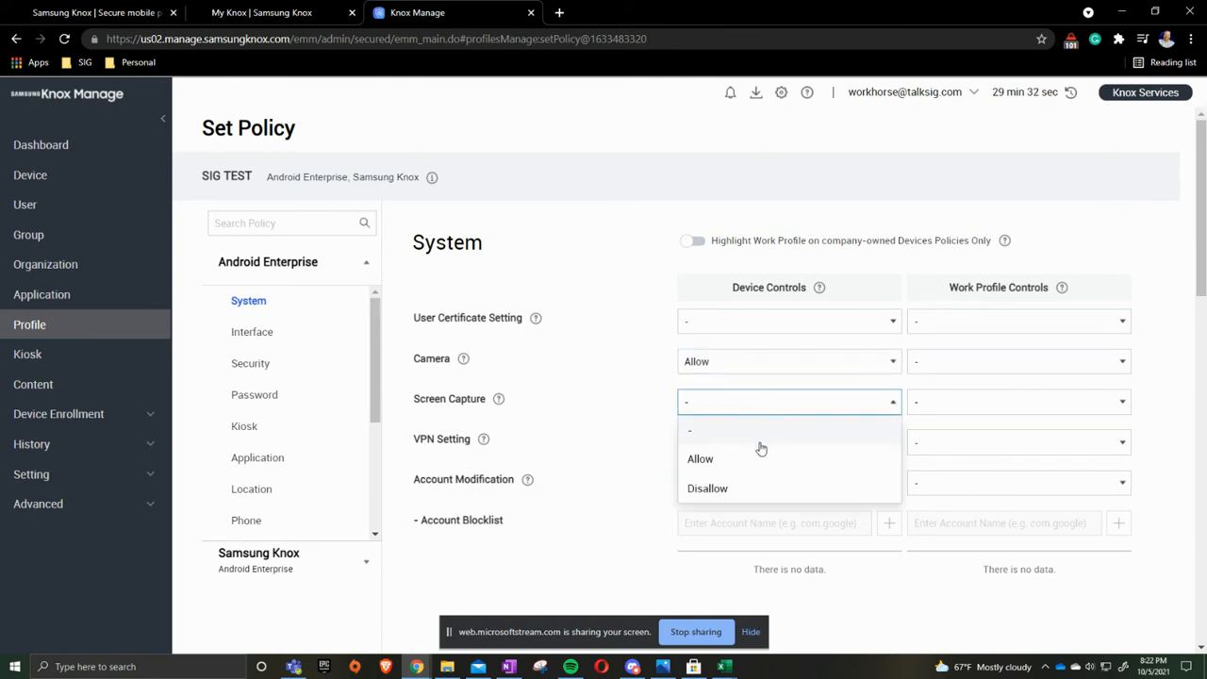
pyautogui.click(700, 459)
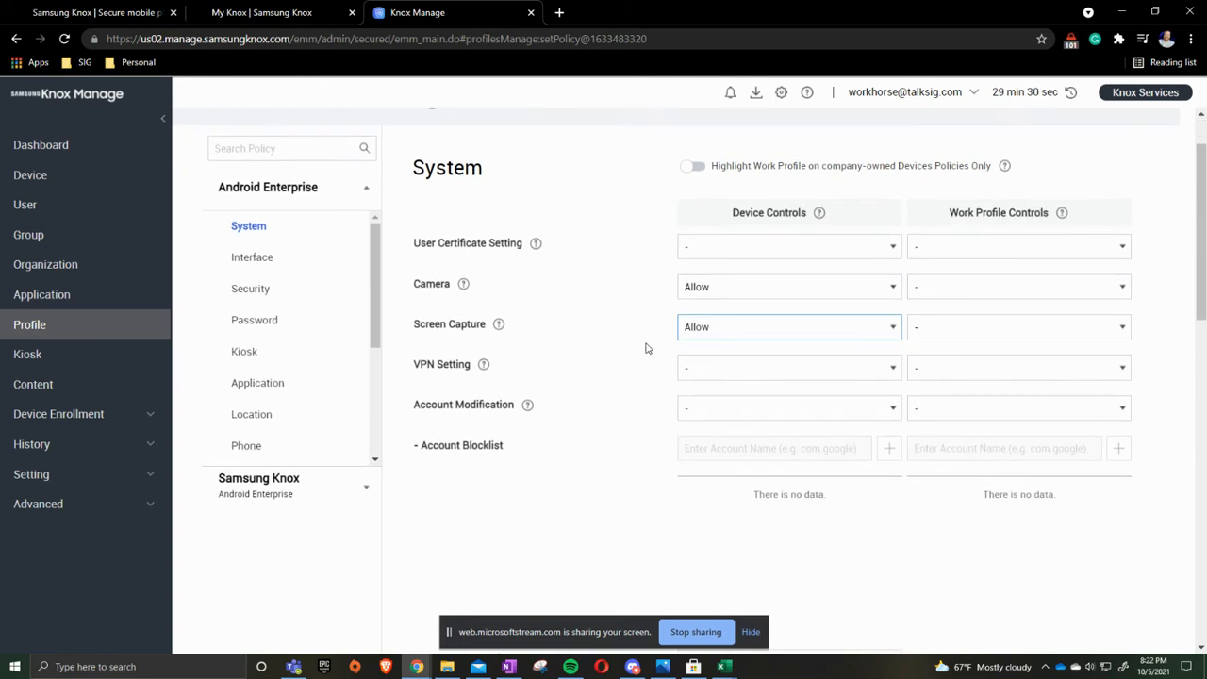
# - Allow Brightness Setting and AOD, and bring up the Backup choices
pyautogui.scroll(-3)
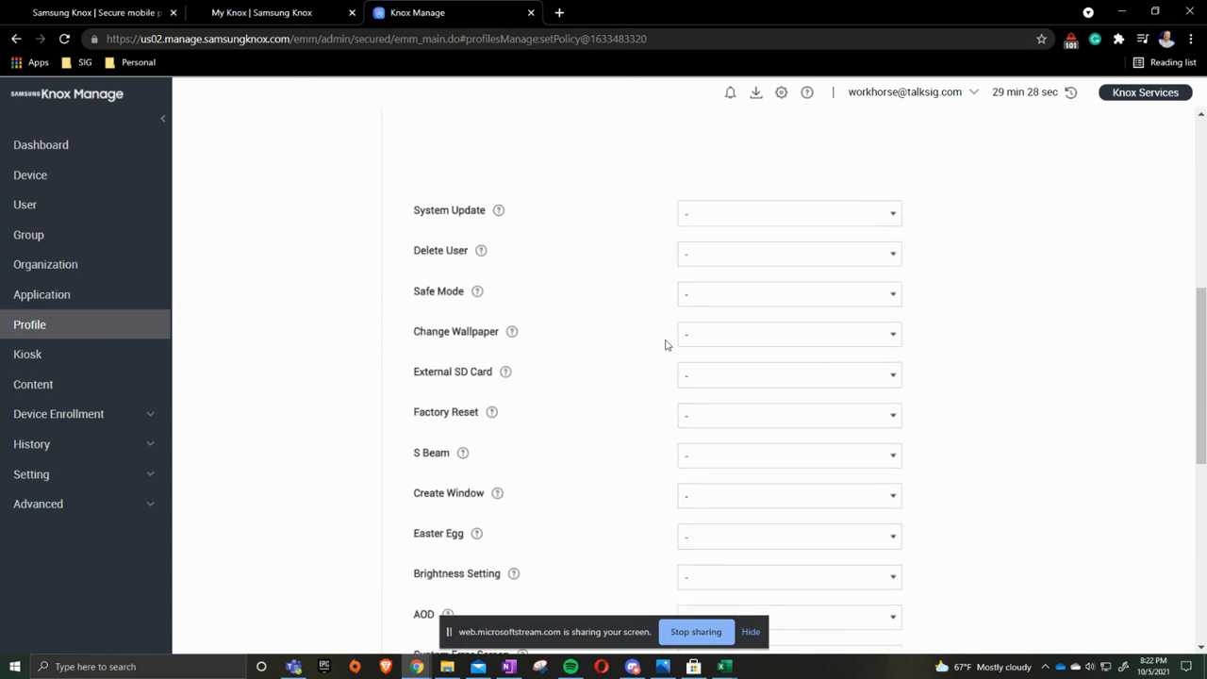
pyautogui.scroll(-3)
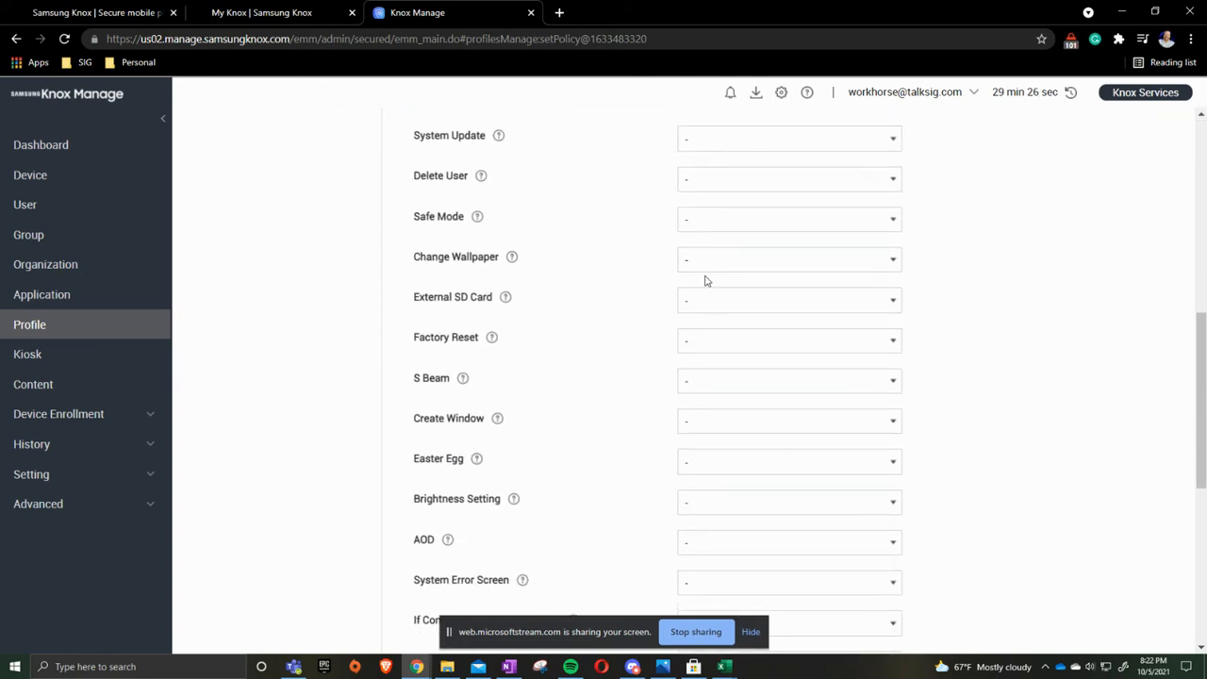
pyautogui.moveTo(697, 311)
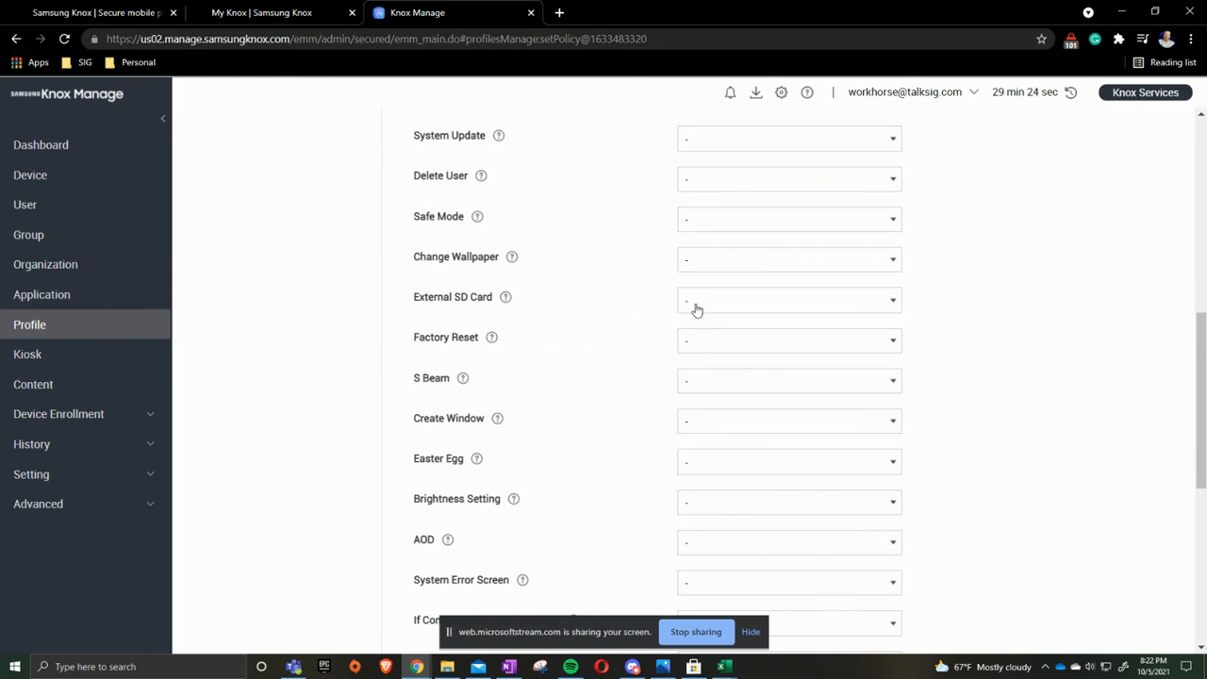
pyautogui.scroll(-3)
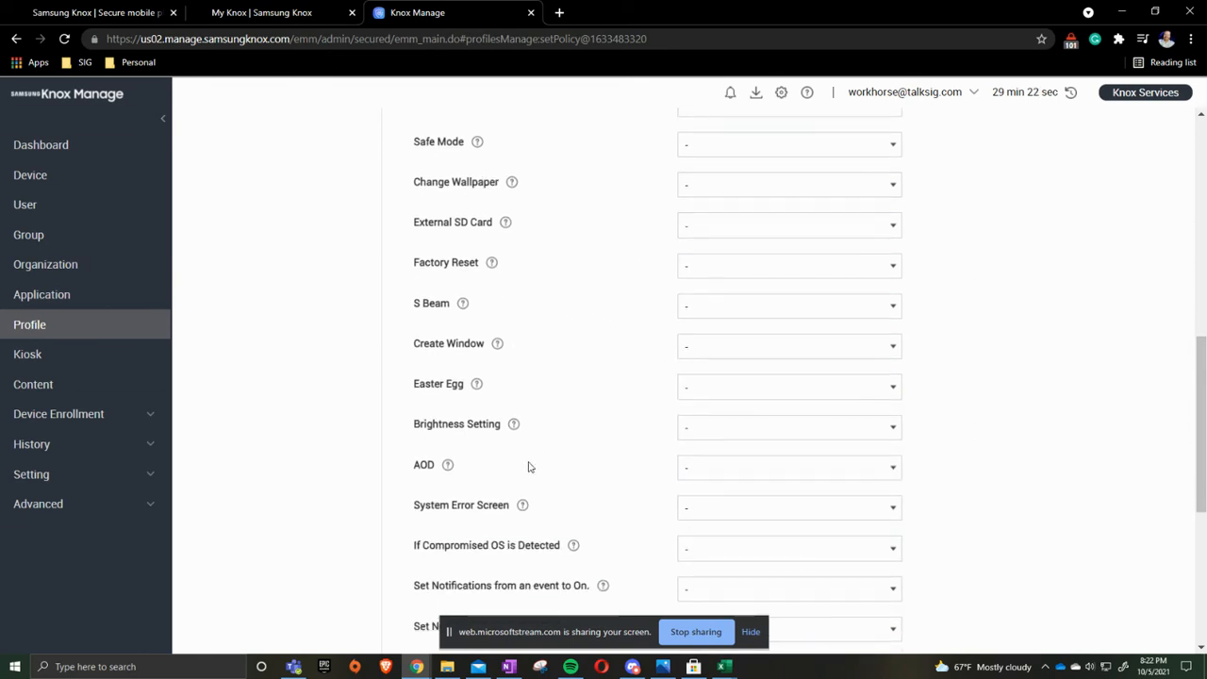
pyautogui.click(788, 427)
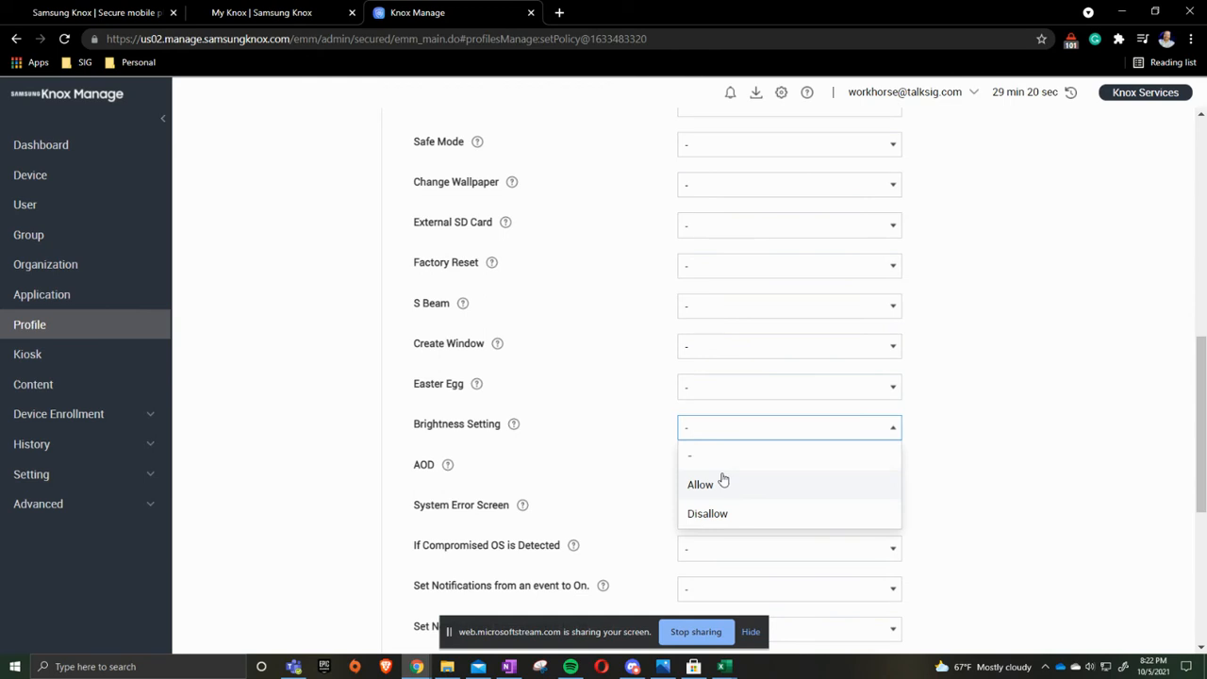
pyautogui.click(700, 484)
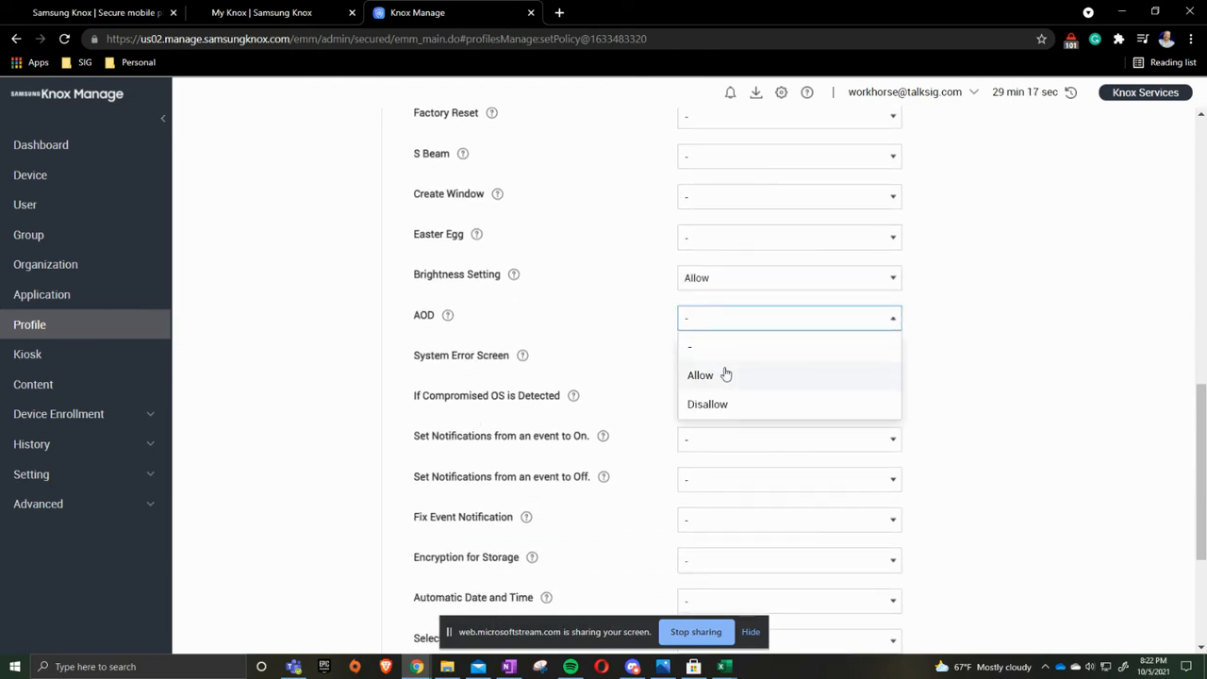
pyautogui.click(700, 374)
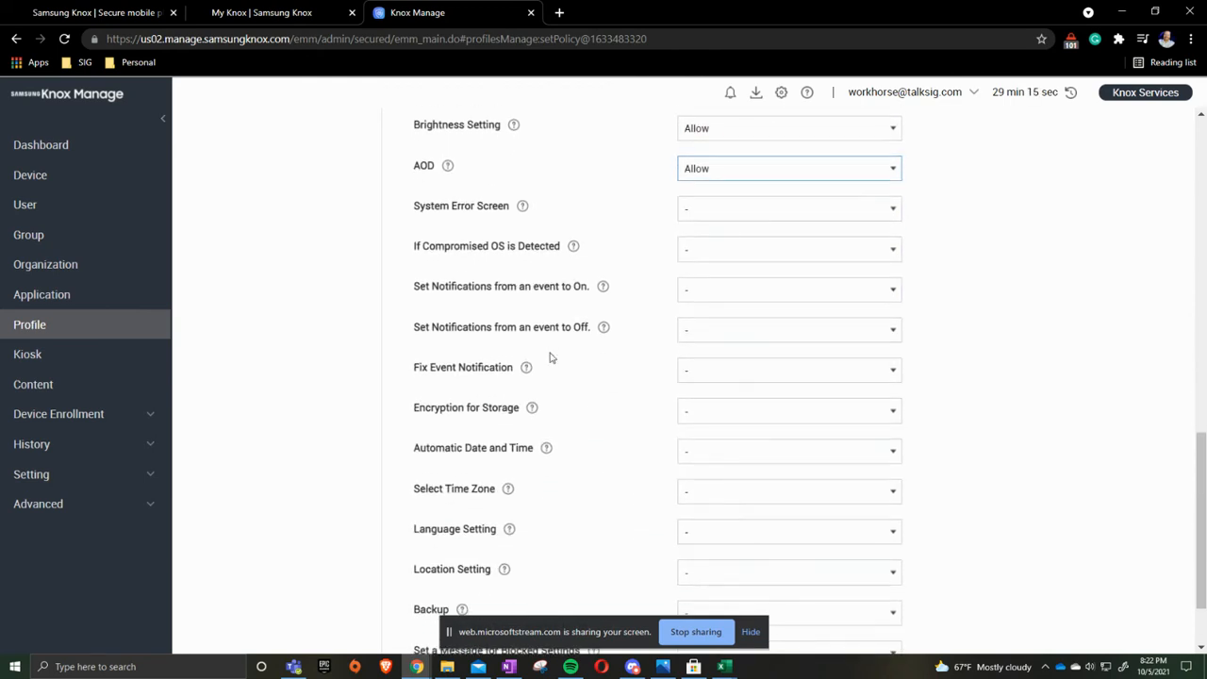
pyautogui.scroll(-3)
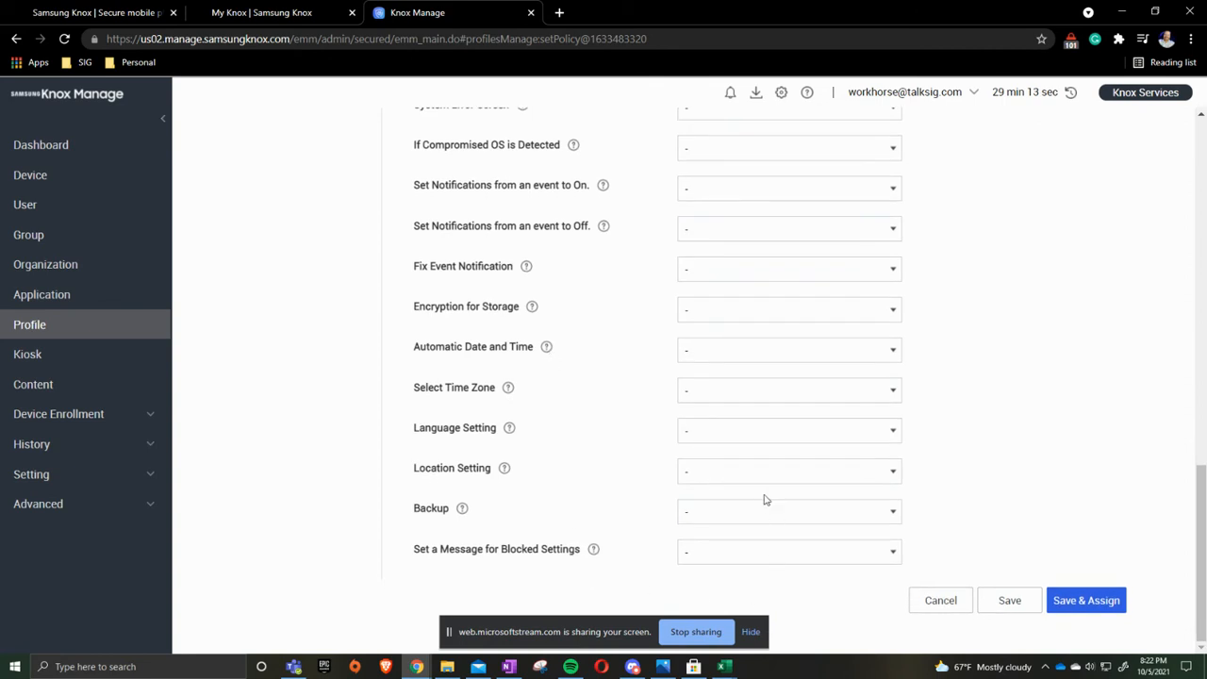
pyautogui.click(788, 511)
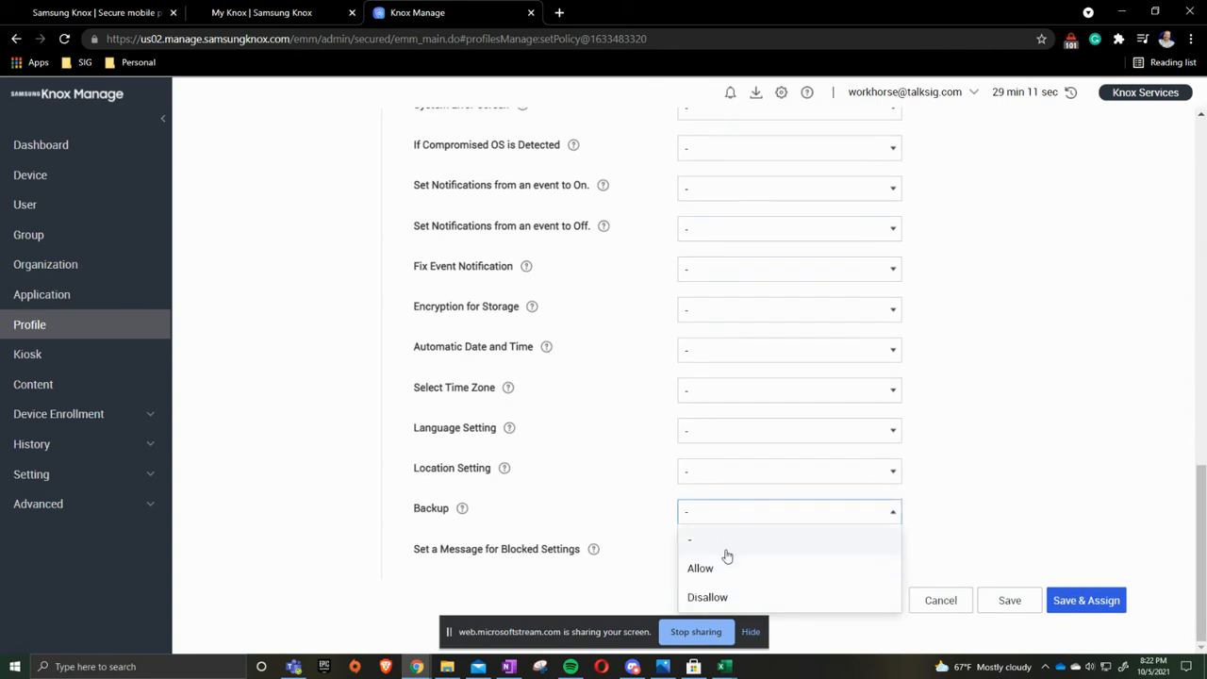
pyautogui.moveTo(637, 482)
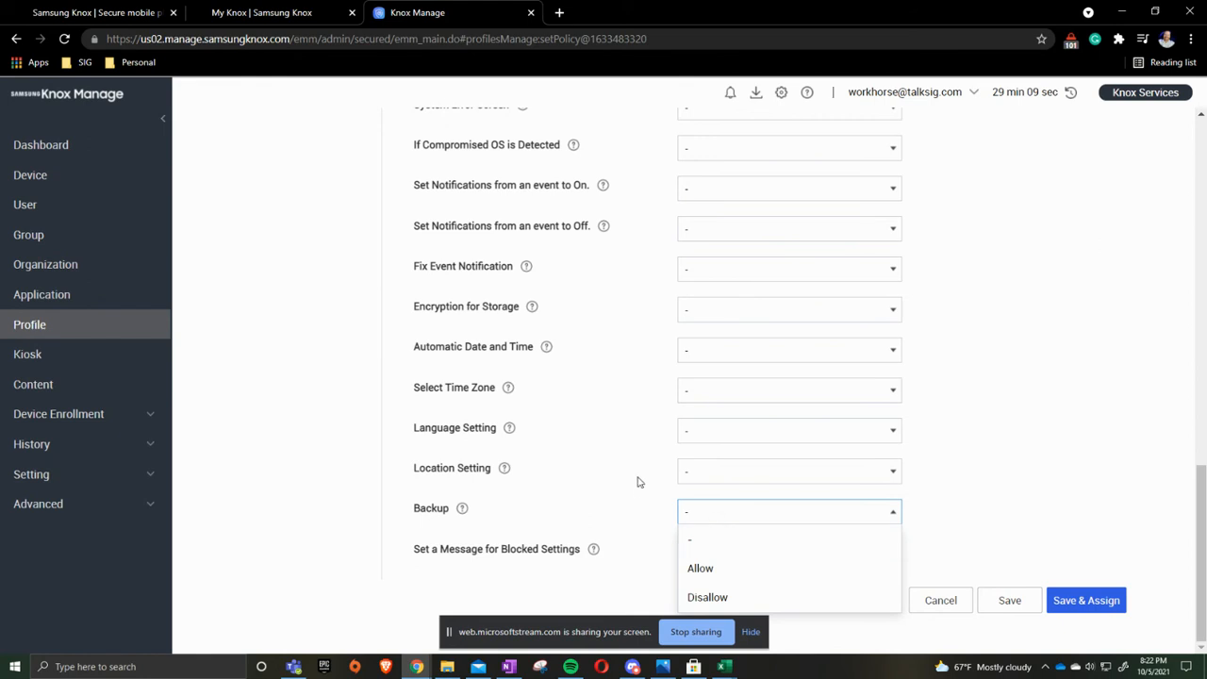
pyautogui.moveTo(634, 412)
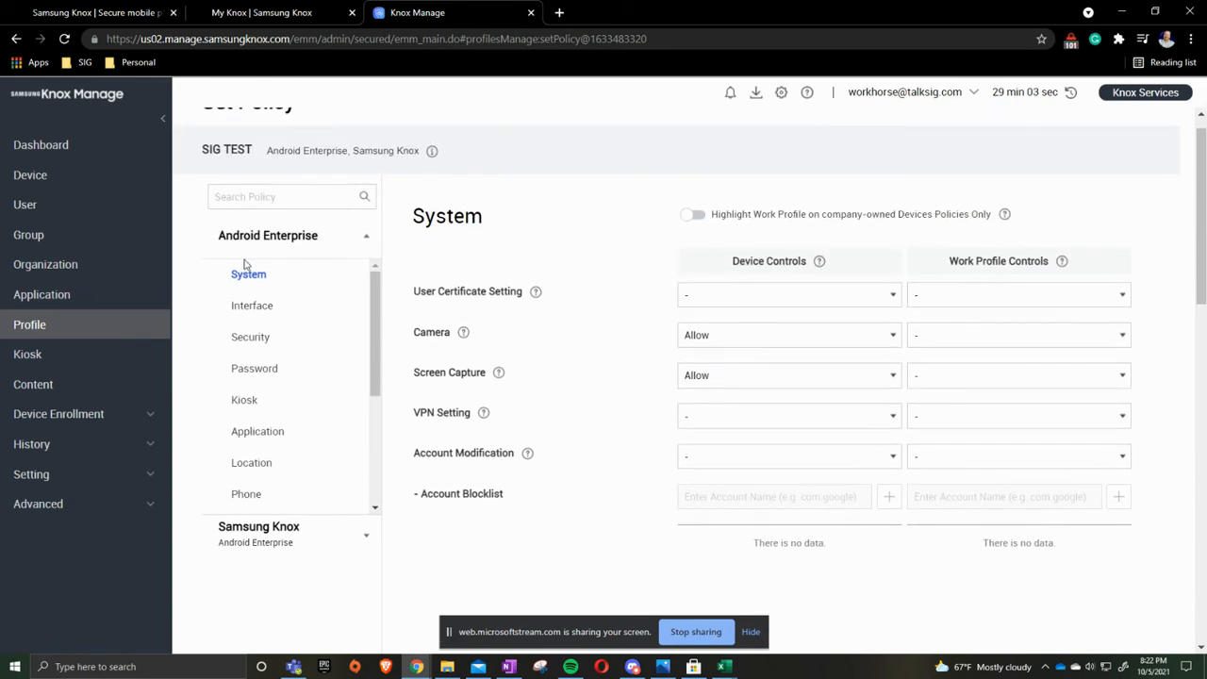
pyautogui.moveTo(251, 312)
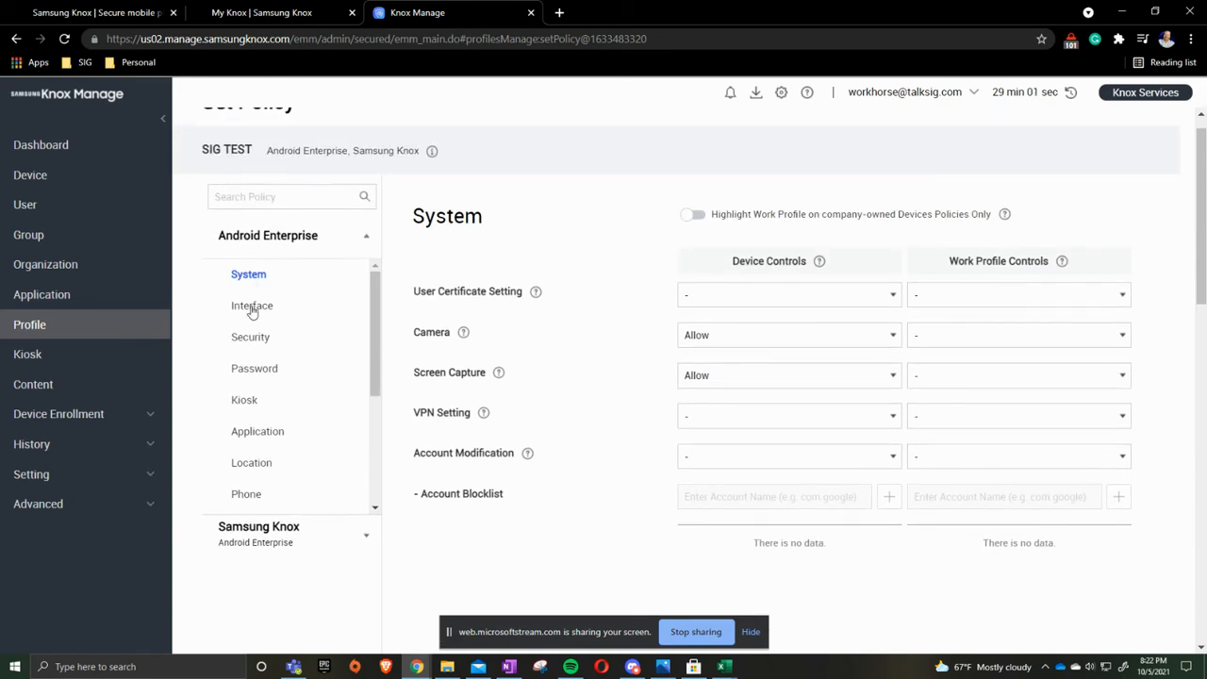
# - In the Interface policies, allow Wi-Fi and pick a Tethering Setting option
pyautogui.click(252, 306)
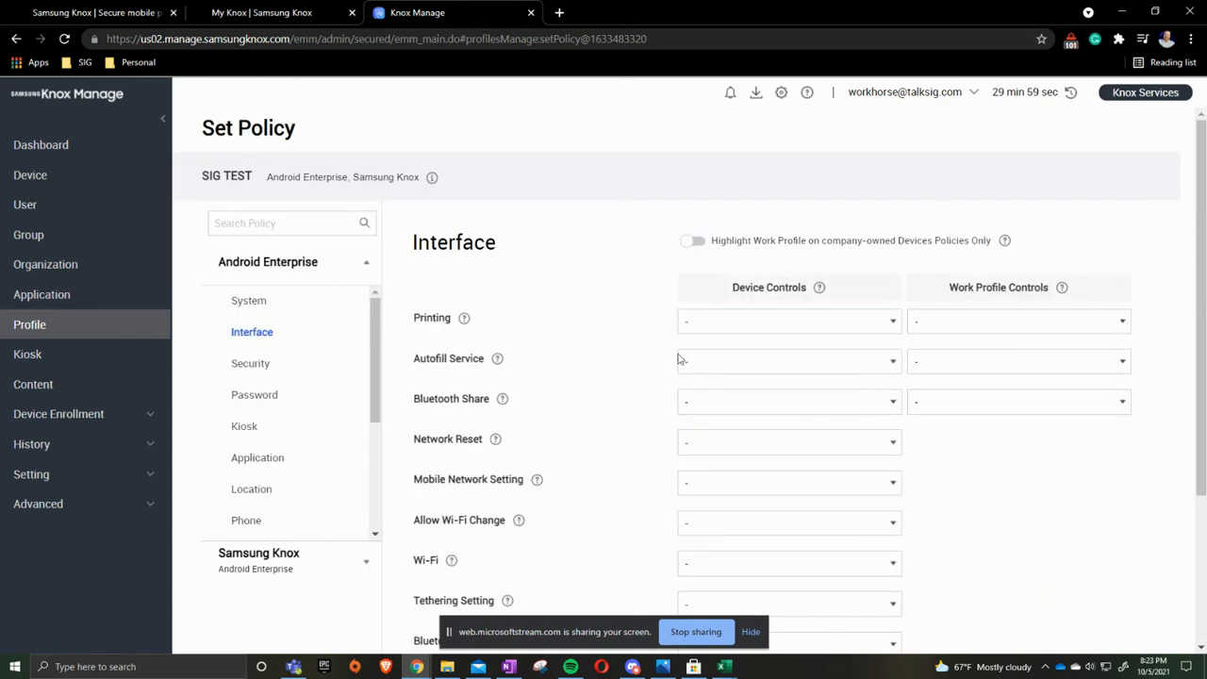
pyautogui.scroll(-3)
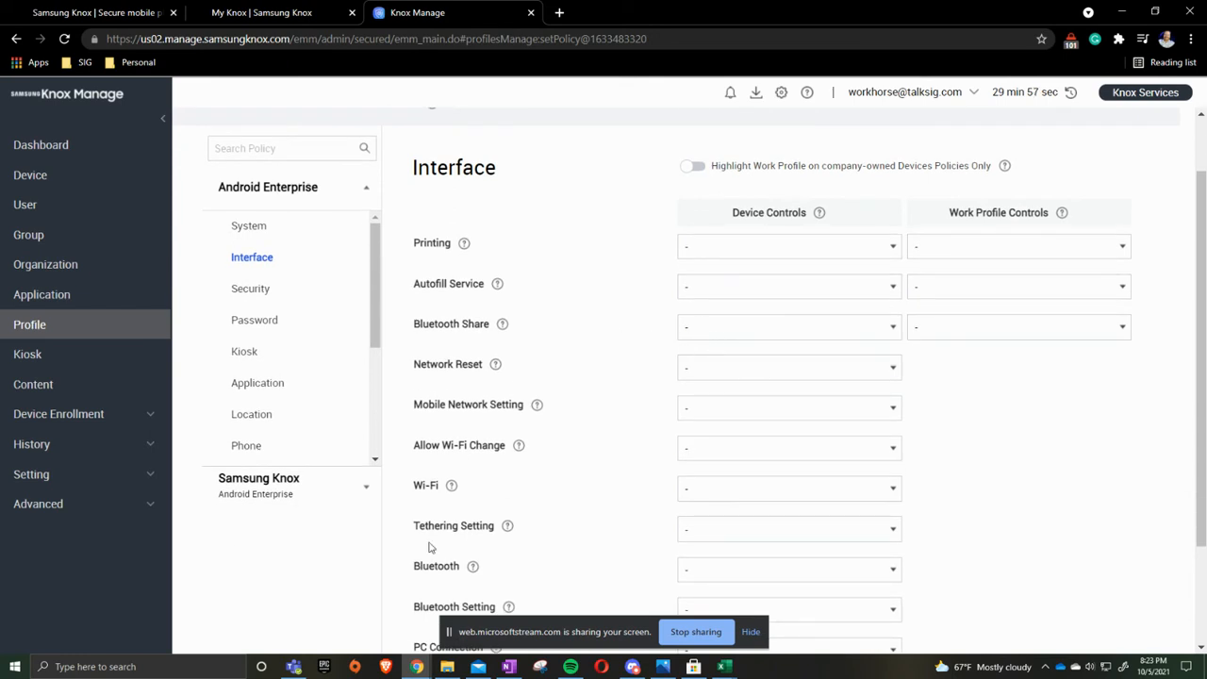
pyautogui.click(788, 487)
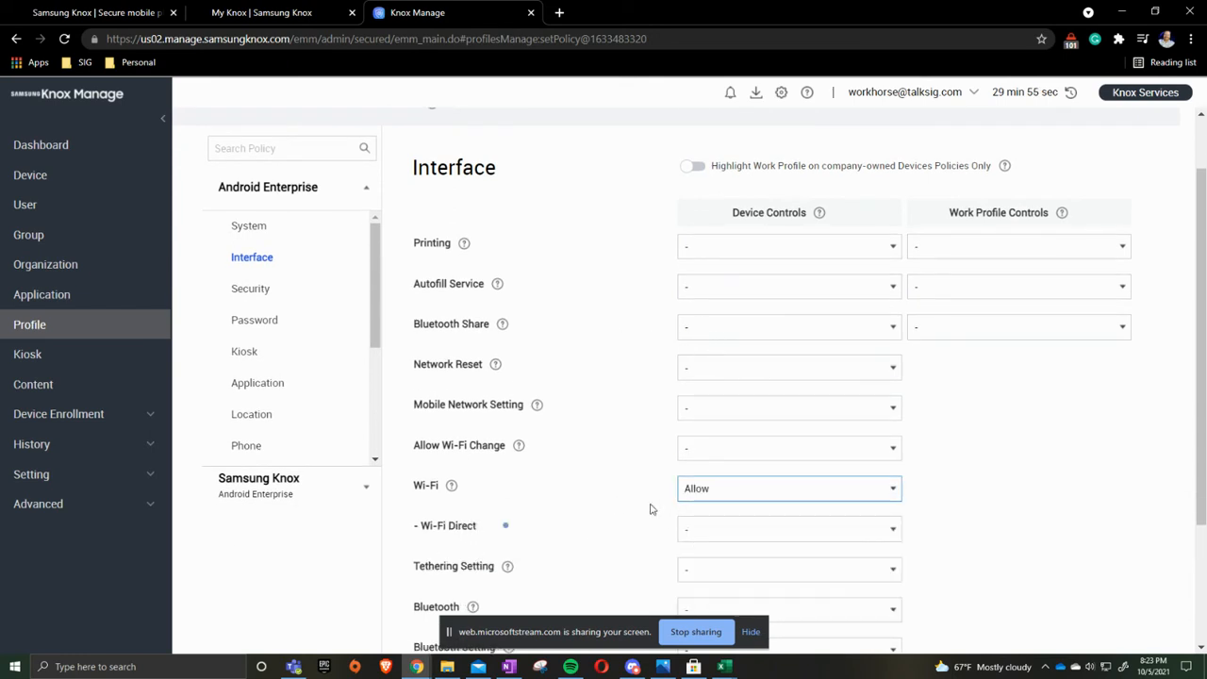
pyautogui.scroll(-3)
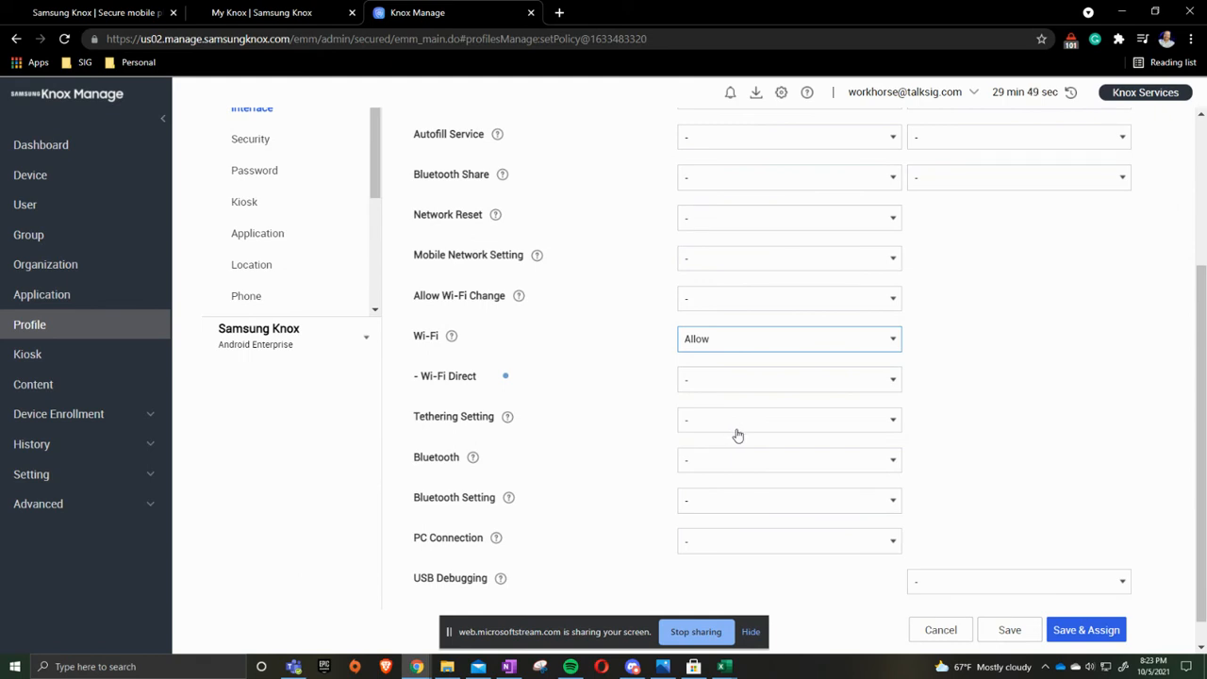
pyautogui.click(788, 419)
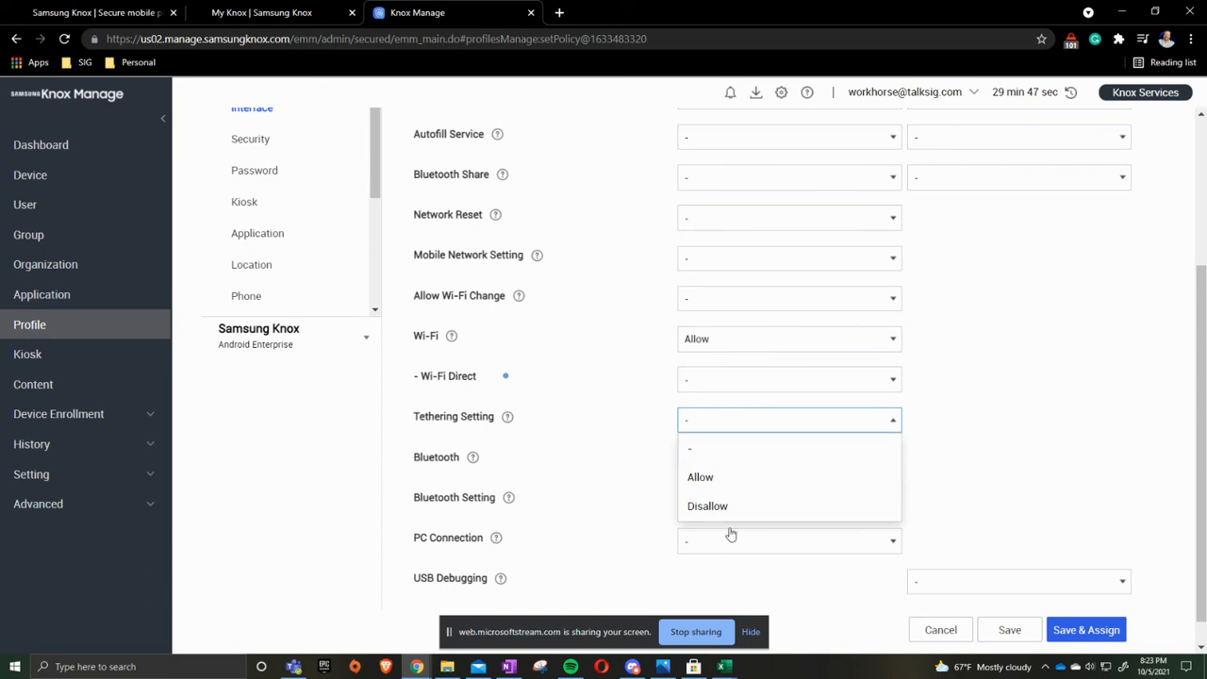
pyautogui.click(707, 505)
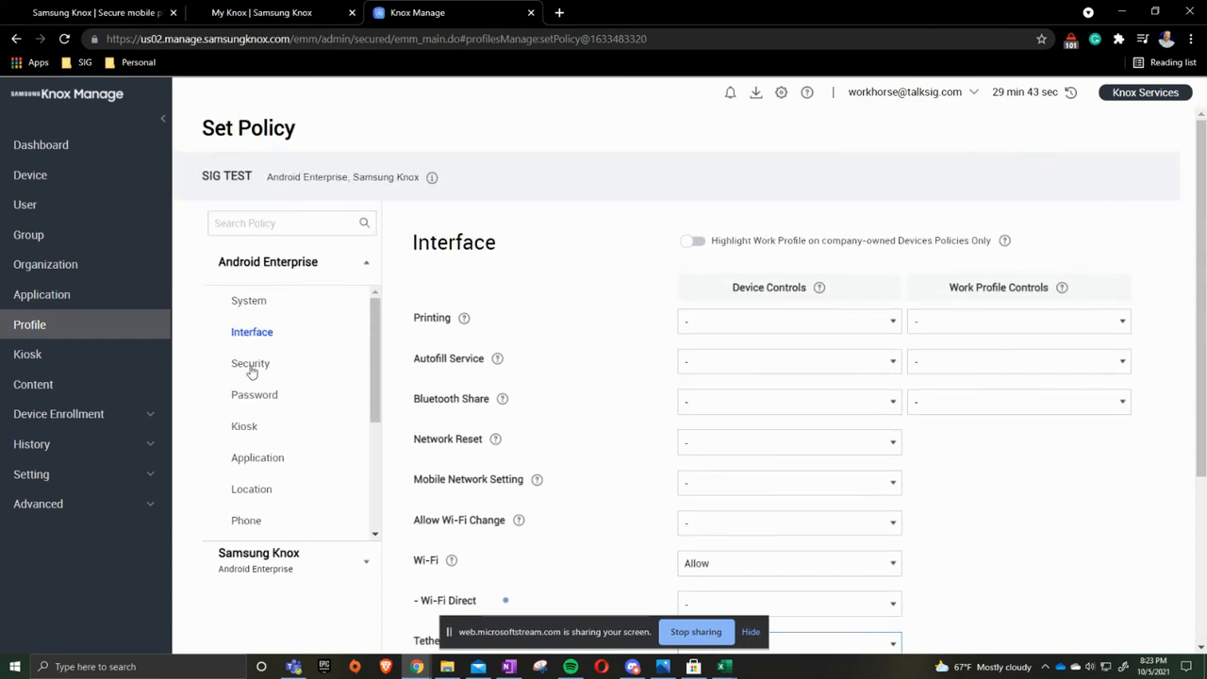
# - Show the Security policies and open the Screen Timeout dropdown
pyautogui.click(250, 363)
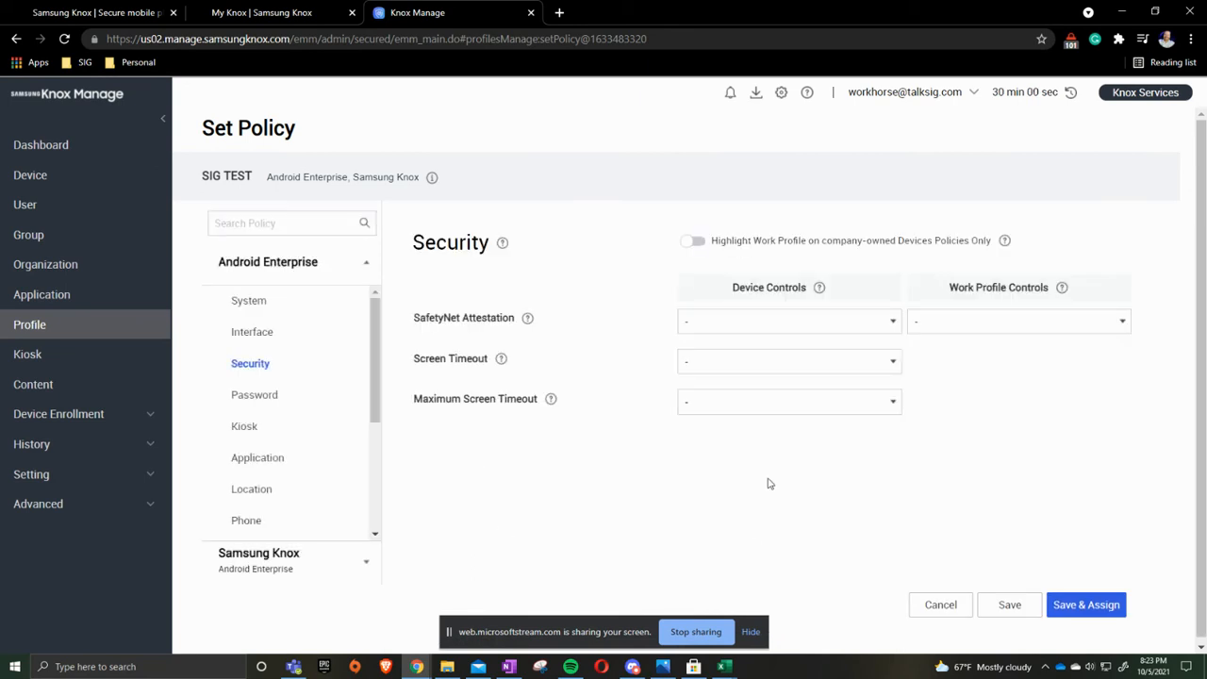
pyautogui.moveTo(697, 366)
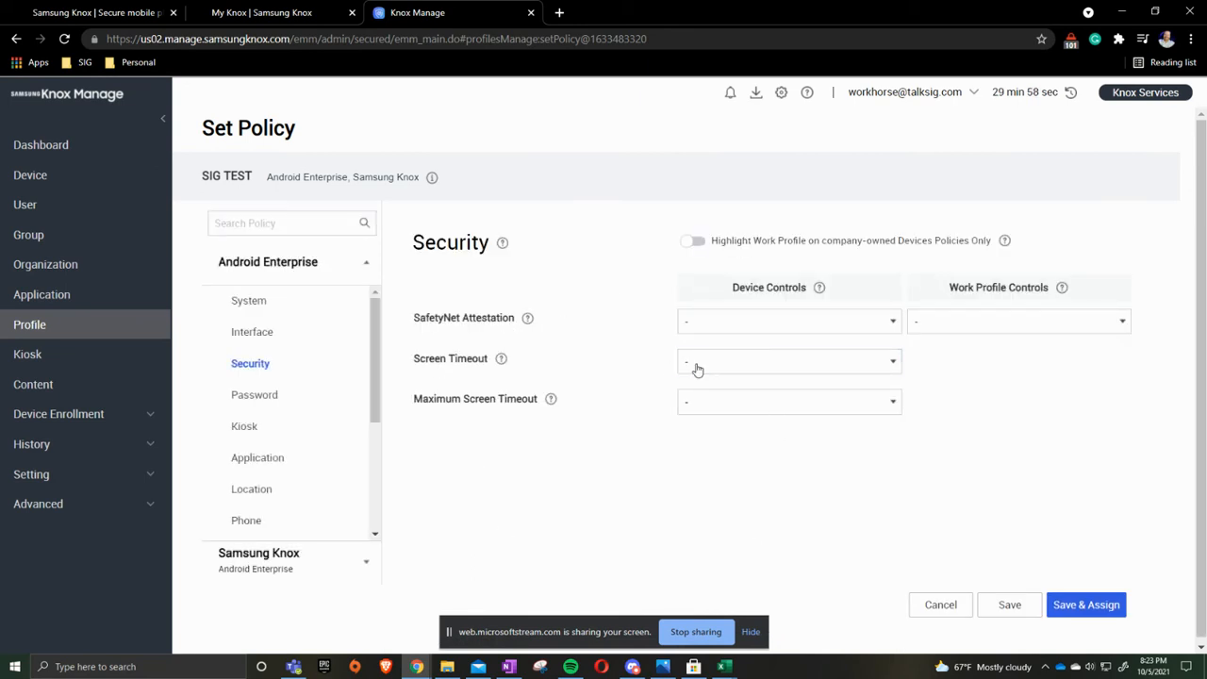
pyautogui.click(789, 360)
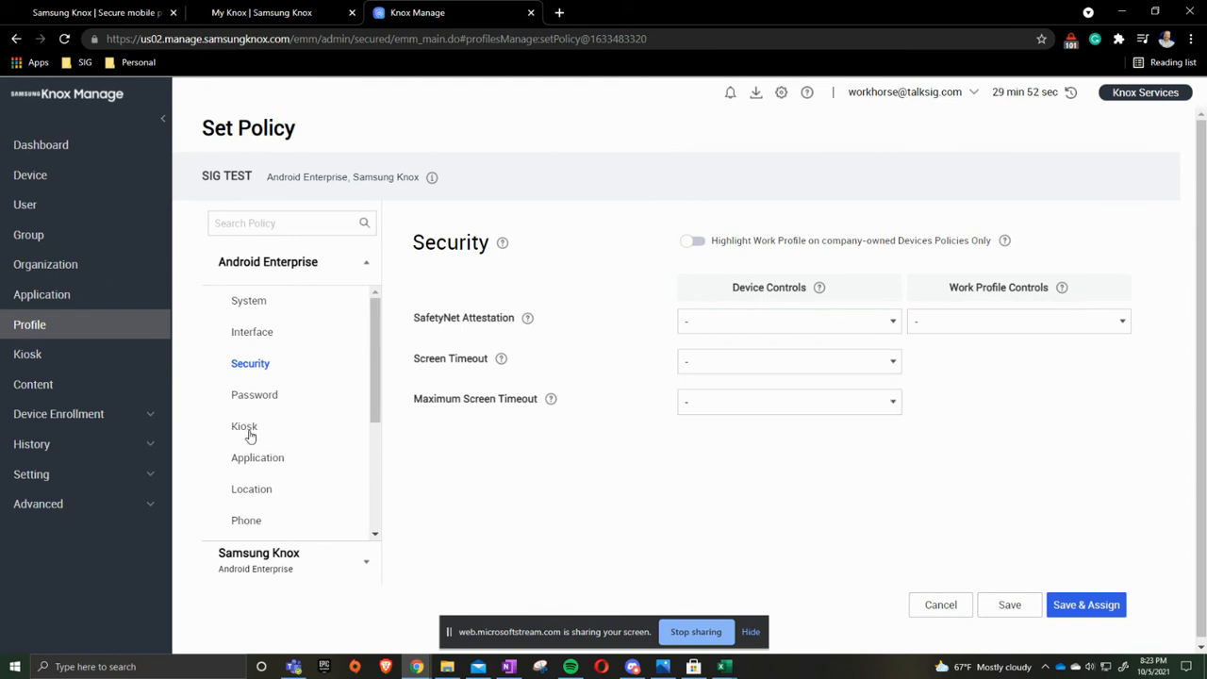
# - Set the Kiosk policy to Multi App mode and add an application
pyautogui.click(244, 425)
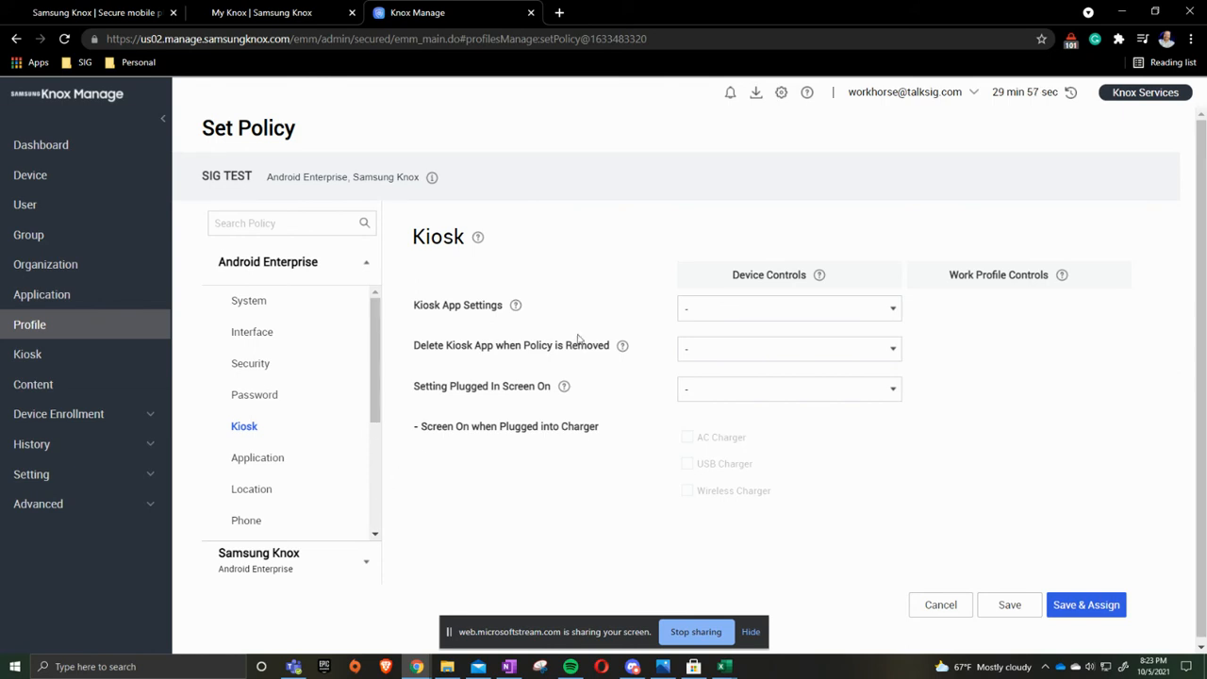
pyautogui.click(788, 308)
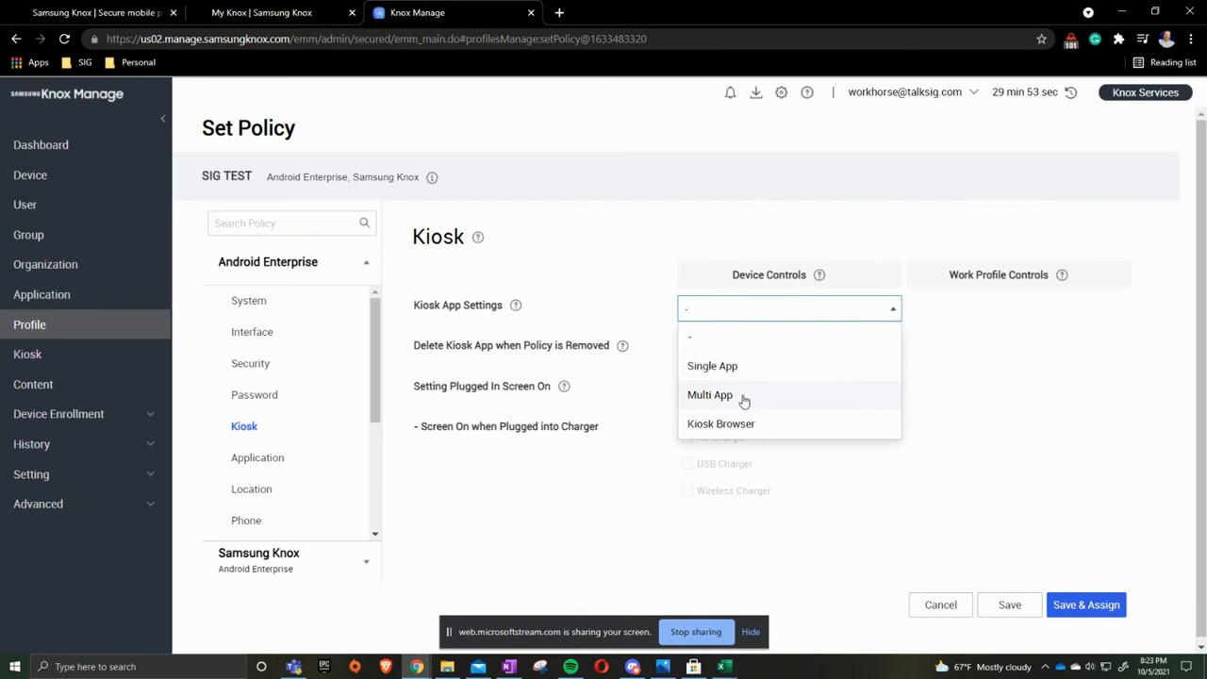
pyautogui.moveTo(746, 365)
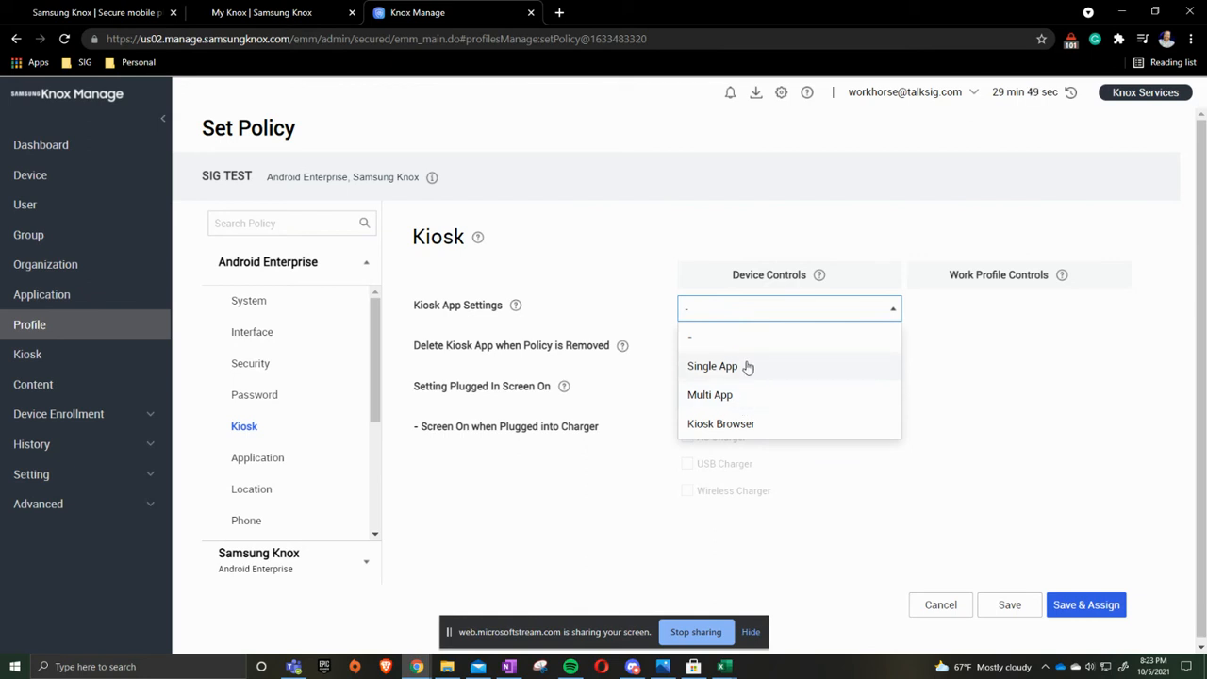
pyautogui.click(709, 394)
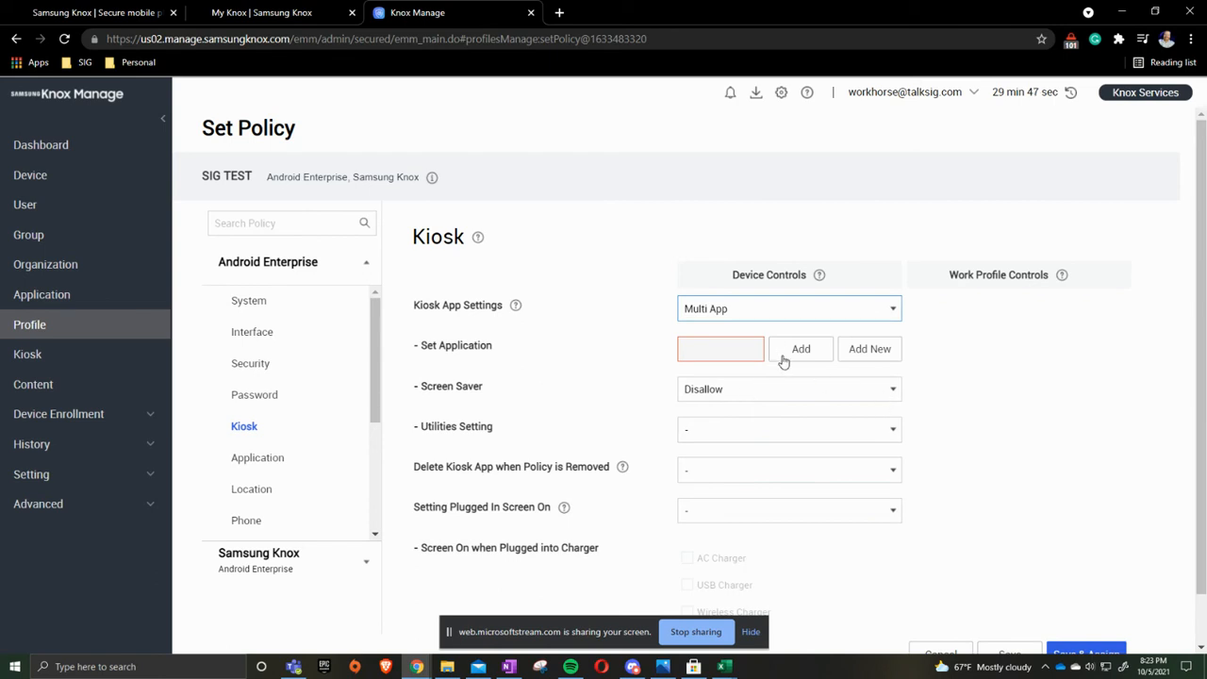
pyautogui.click(800, 347)
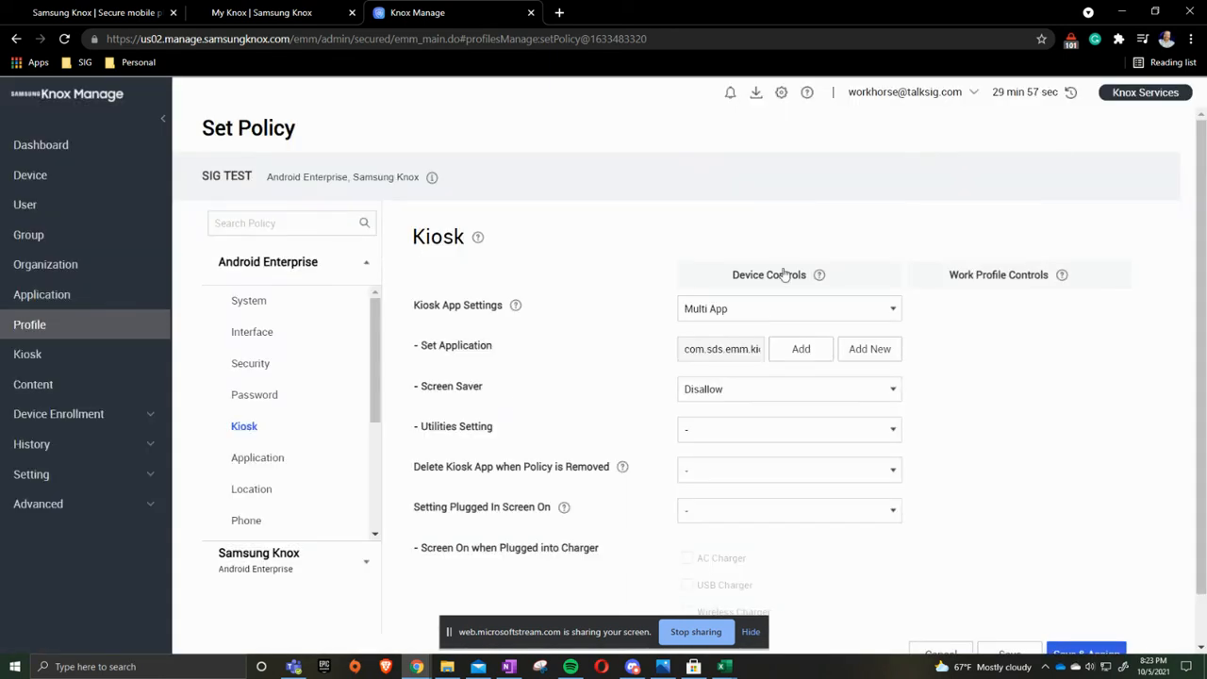
# - Allow the kiosk Utilities Setting and the Home function
pyautogui.click(788, 429)
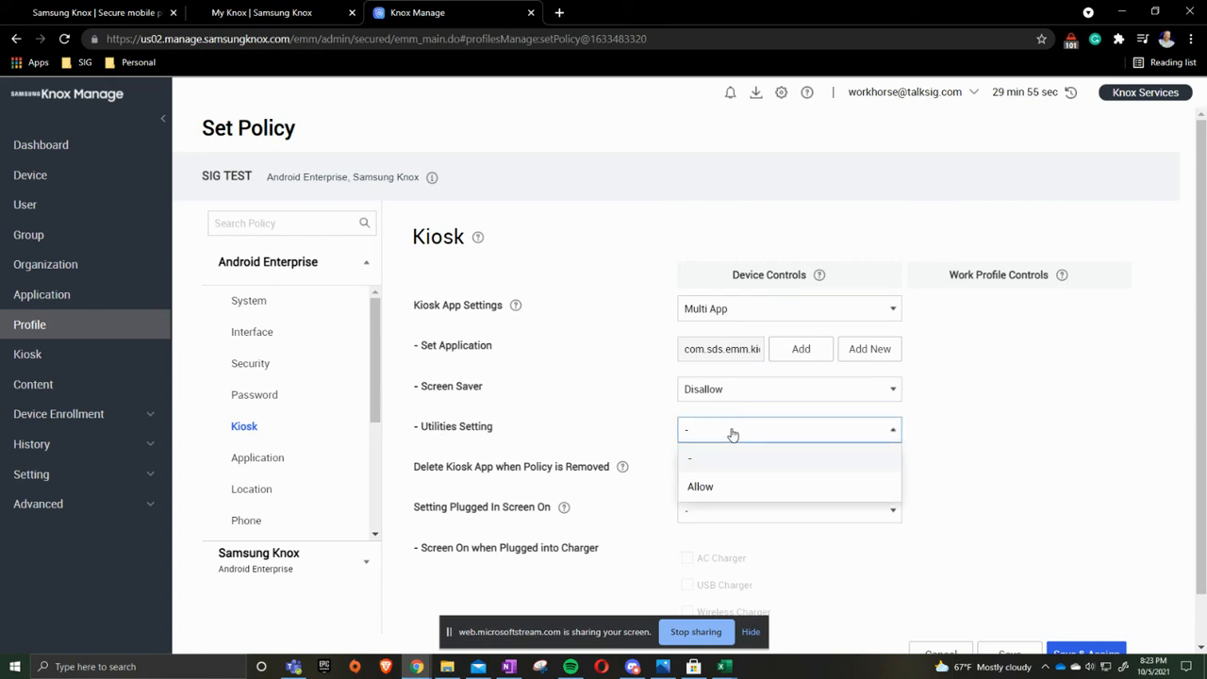
pyautogui.click(700, 486)
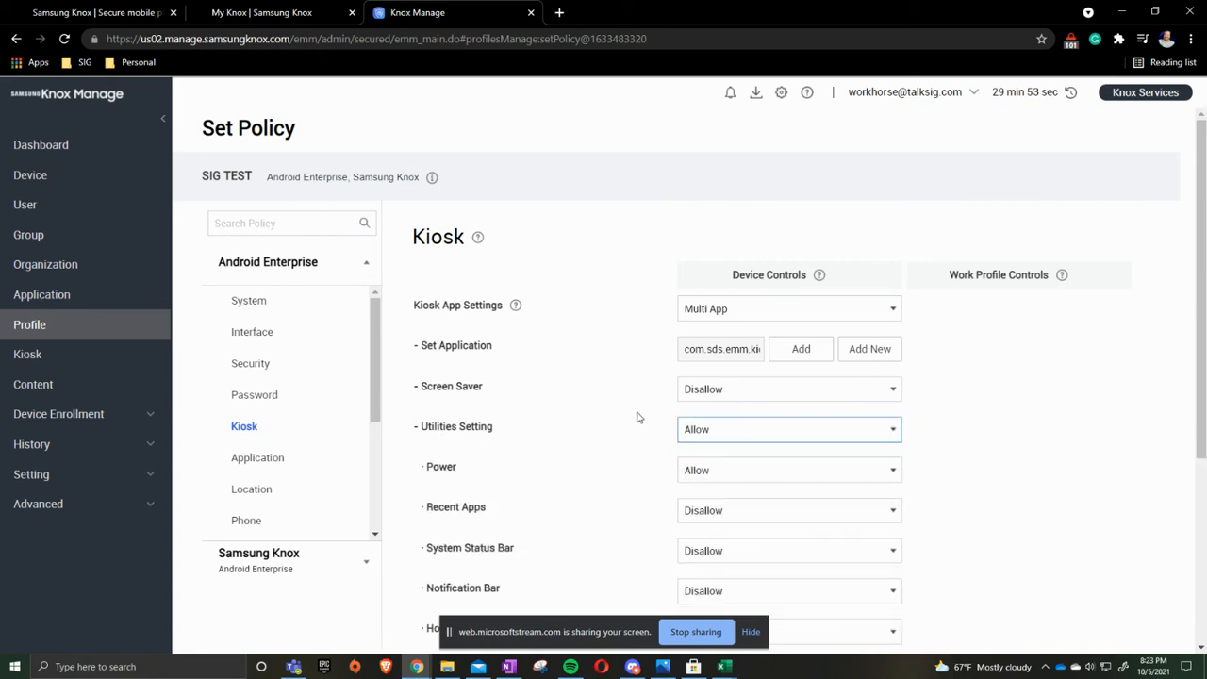
pyautogui.scroll(-3)
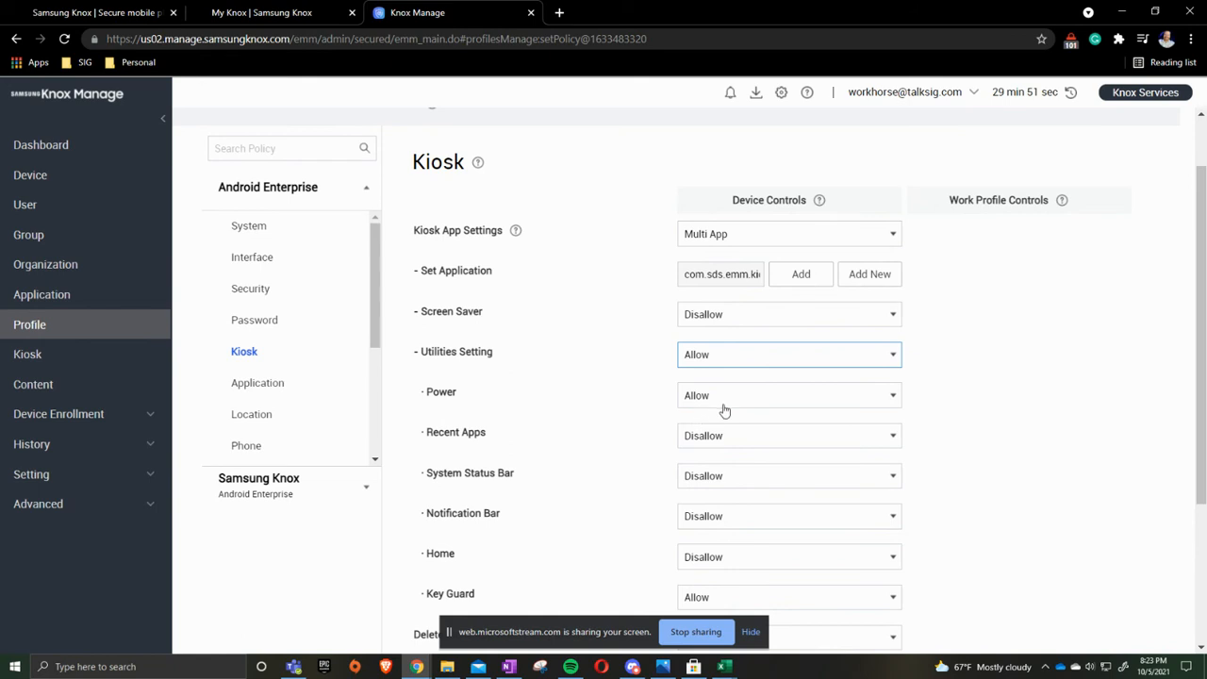
pyautogui.moveTo(690, 430)
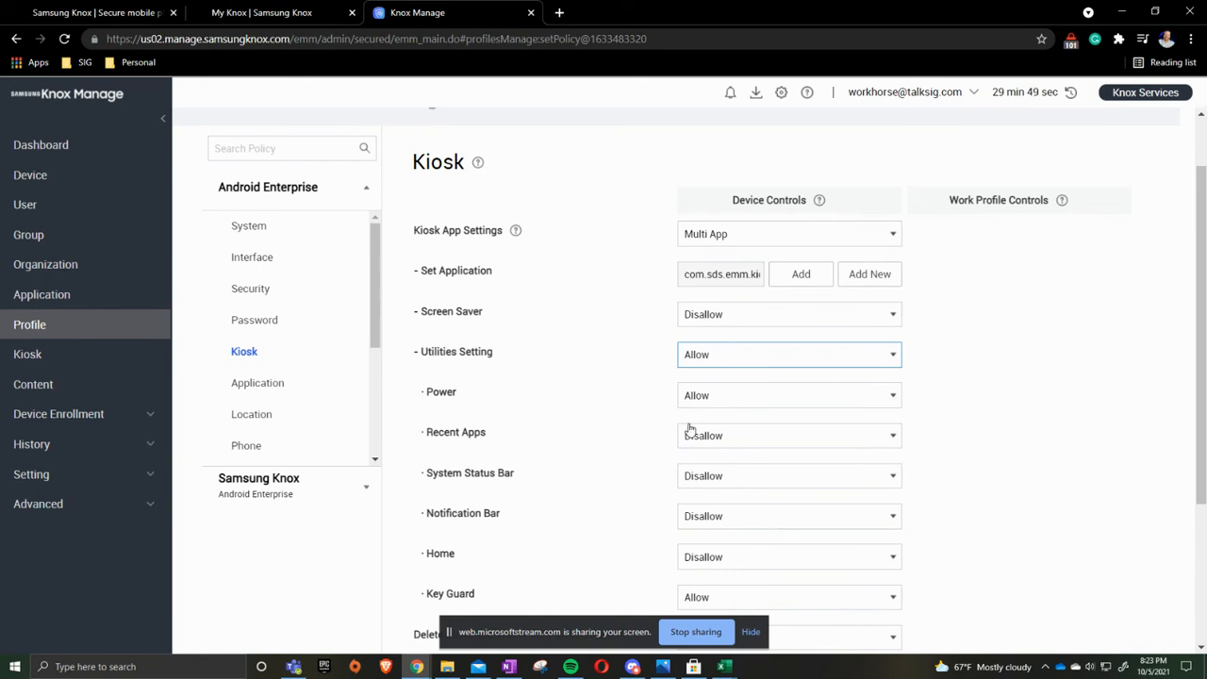
pyautogui.moveTo(735, 433)
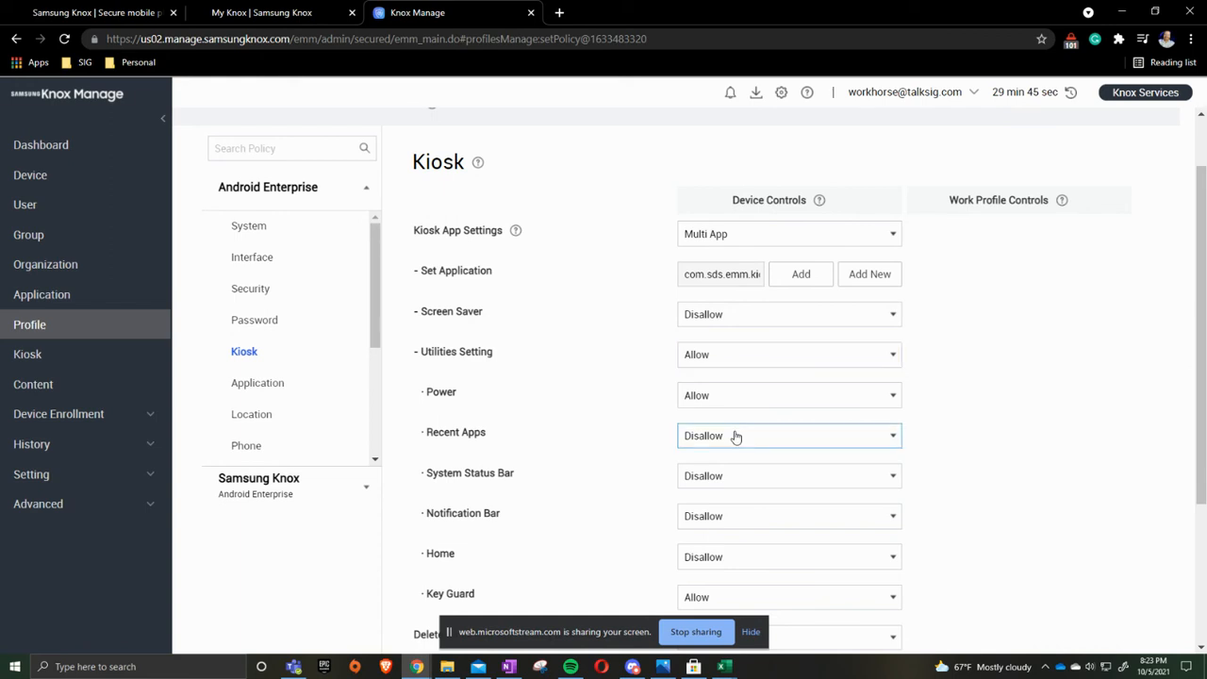
pyautogui.scroll(-3)
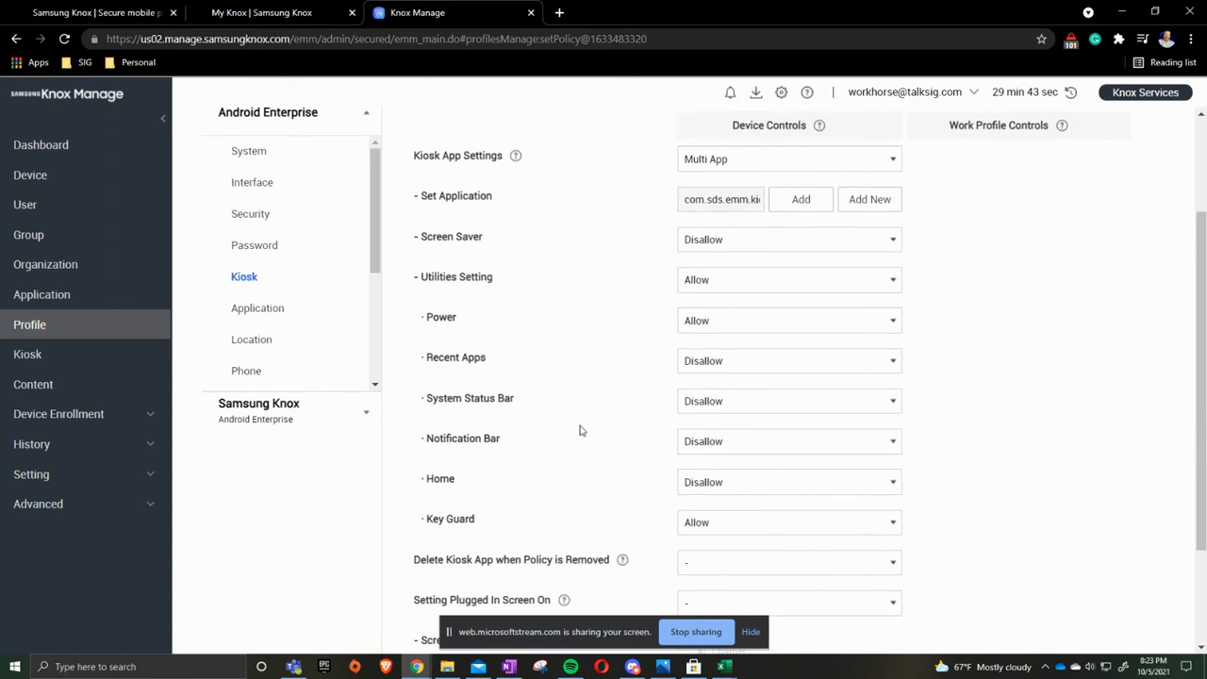
pyautogui.scroll(-3)
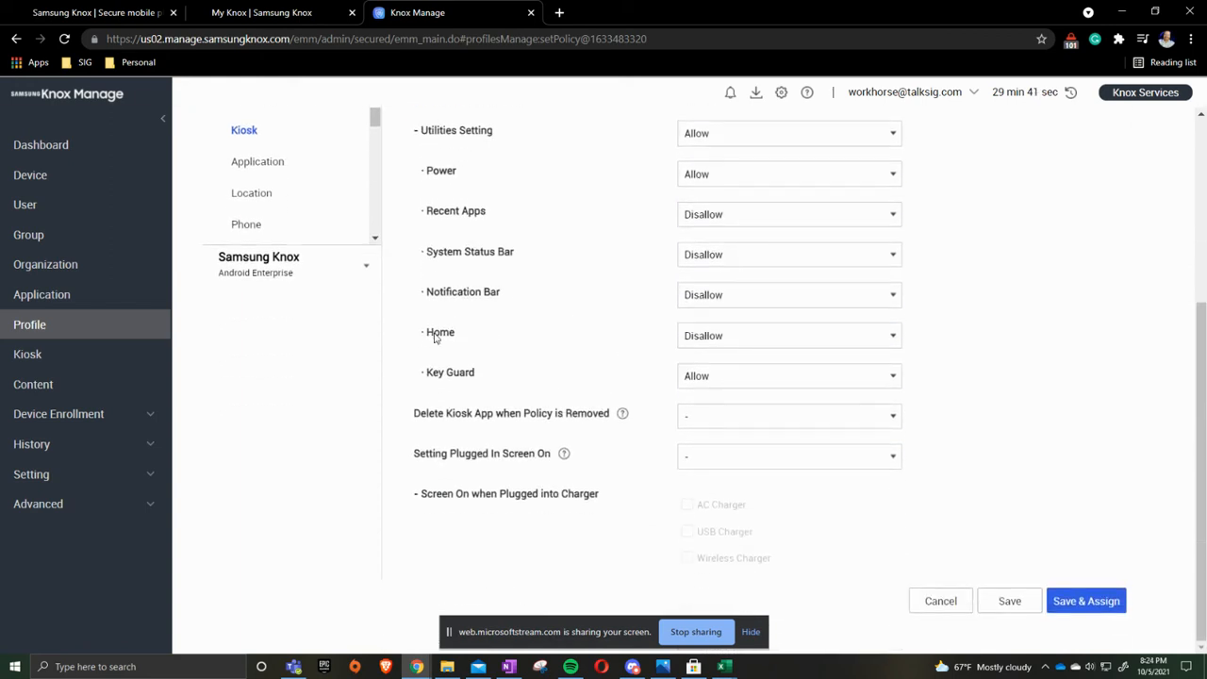
pyautogui.click(789, 335)
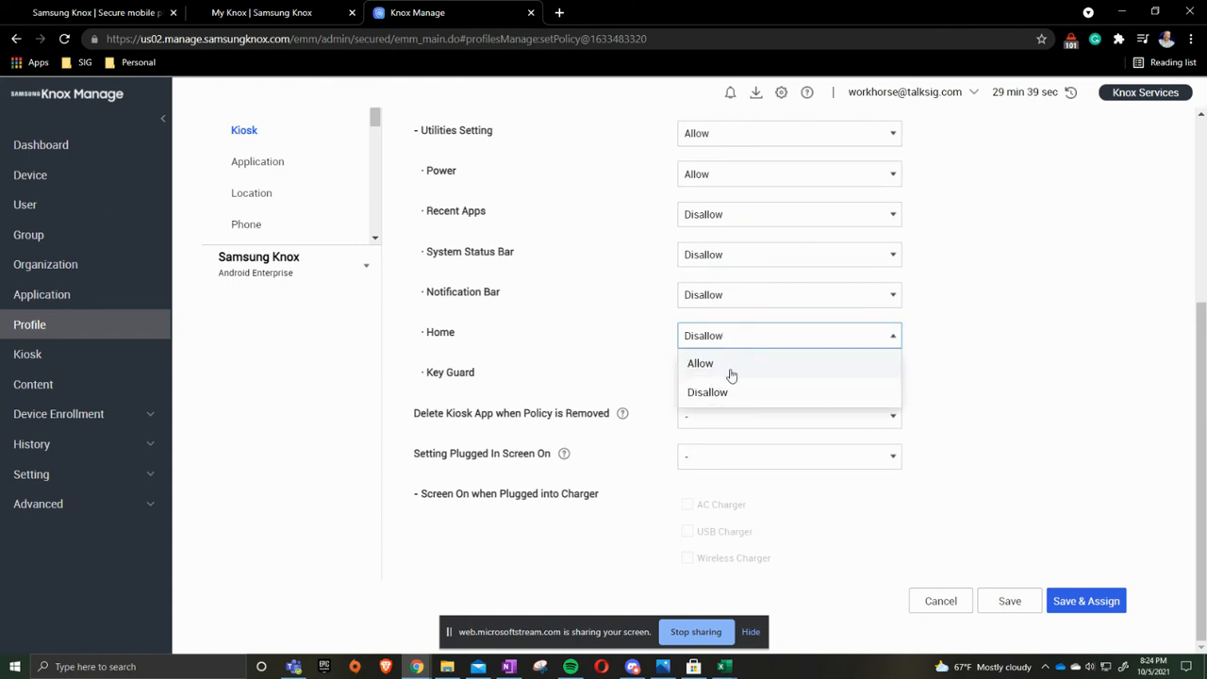
pyautogui.click(700, 363)
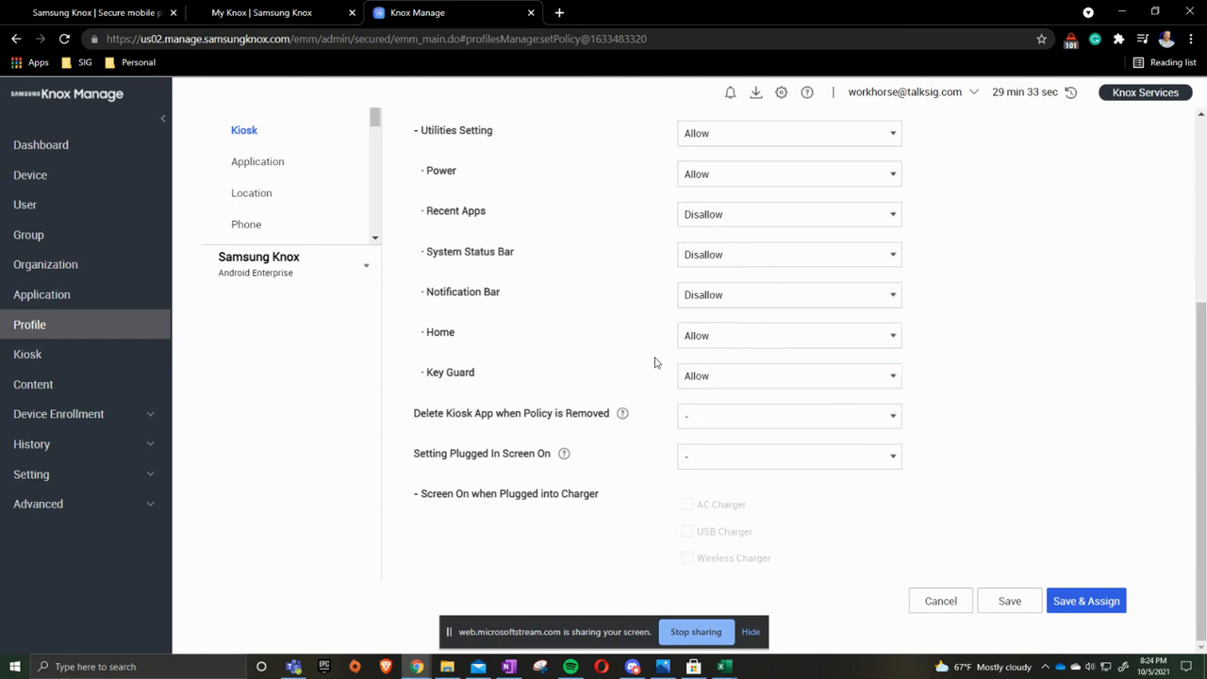
pyautogui.moveTo(323, 406)
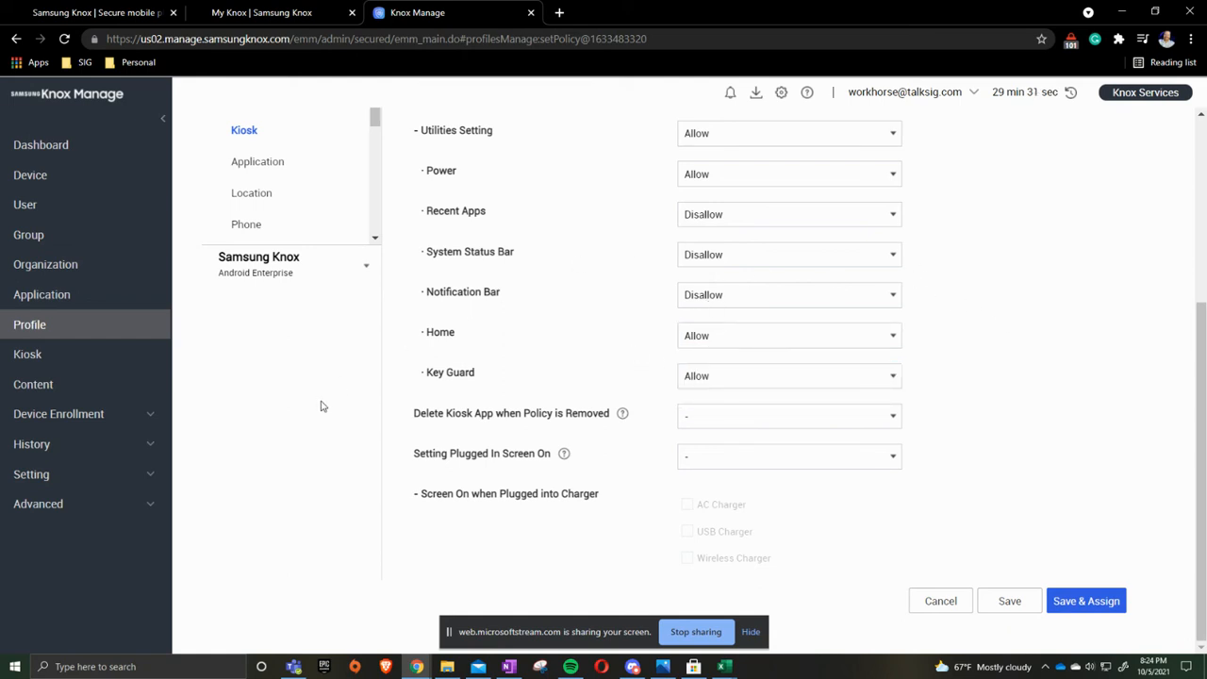
pyautogui.moveTo(549, 354)
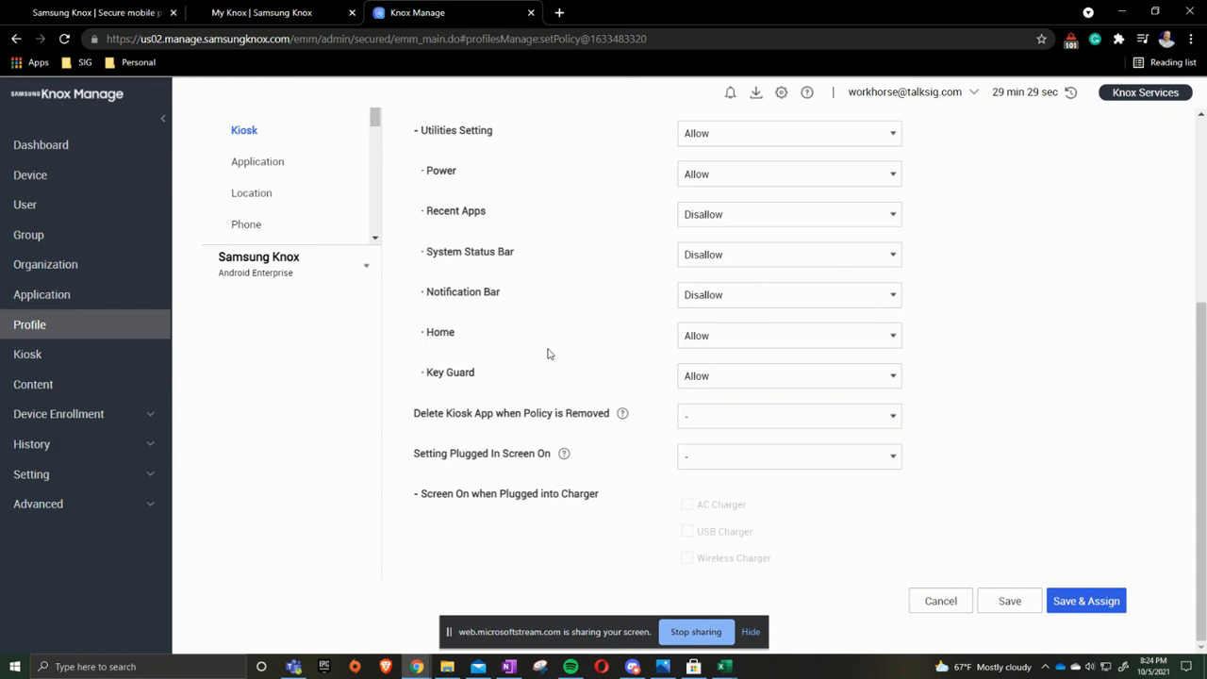
pyautogui.moveTo(861, 528)
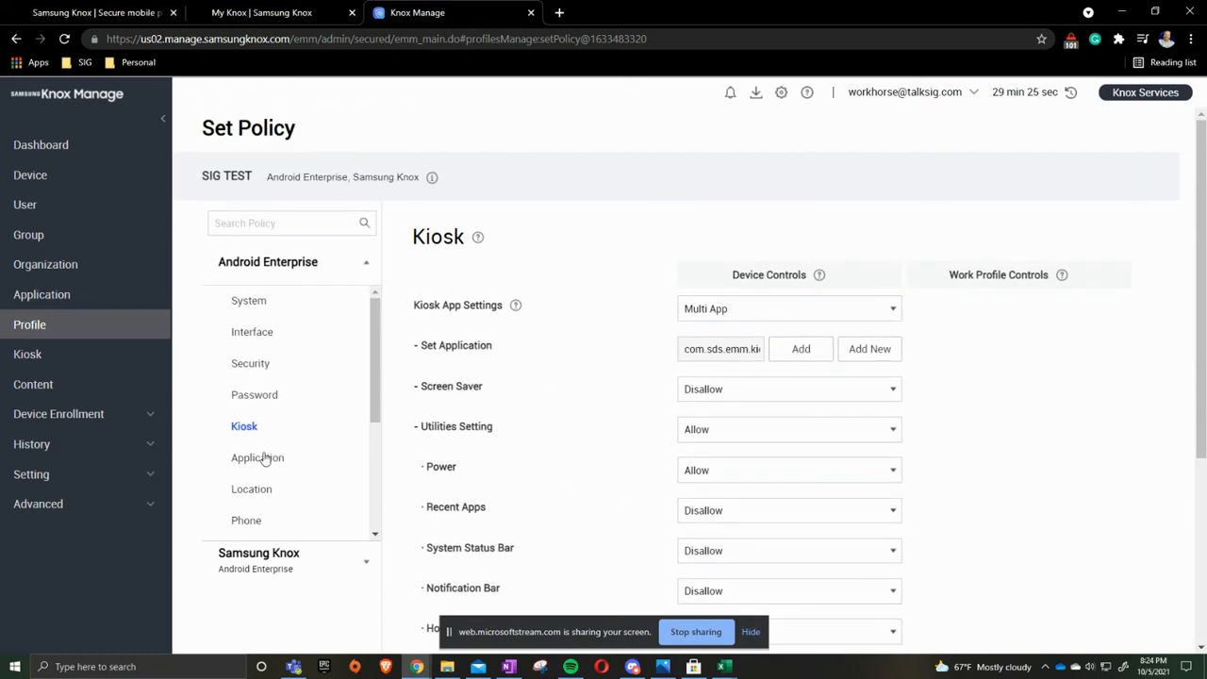
# - Allow app installation and disallow app uninstallation in the Application policies
pyautogui.click(257, 457)
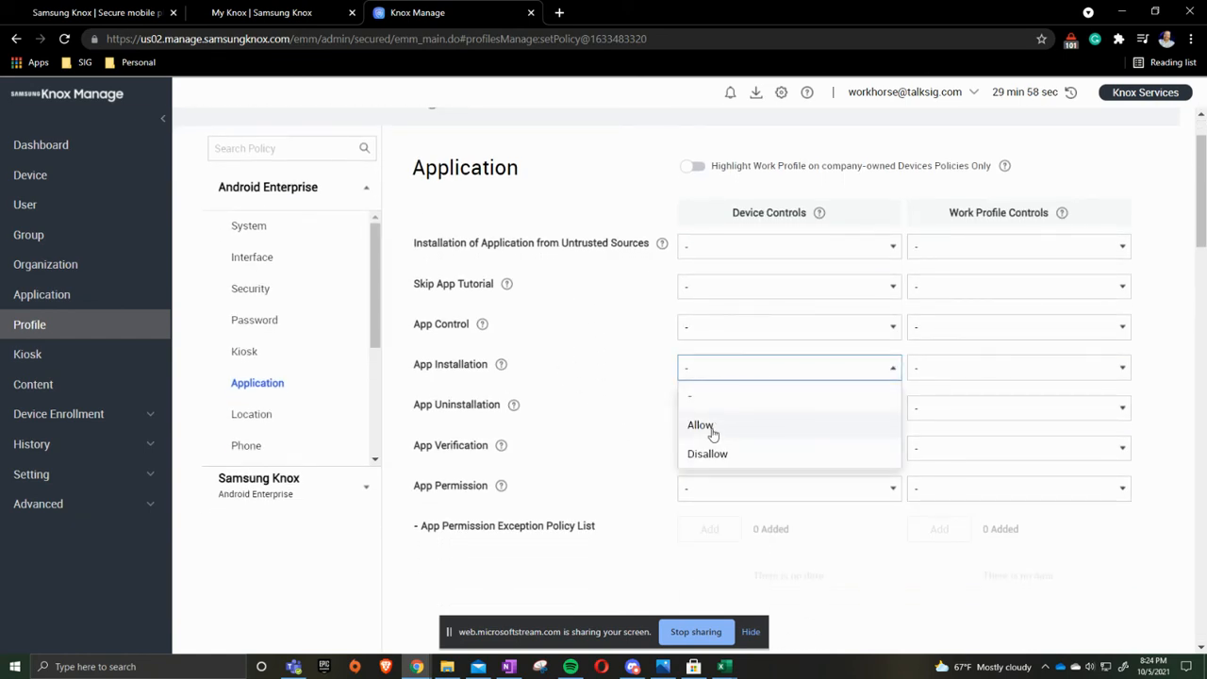
pyautogui.click(700, 424)
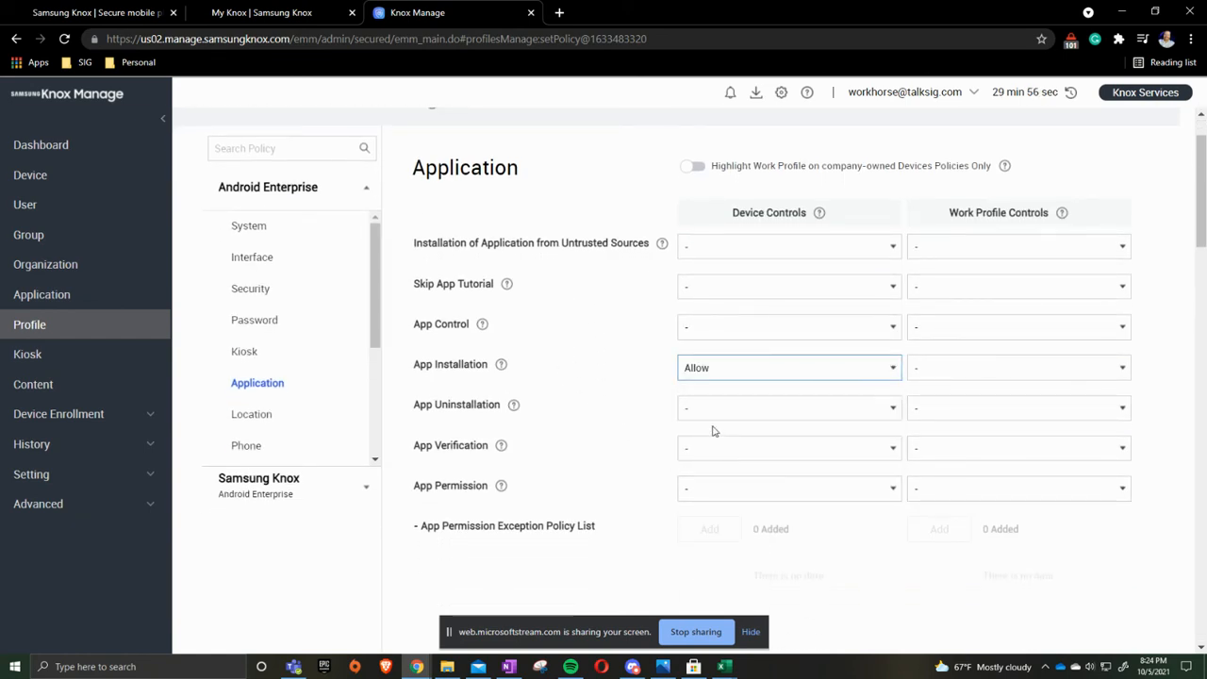
pyautogui.moveTo(581, 395)
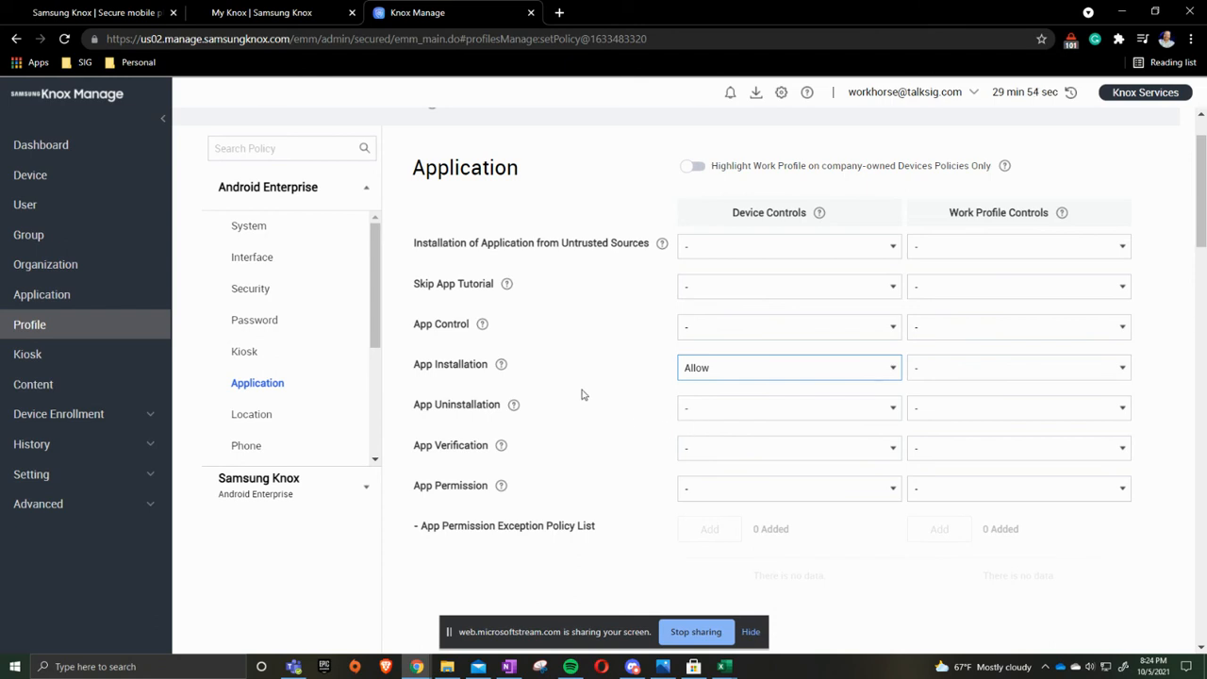
pyautogui.moveTo(544, 385)
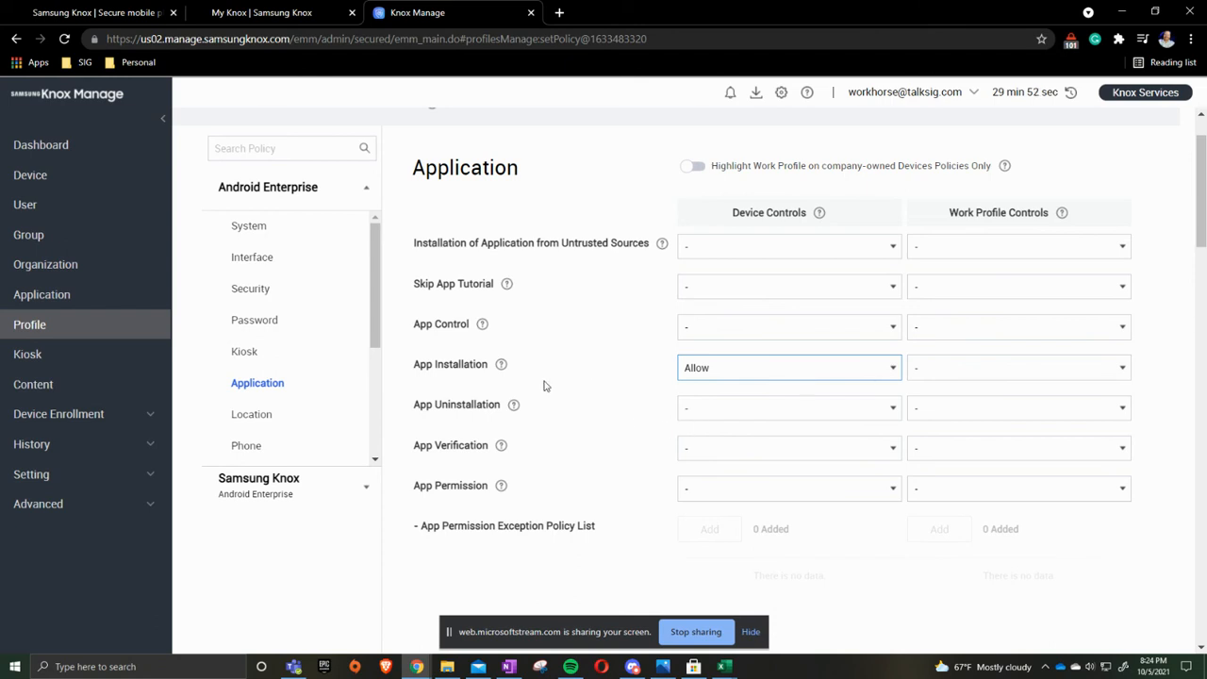
pyautogui.moveTo(449, 421)
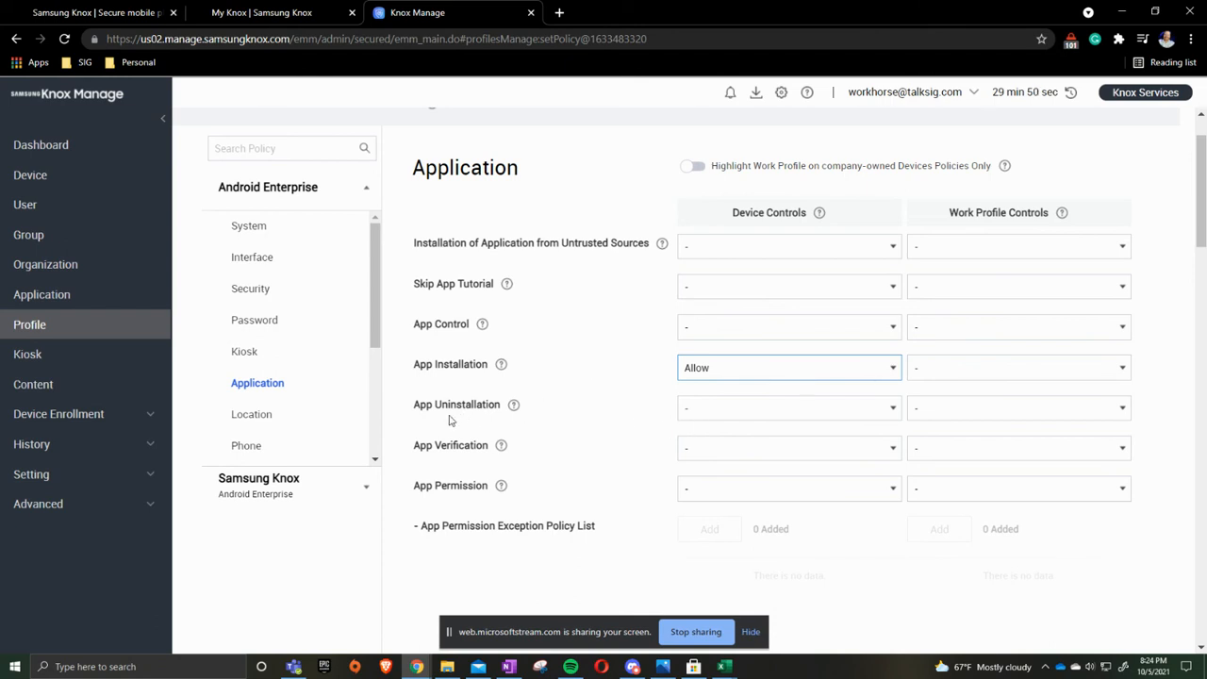
pyautogui.click(788, 407)
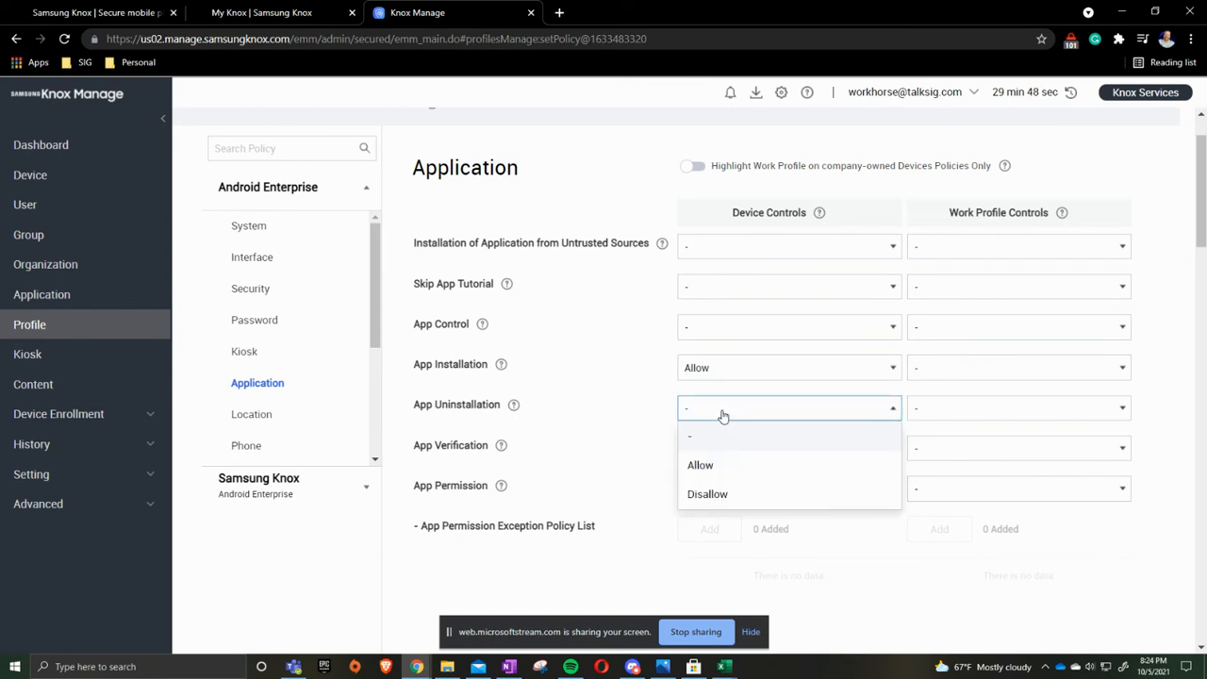
pyautogui.click(707, 493)
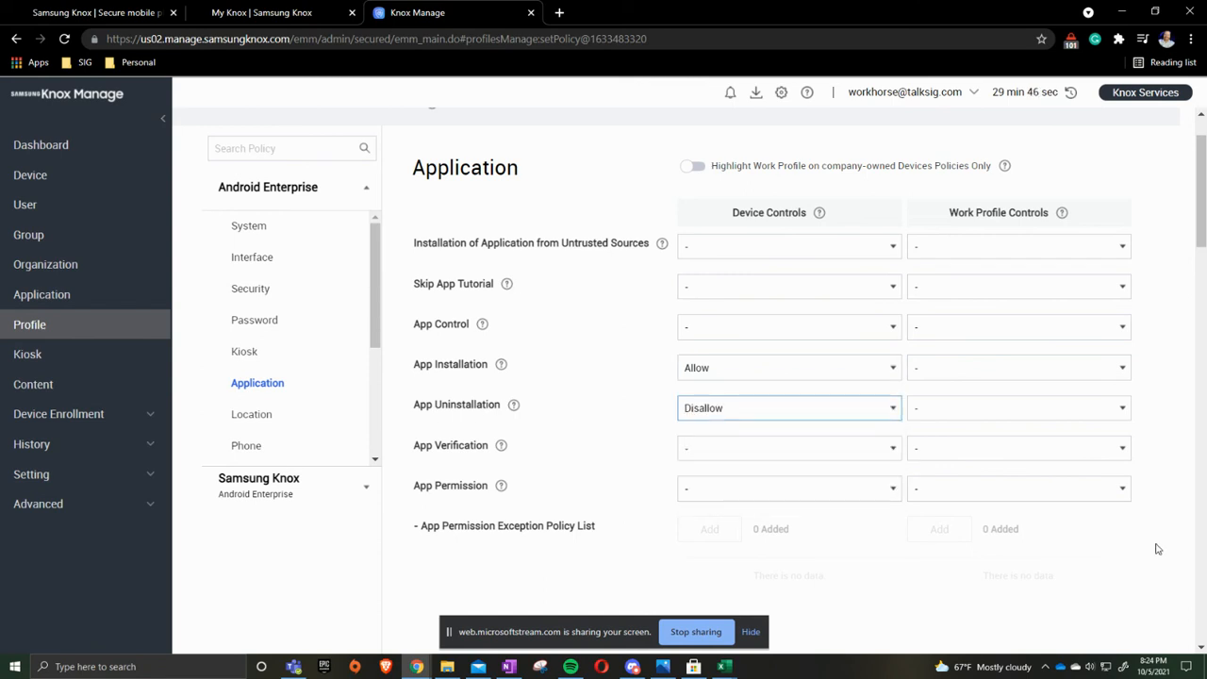
pyautogui.scroll(-3)
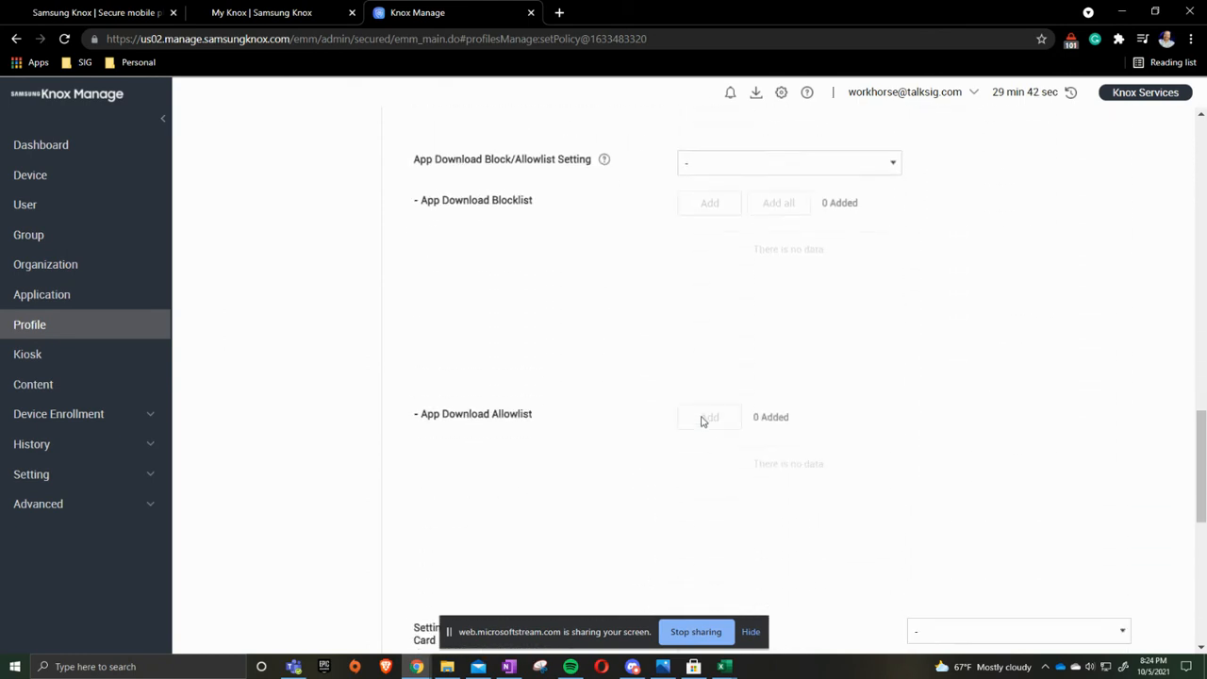
pyautogui.scroll(-3)
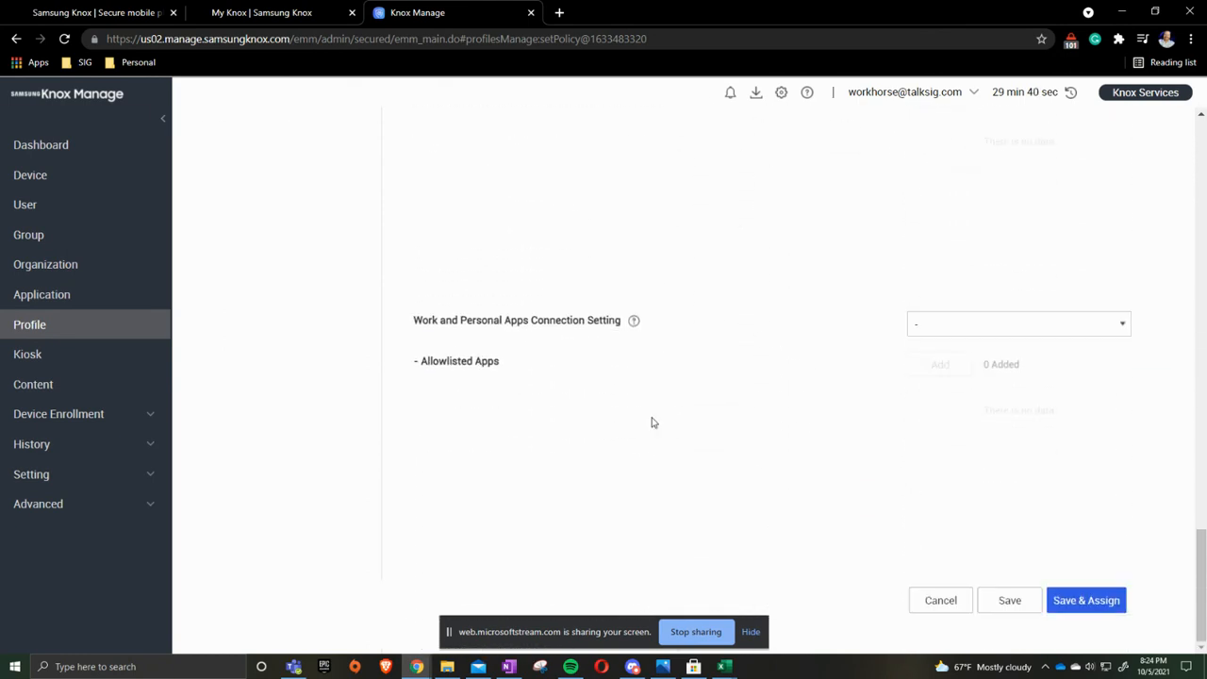
pyautogui.scroll(-3)
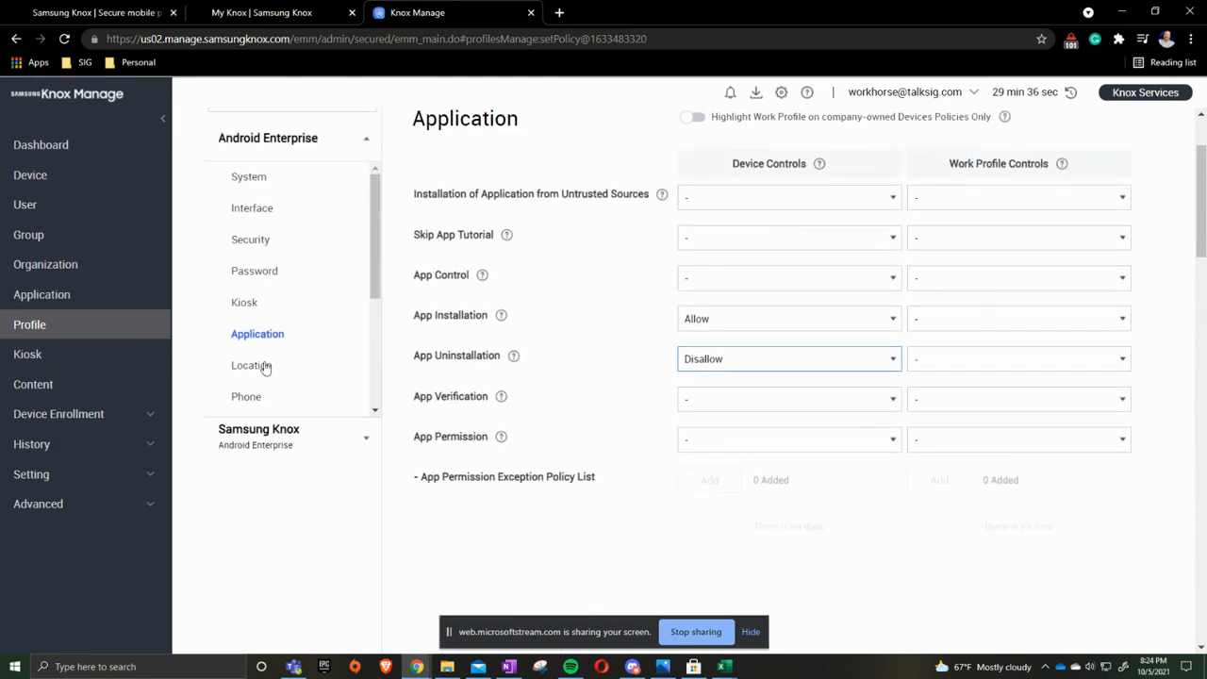
# - Allow device location reporting every 1 hour with High Accuracy Mode set to Use
pyautogui.click(251, 365)
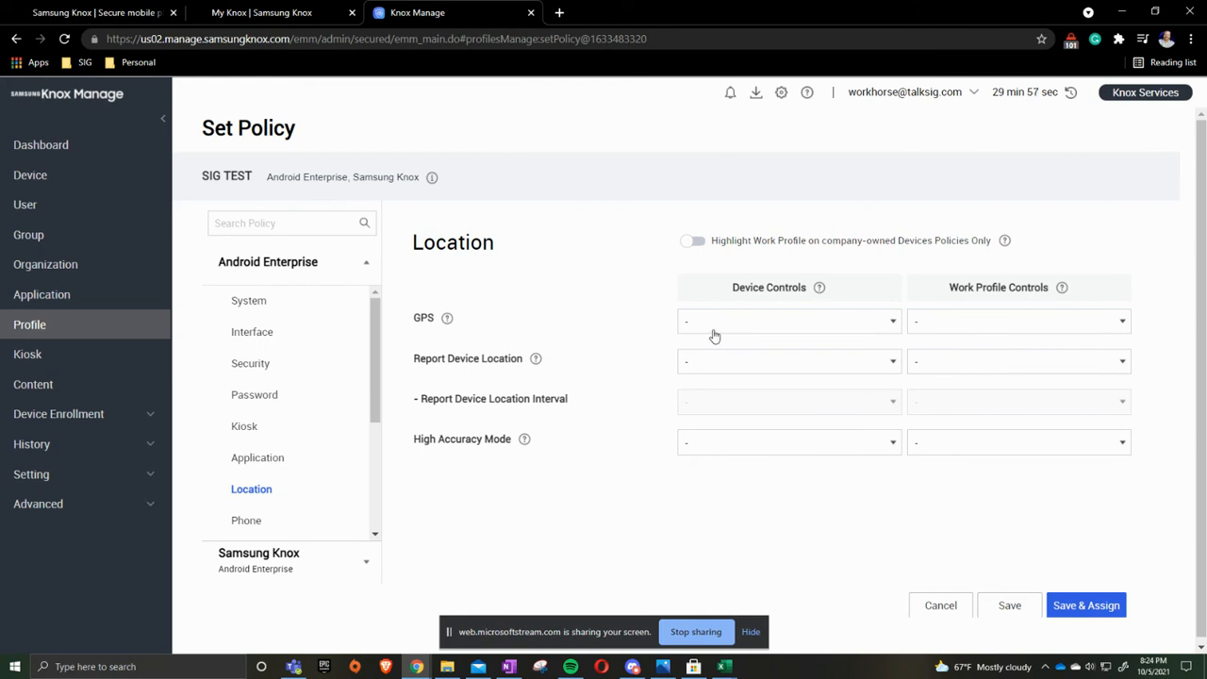
pyautogui.click(788, 321)
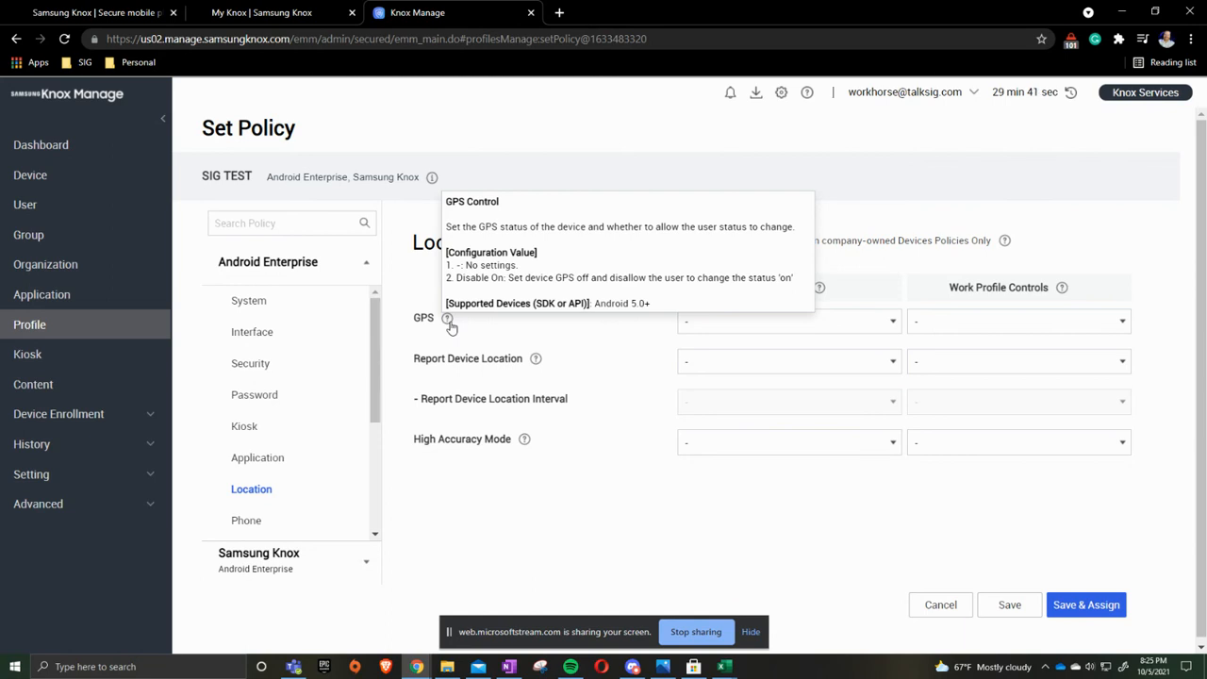
pyautogui.click(788, 361)
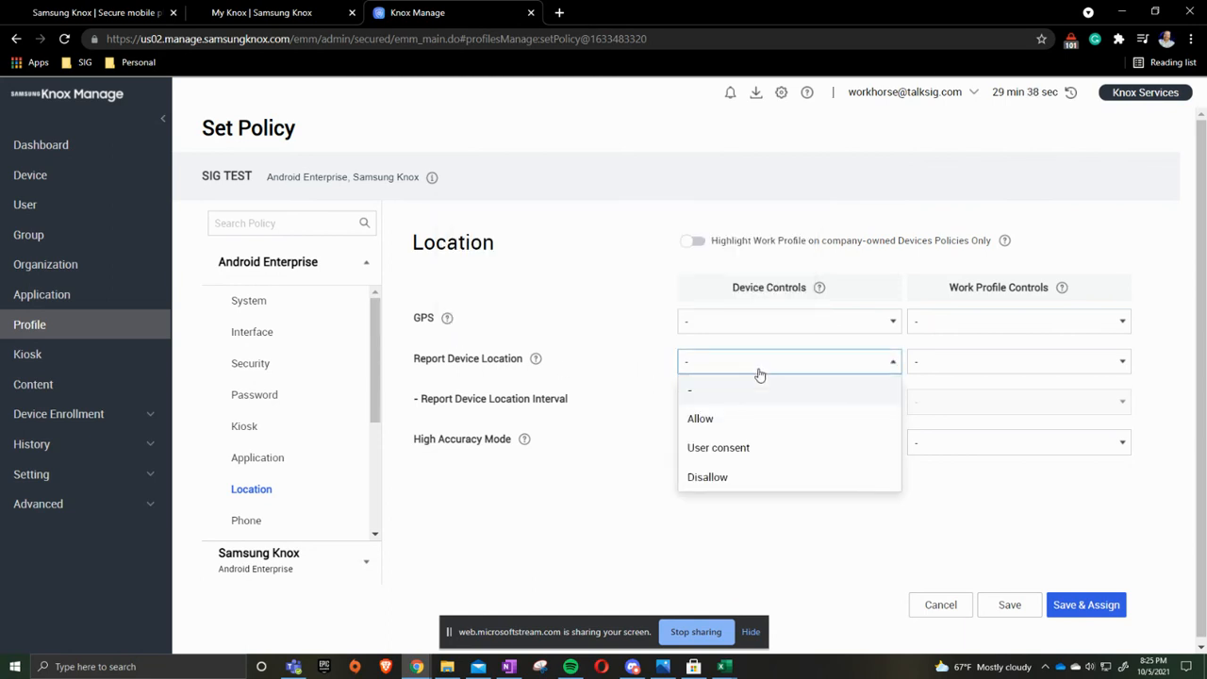
pyautogui.click(699, 418)
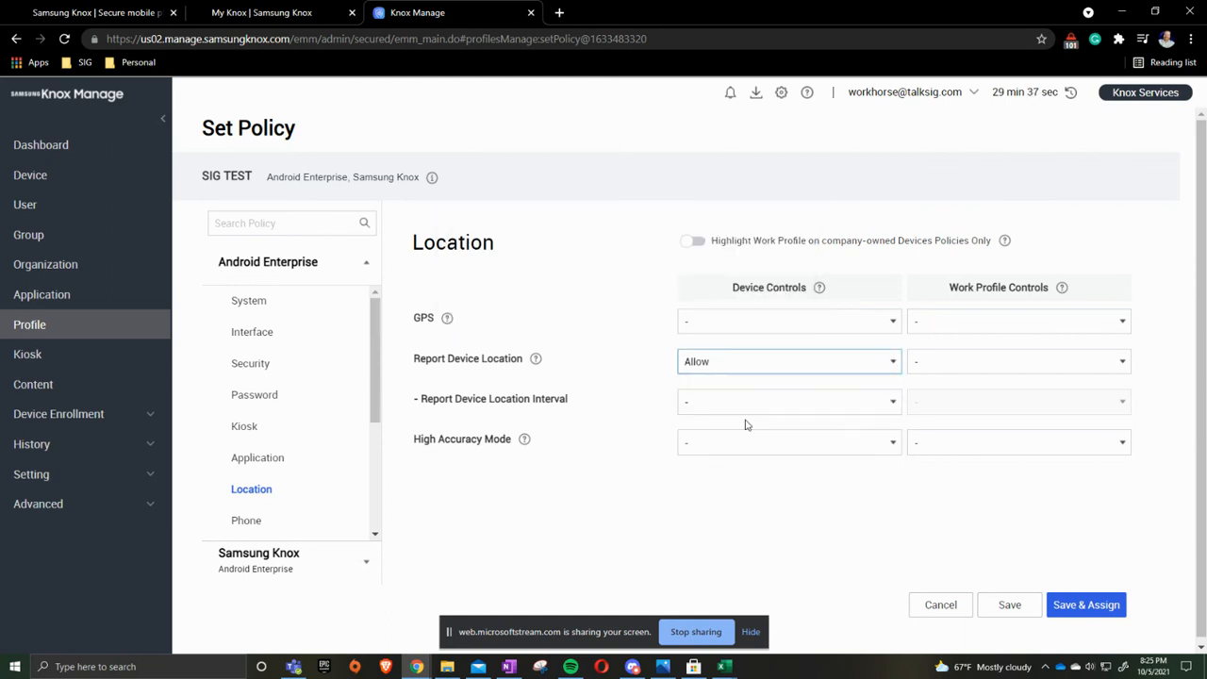
pyautogui.click(788, 402)
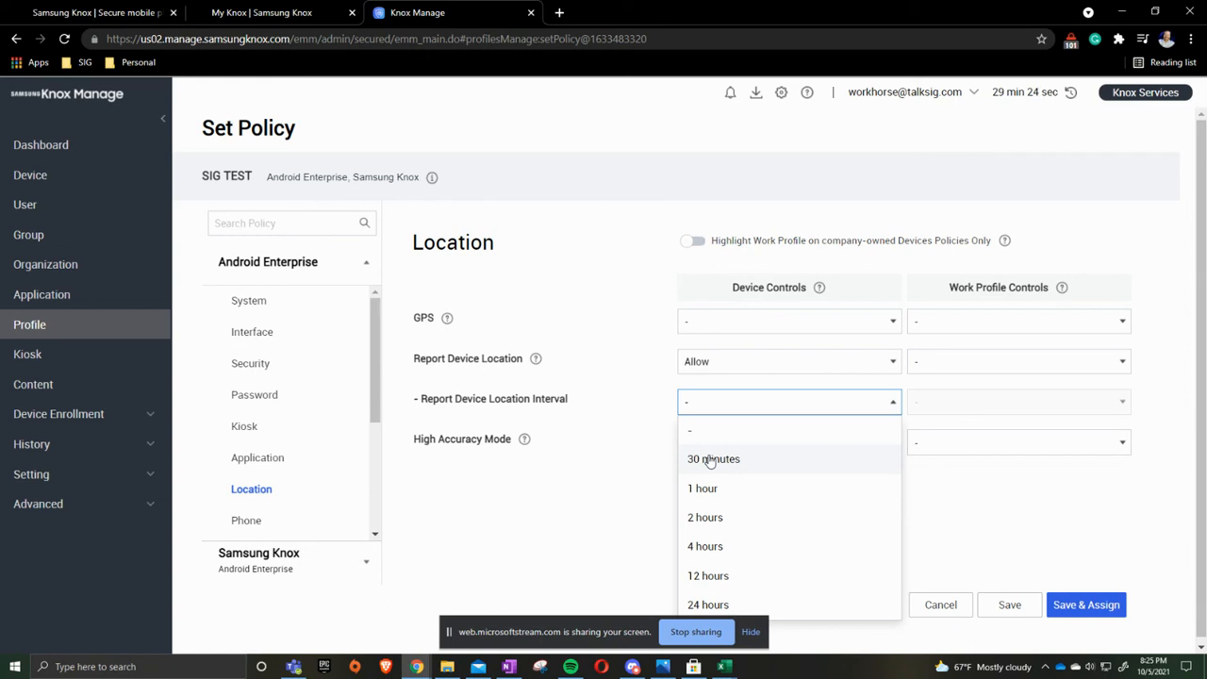
pyautogui.click(701, 488)
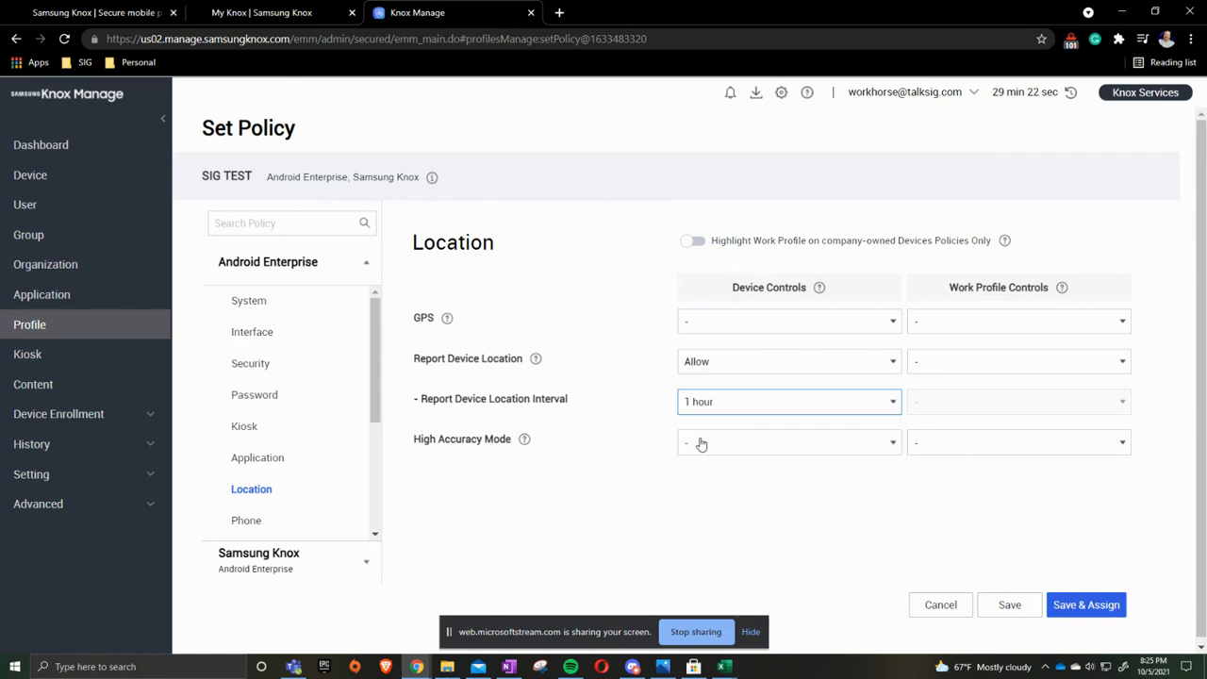
pyautogui.click(788, 442)
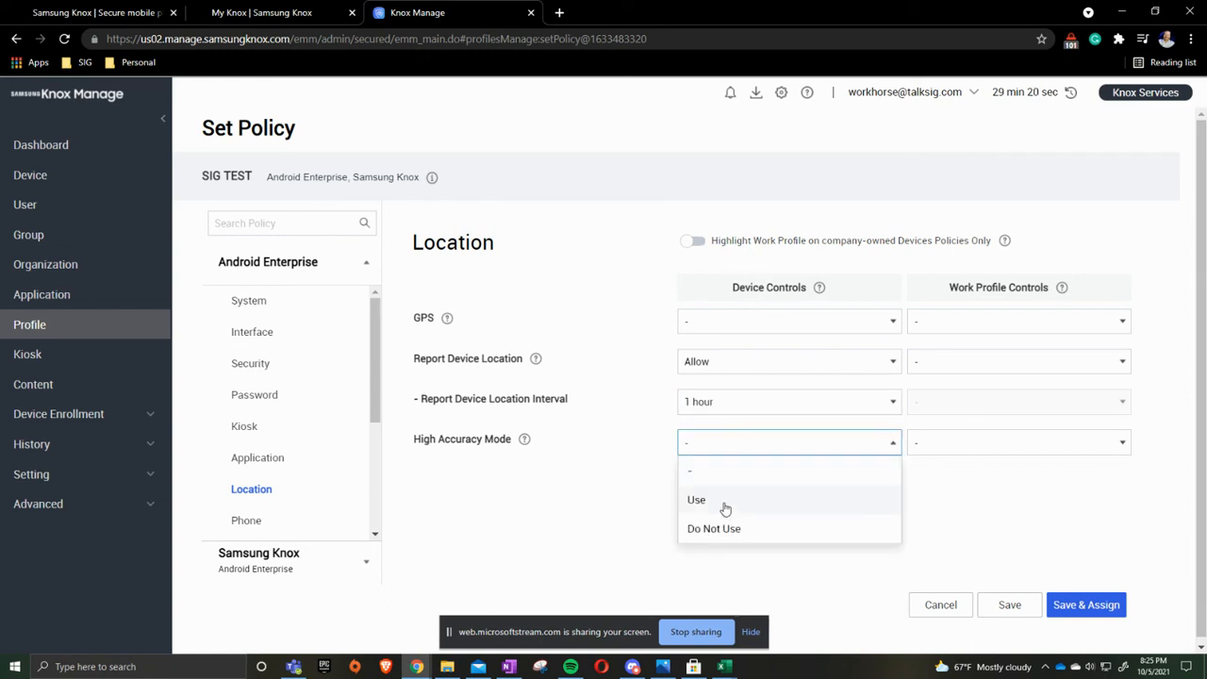
pyautogui.click(696, 500)
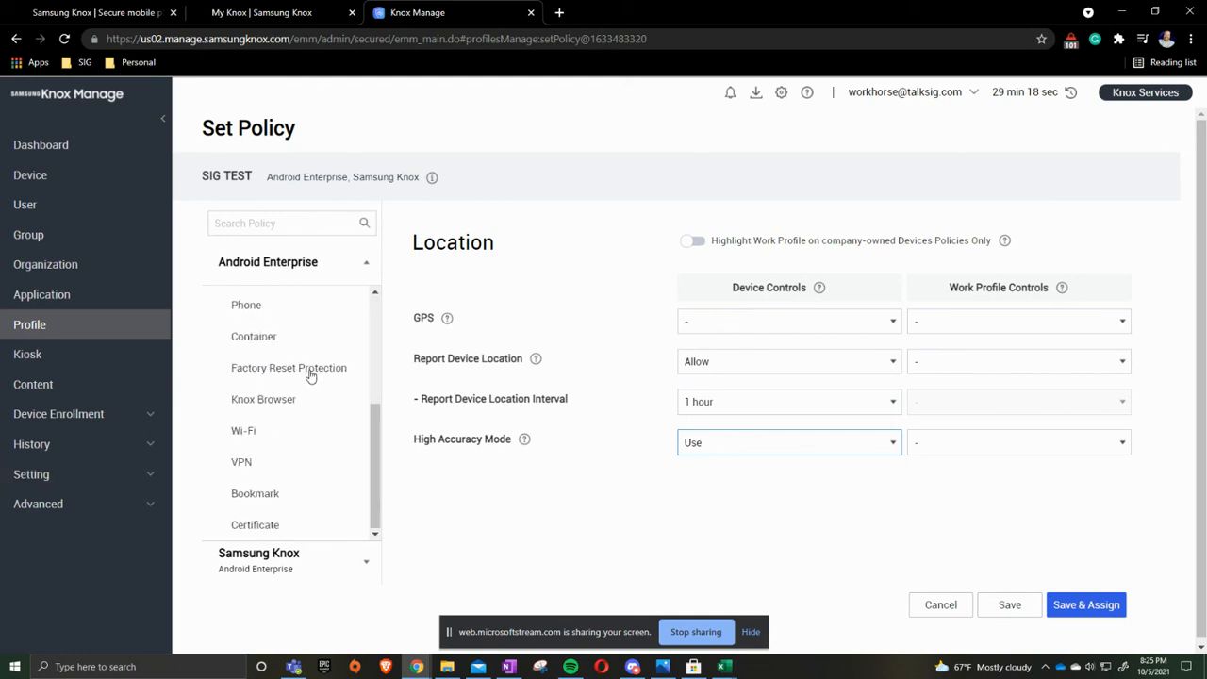
pyautogui.click(289, 368)
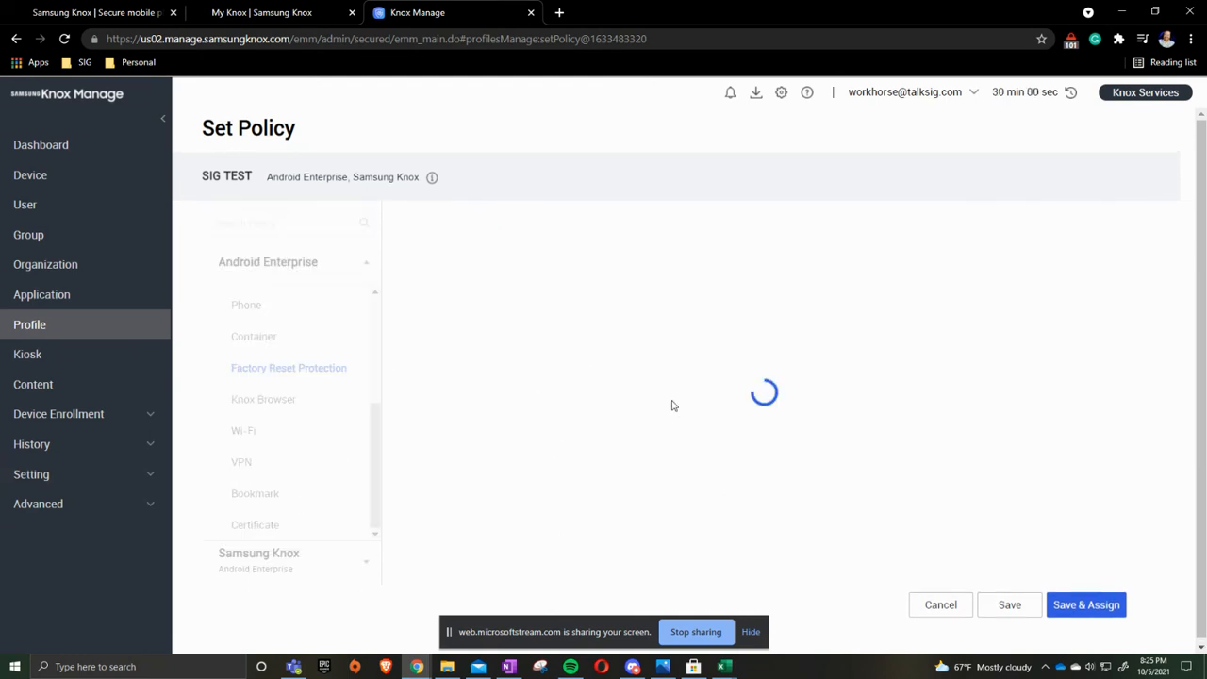
pyautogui.click(288, 367)
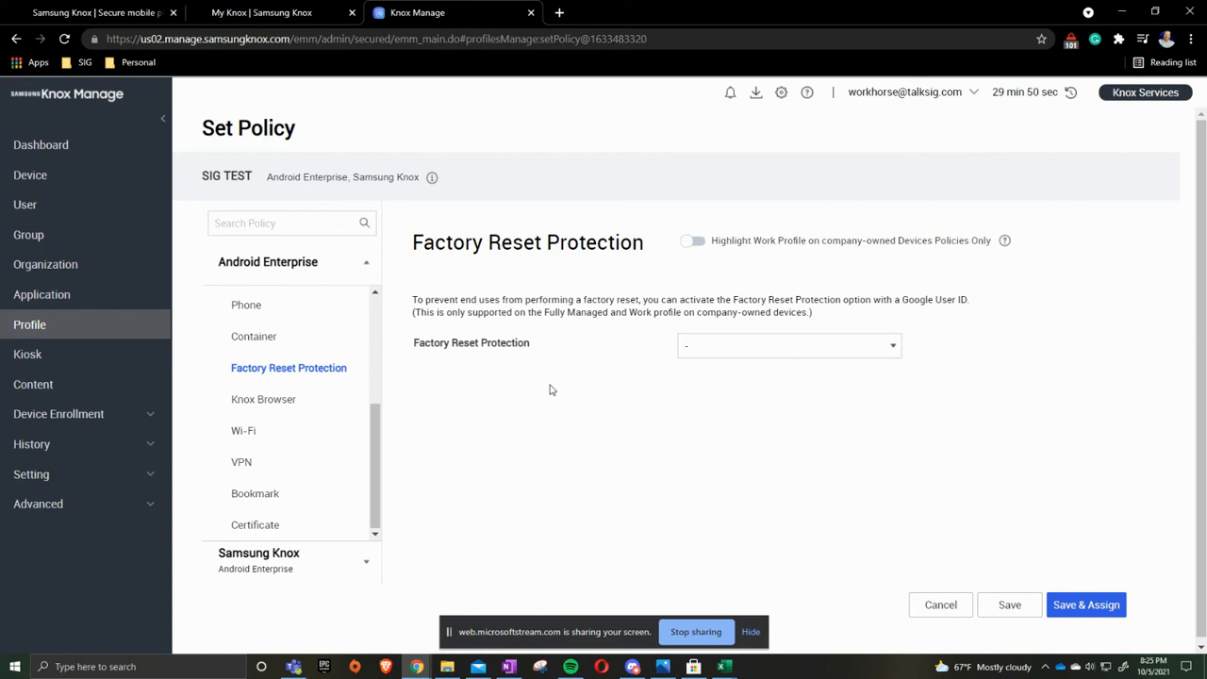
pyautogui.click(788, 344)
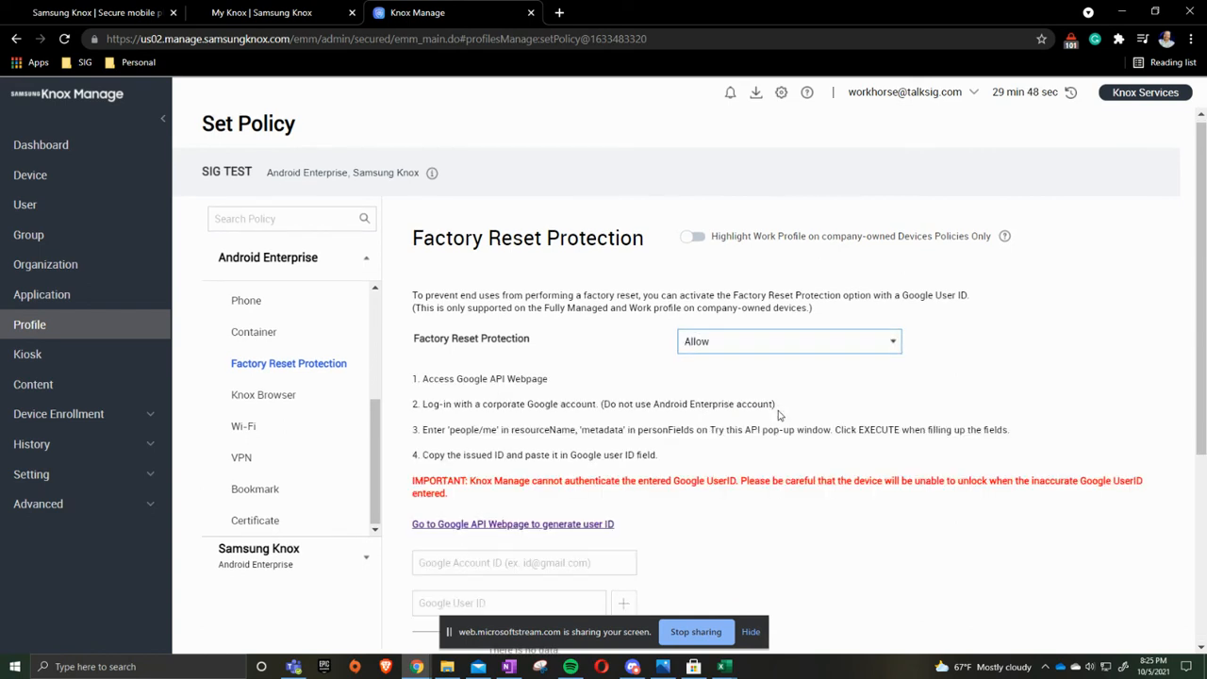
pyautogui.scroll(-3)
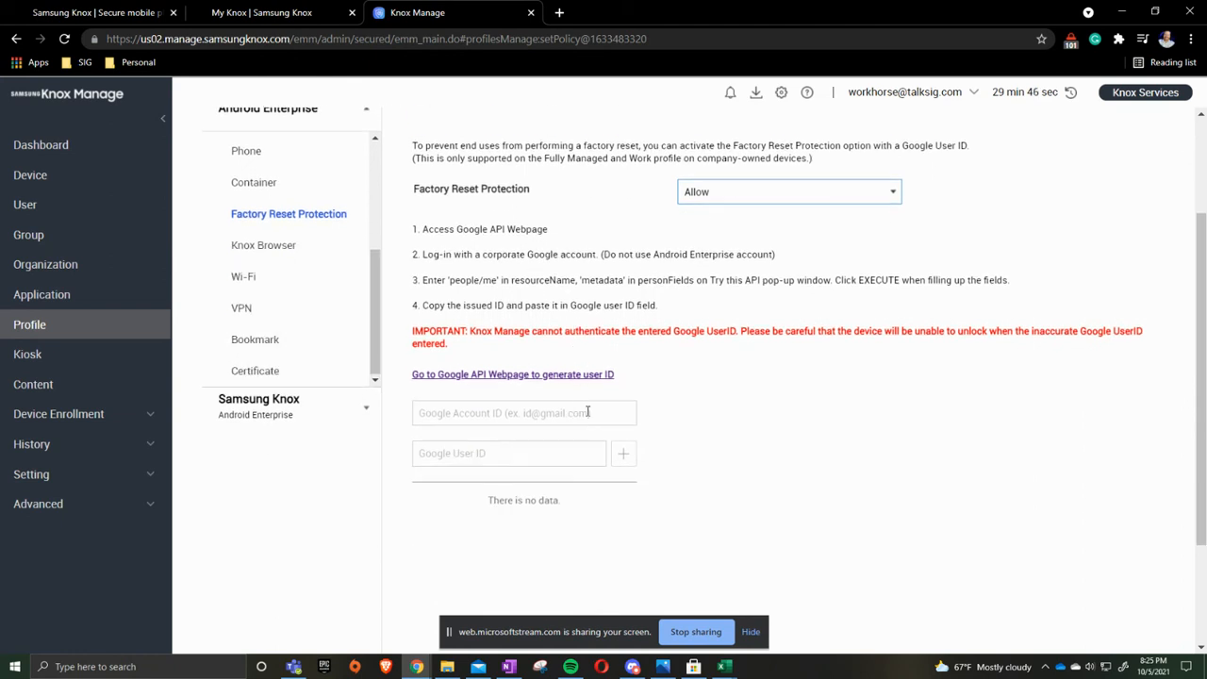
pyautogui.click(523, 412)
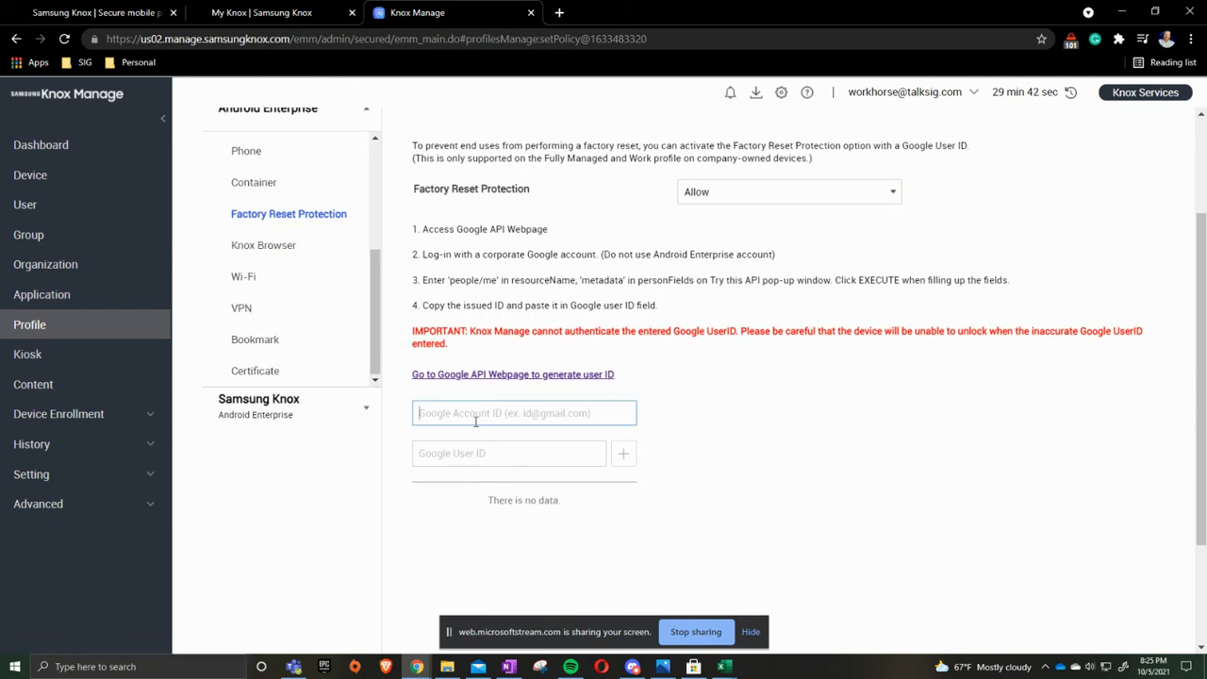
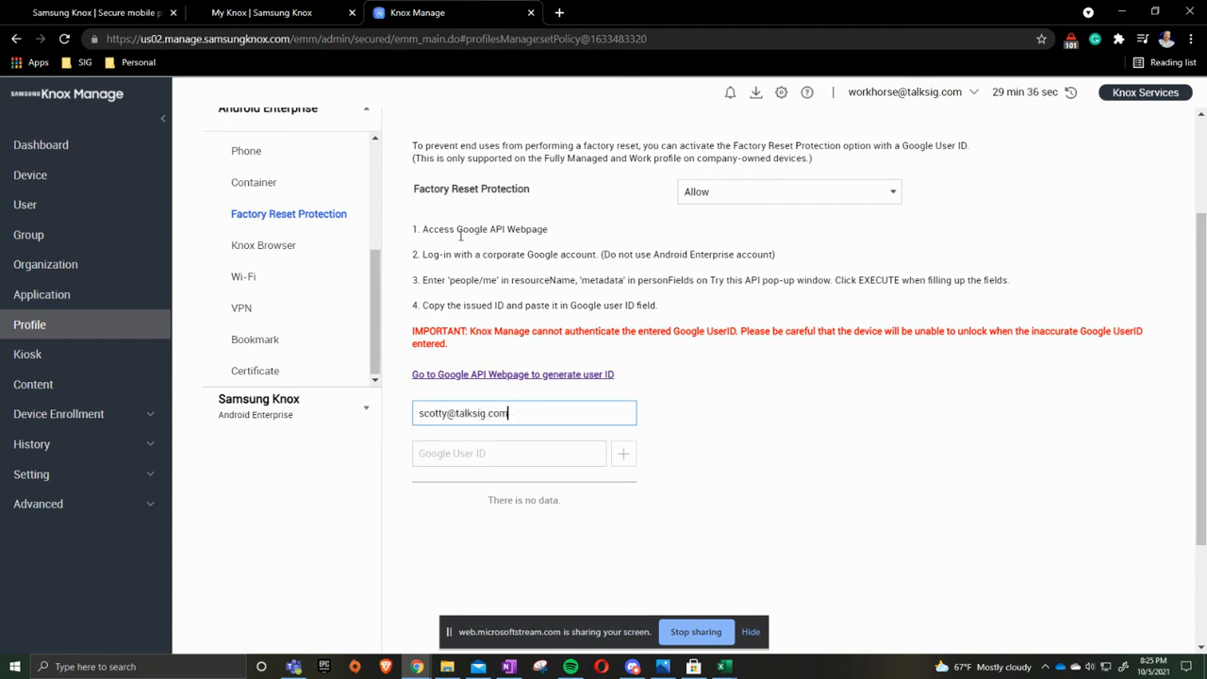
pyautogui.moveTo(260, 461)
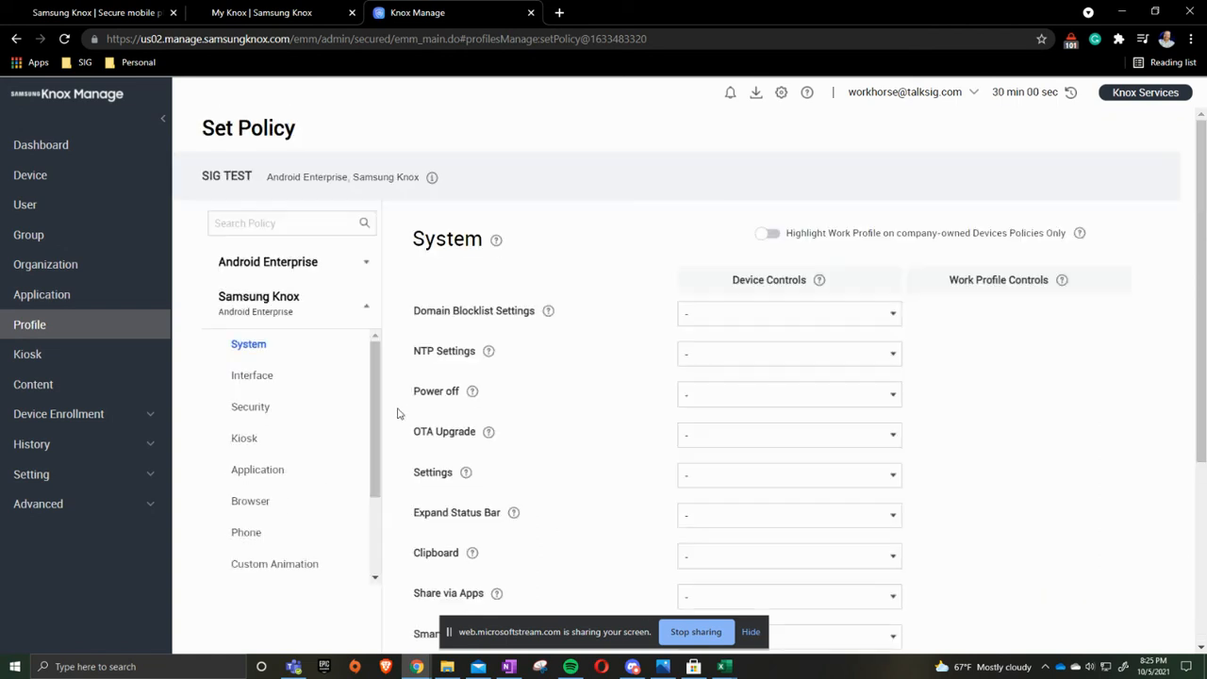
pyautogui.moveTo(676, 402)
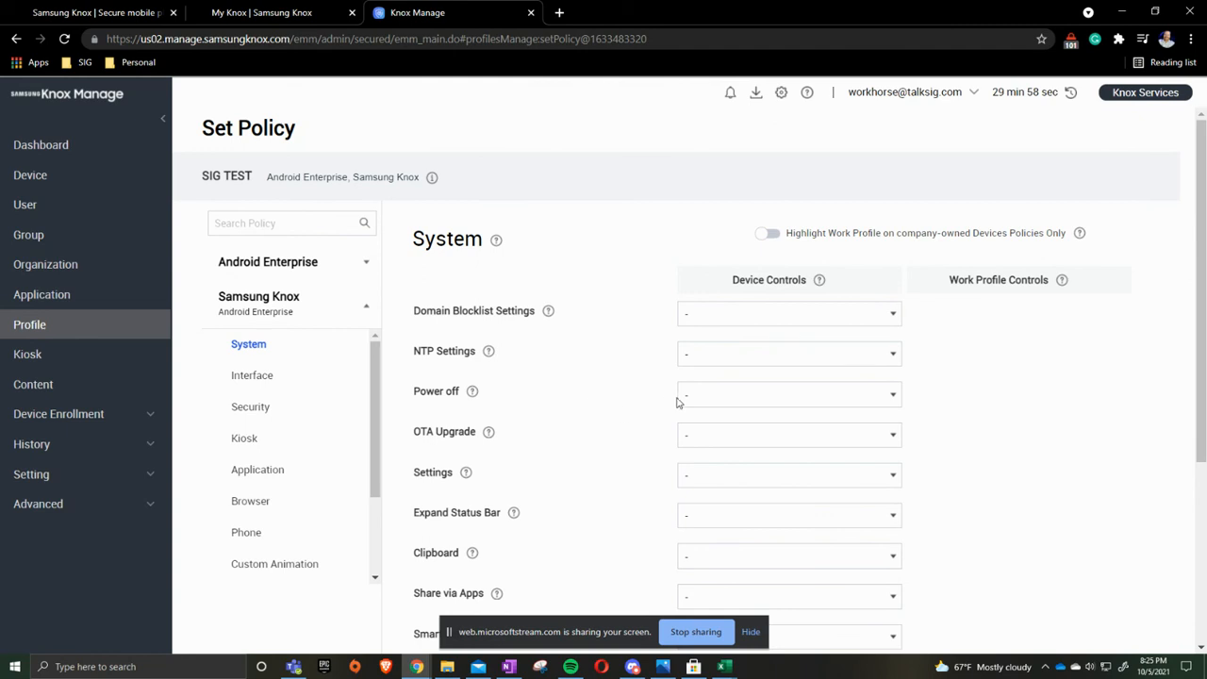
# - Allow Knox Power off and OTA Upgrade, then view the Kiosk Multiple Windows options
pyautogui.click(787, 394)
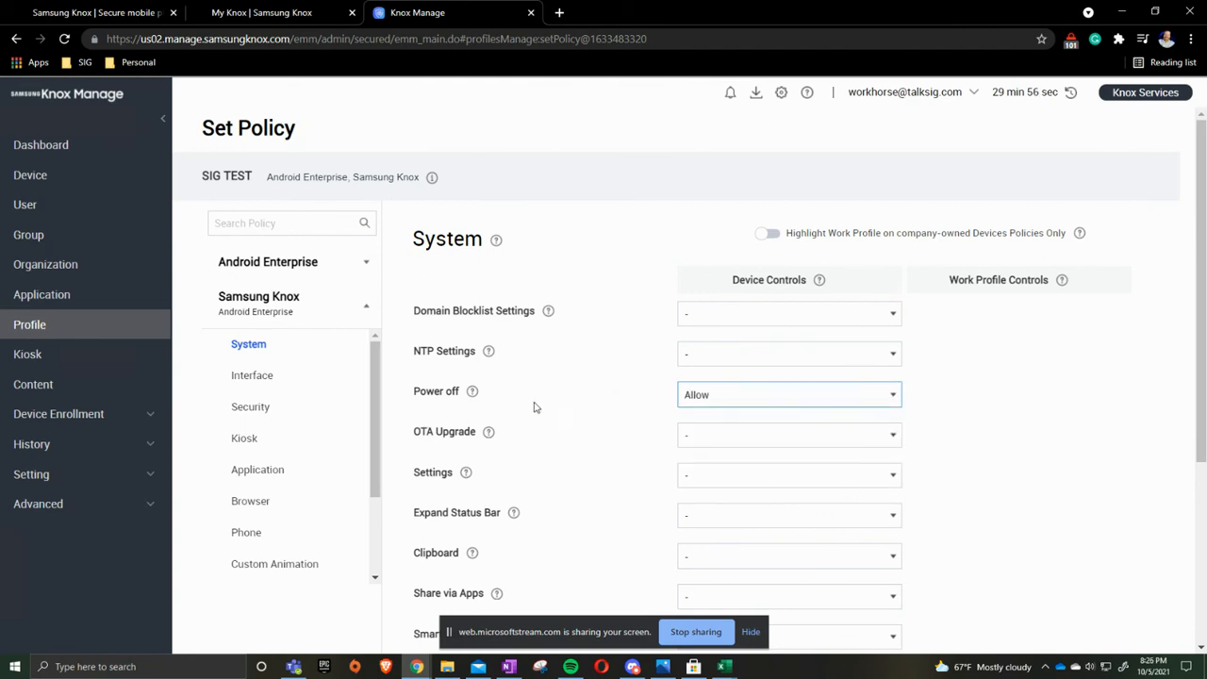
pyautogui.click(789, 434)
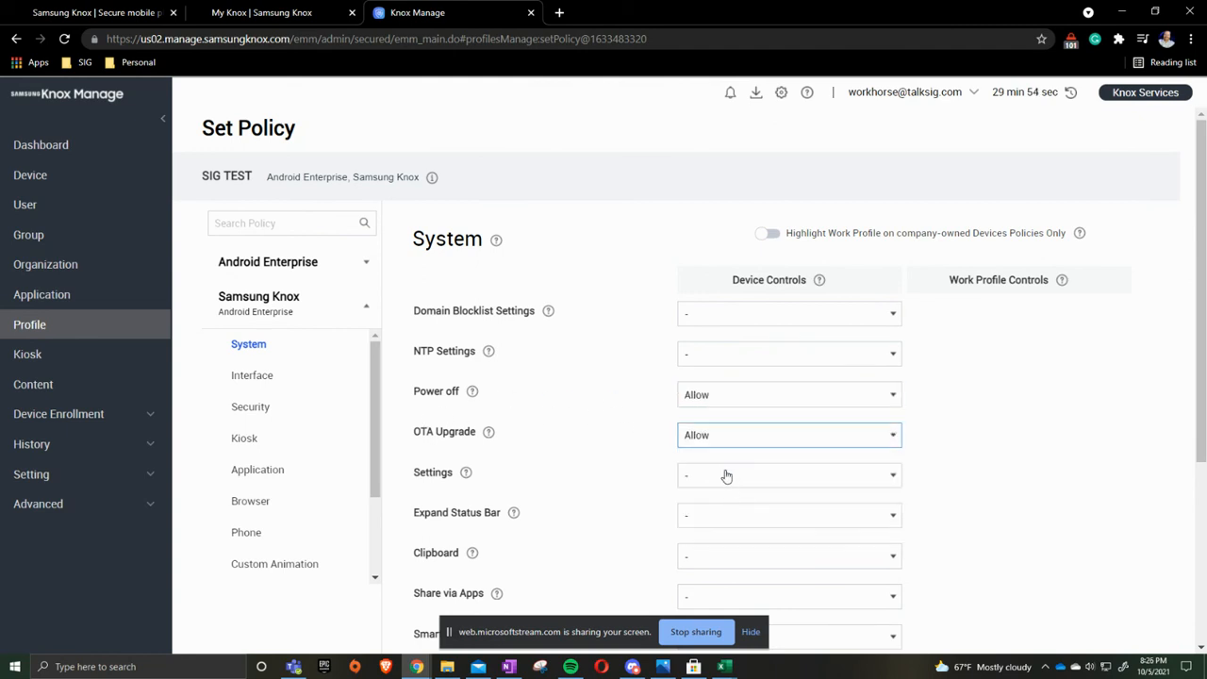
pyautogui.scroll(-3)
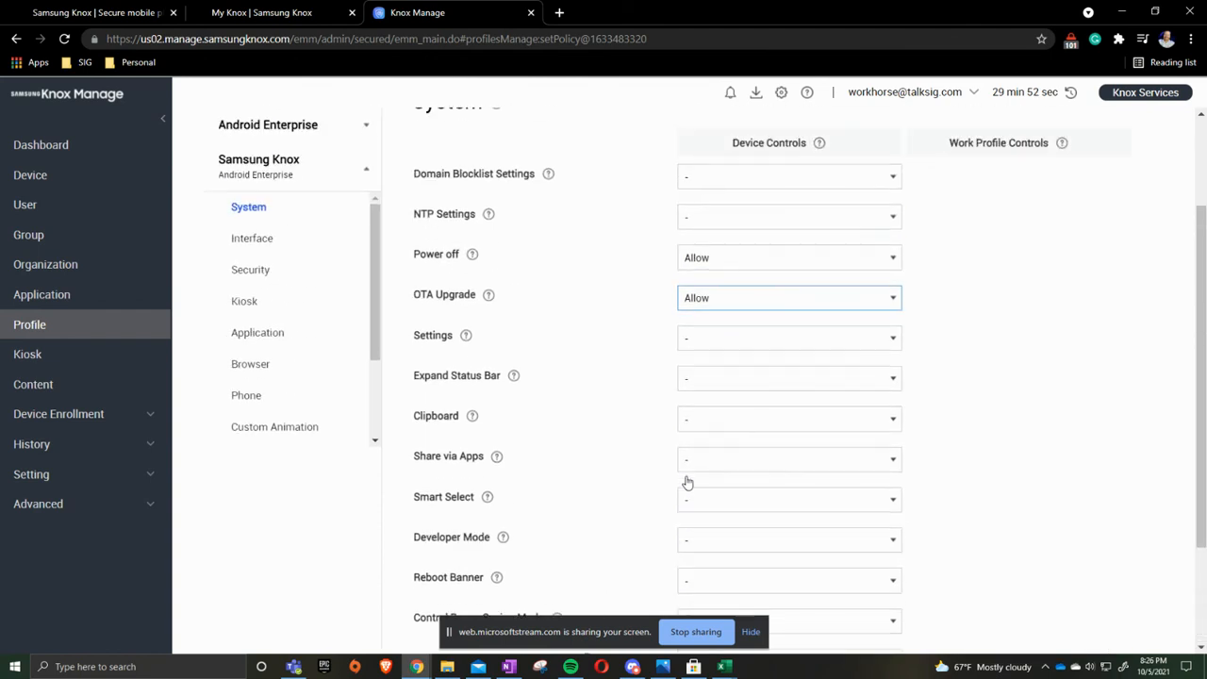
pyautogui.scroll(3)
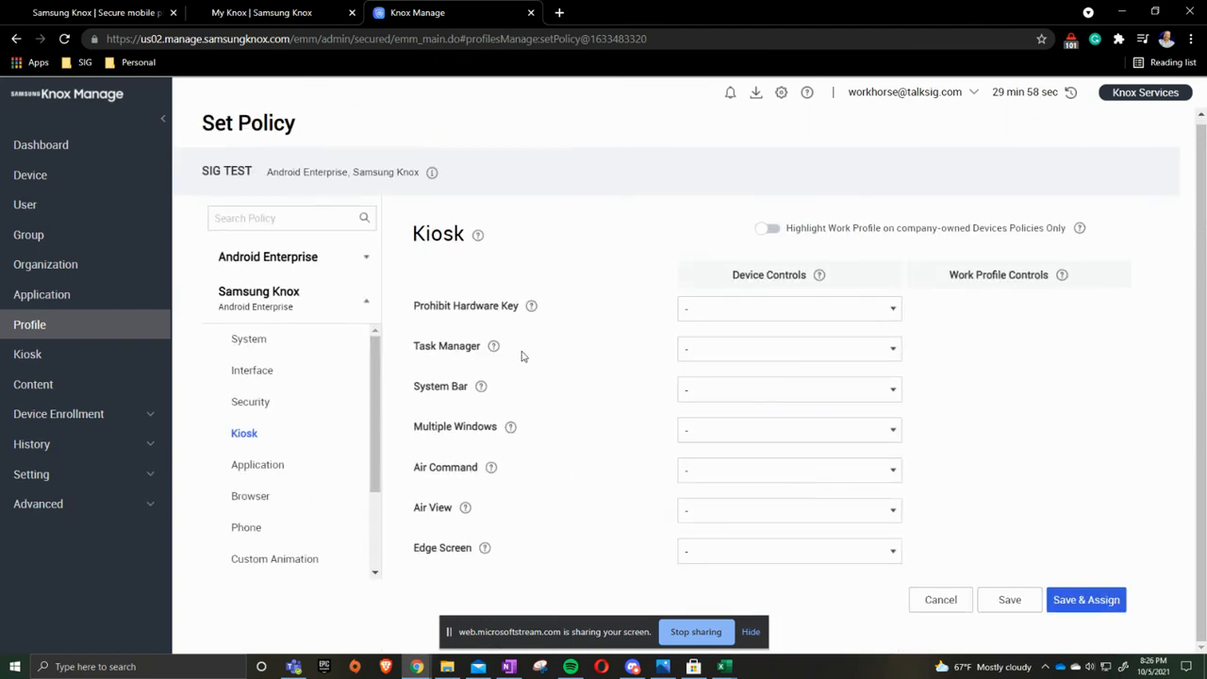
pyautogui.moveTo(726, 543)
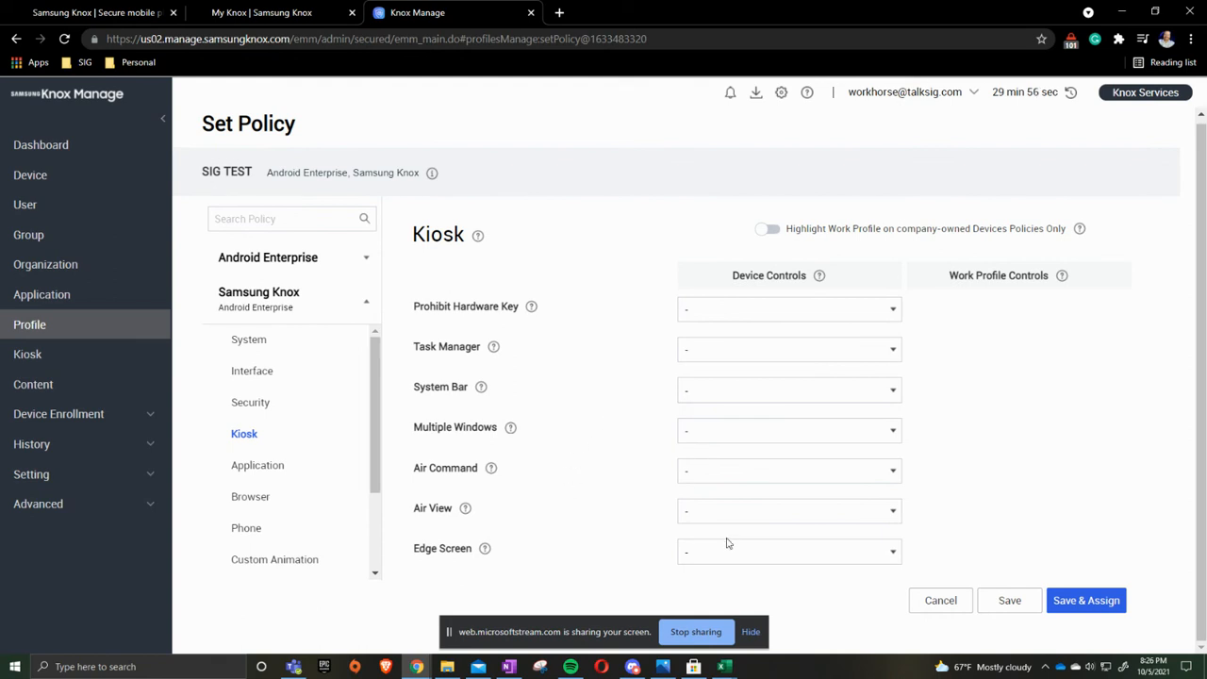
pyautogui.click(788, 430)
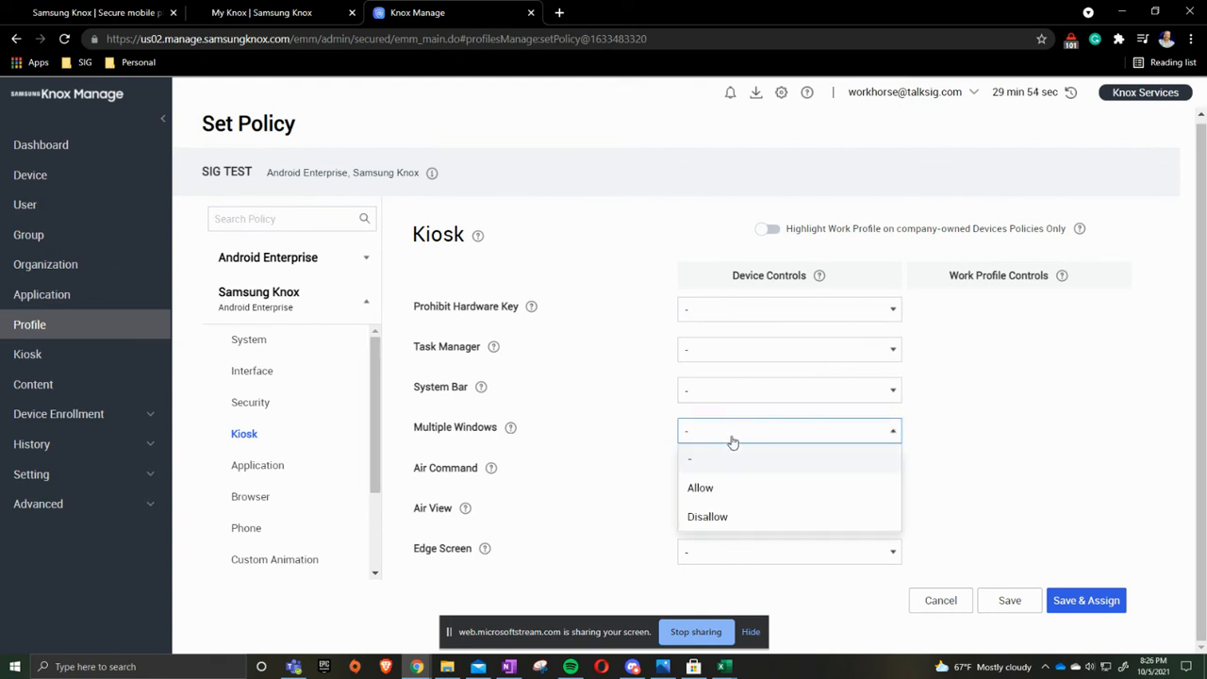
pyautogui.moveTo(618, 371)
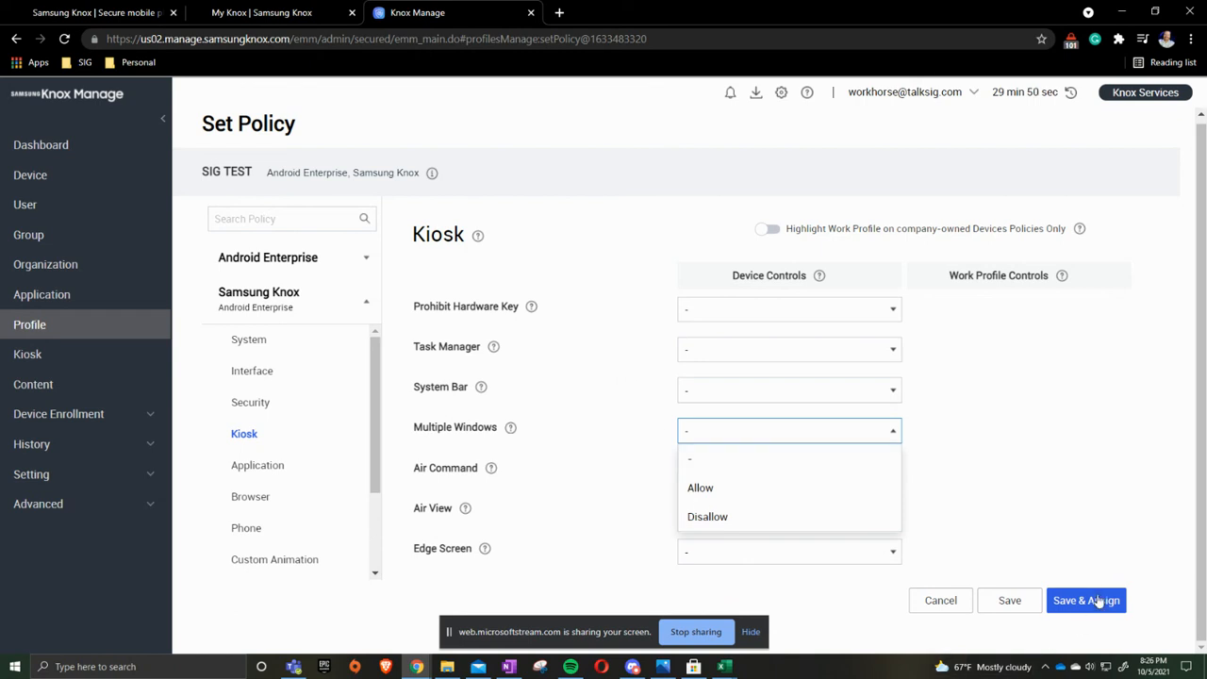
# - Save the profile and apply it to the Simple Innovations Group organization
pyautogui.click(1085, 599)
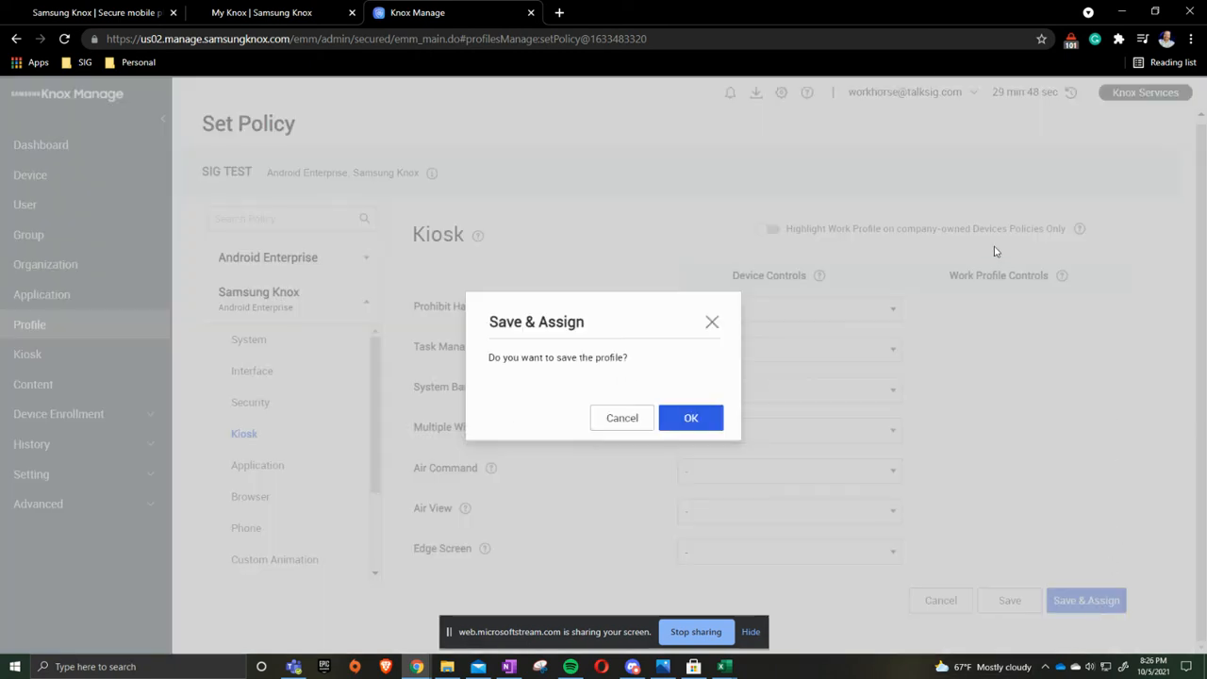
pyautogui.click(691, 418)
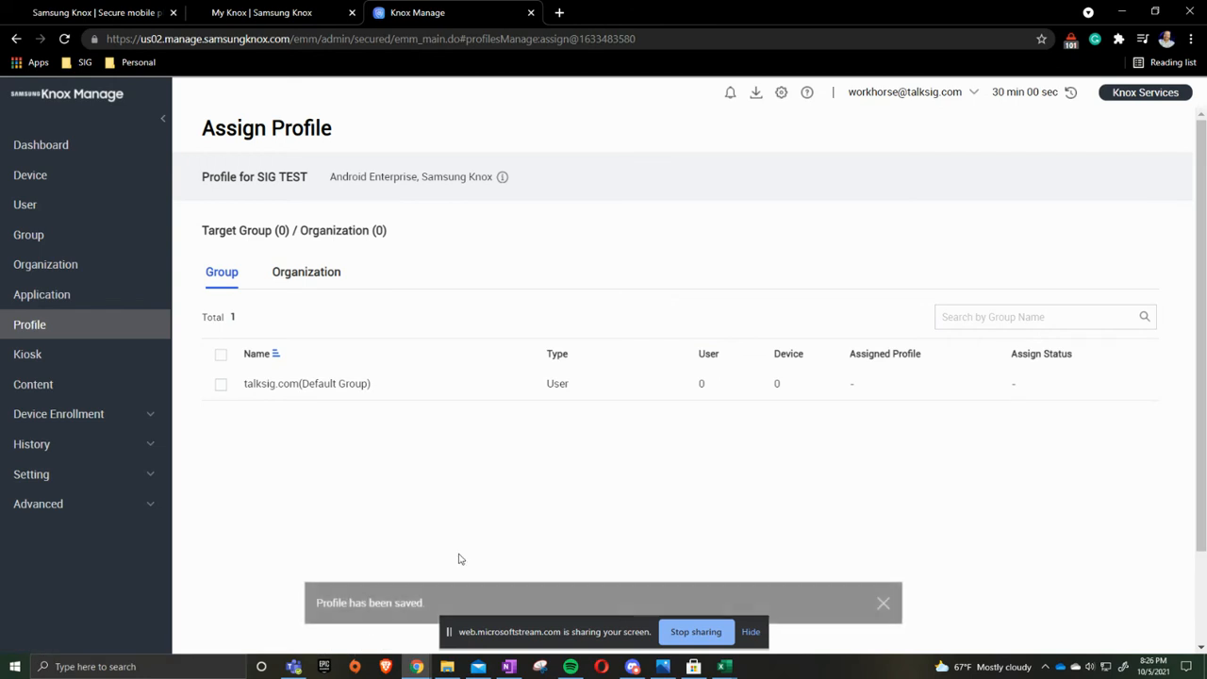
pyautogui.click(306, 272)
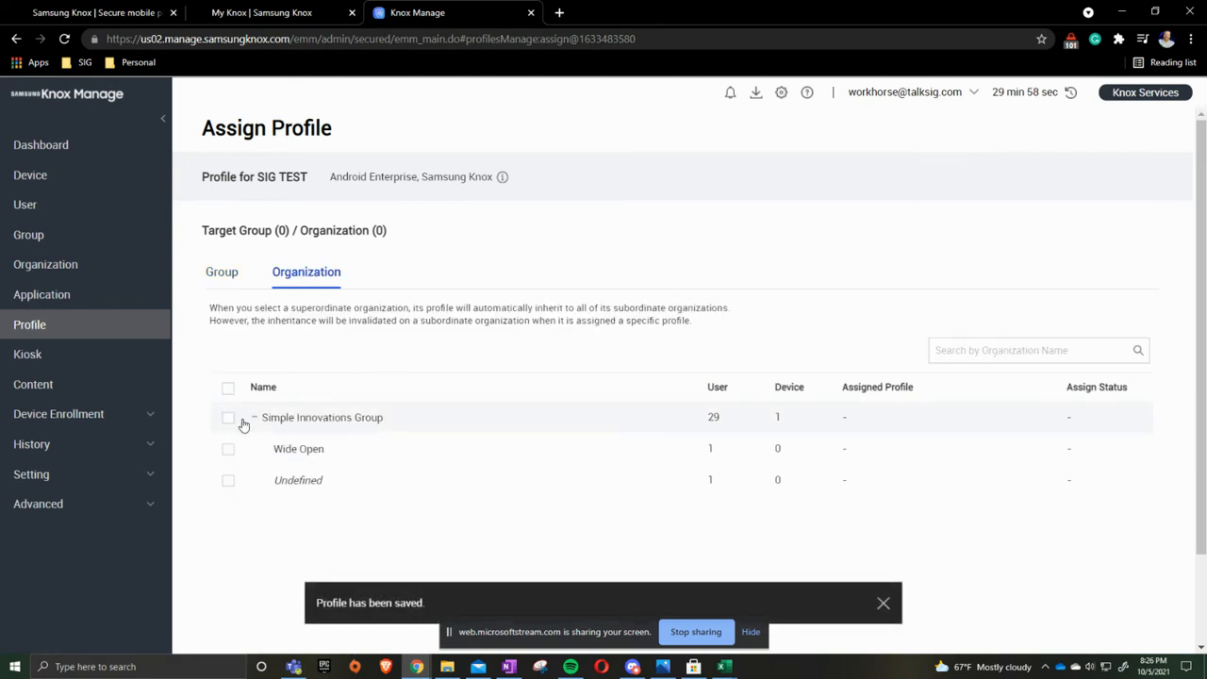
pyautogui.click(228, 417)
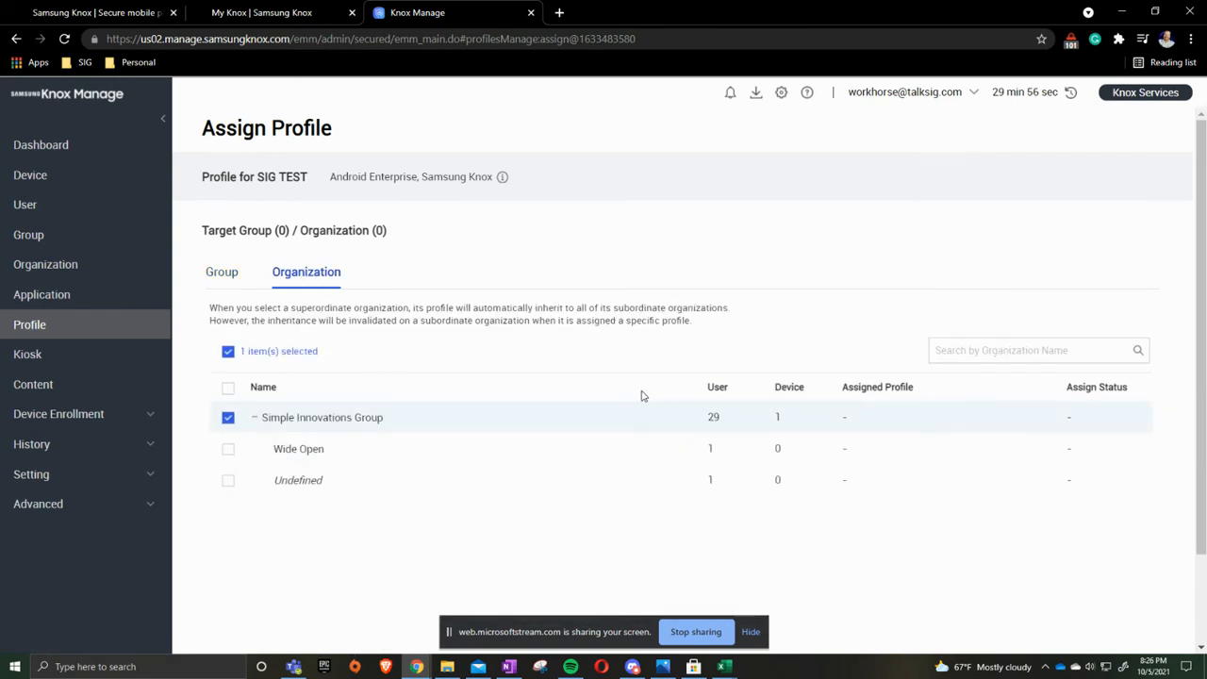
pyautogui.click(1104, 596)
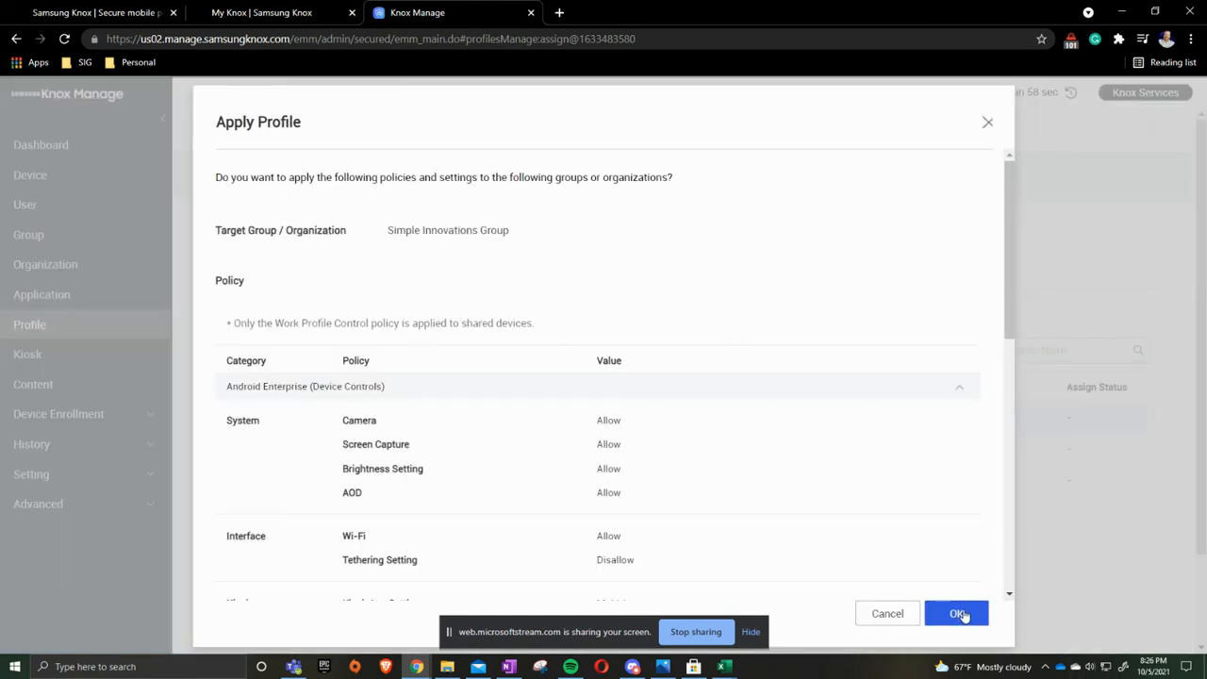
# - Review the Apply Profile summary and confirm applying SIG TEST to Simple Innovations Group
pyautogui.scroll(-3)
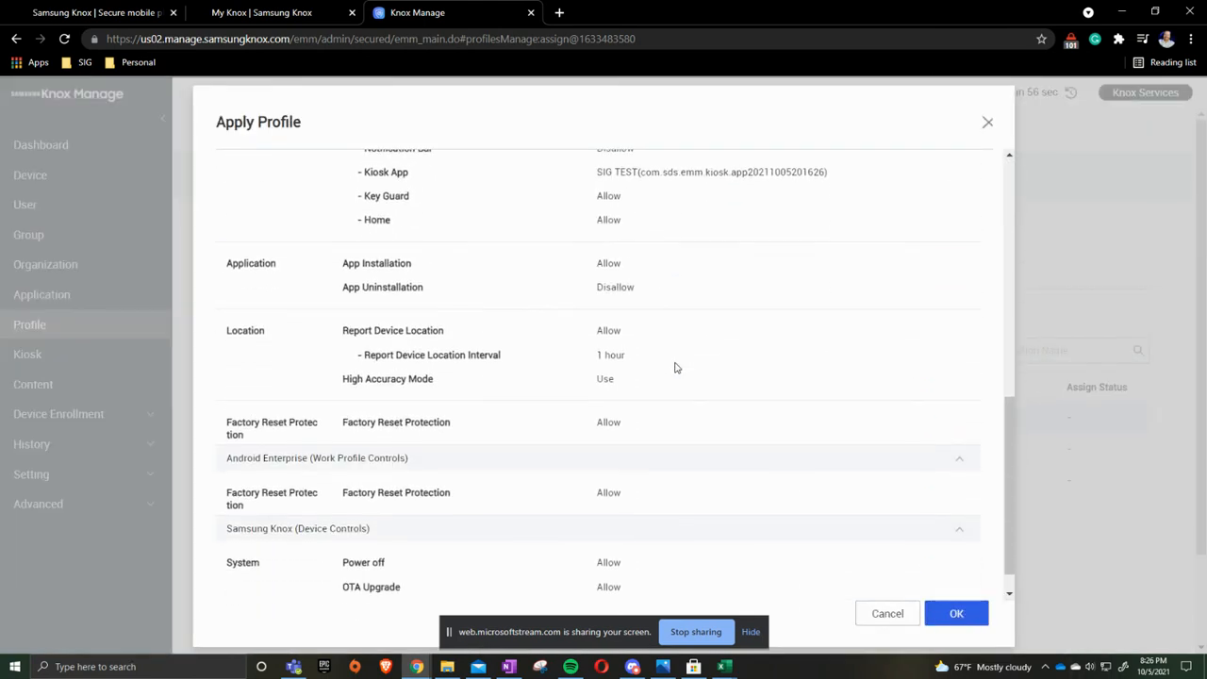
pyautogui.scroll(-3)
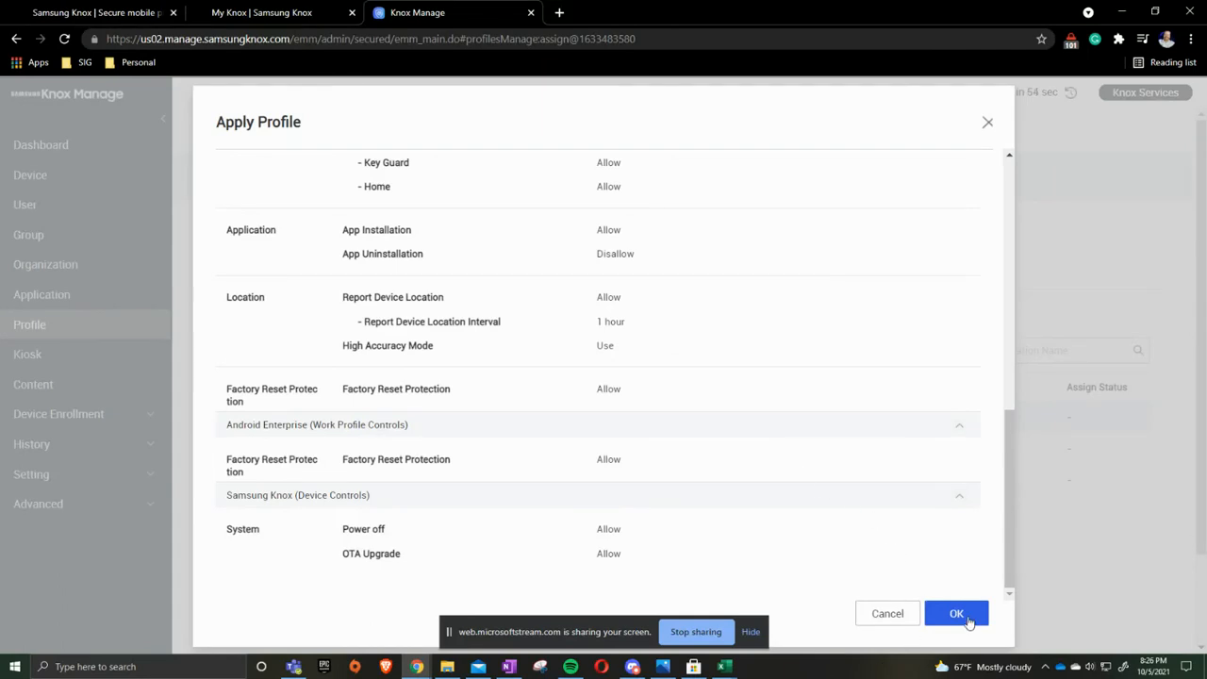
pyautogui.click(956, 612)
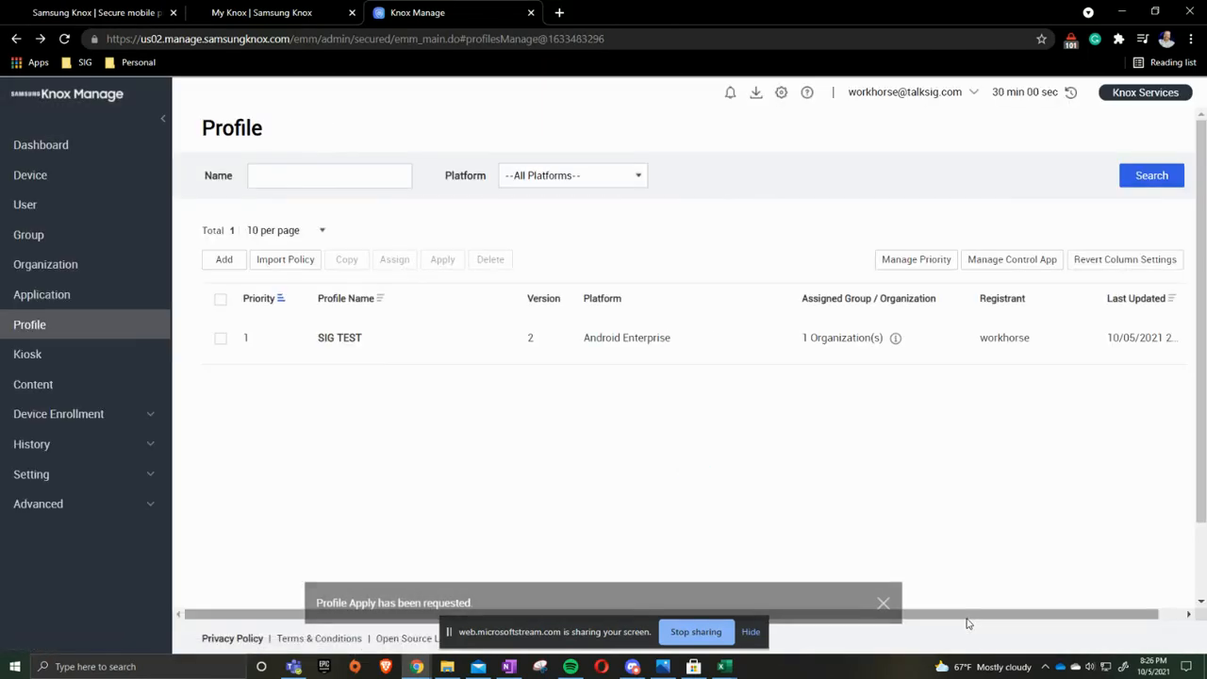